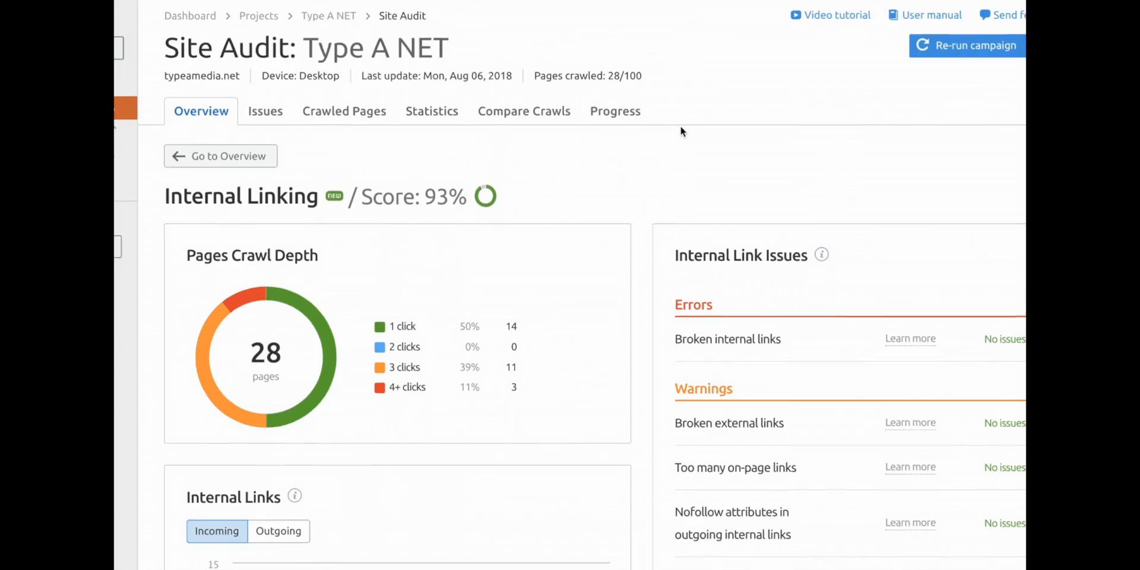
Step: Open the Type A Media homepage and select its web address
{"action": "scroll", "scroll_direction": "down", "scroll_amount": 3}
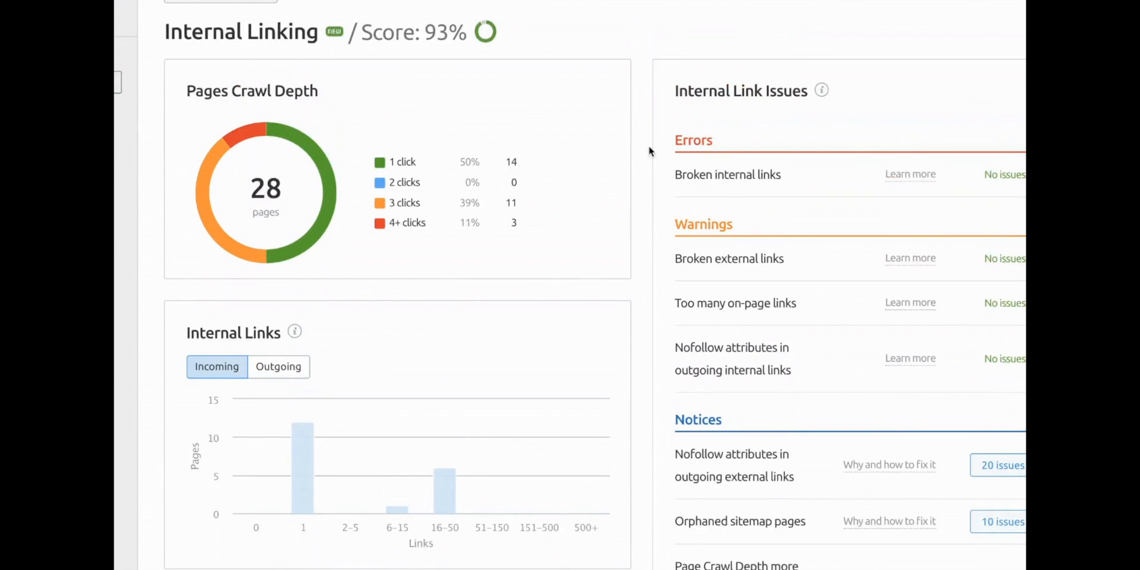
{"action": "scroll", "scroll_direction": "down", "scroll_amount": 3}
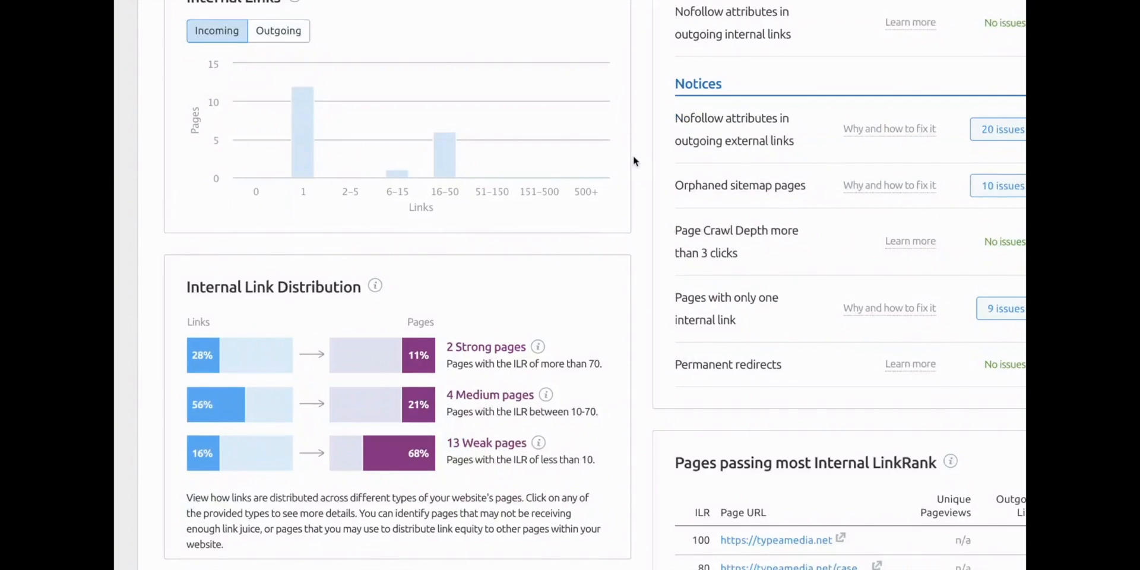
{"action": "scroll", "scroll_direction": "down", "scroll_amount": 3}
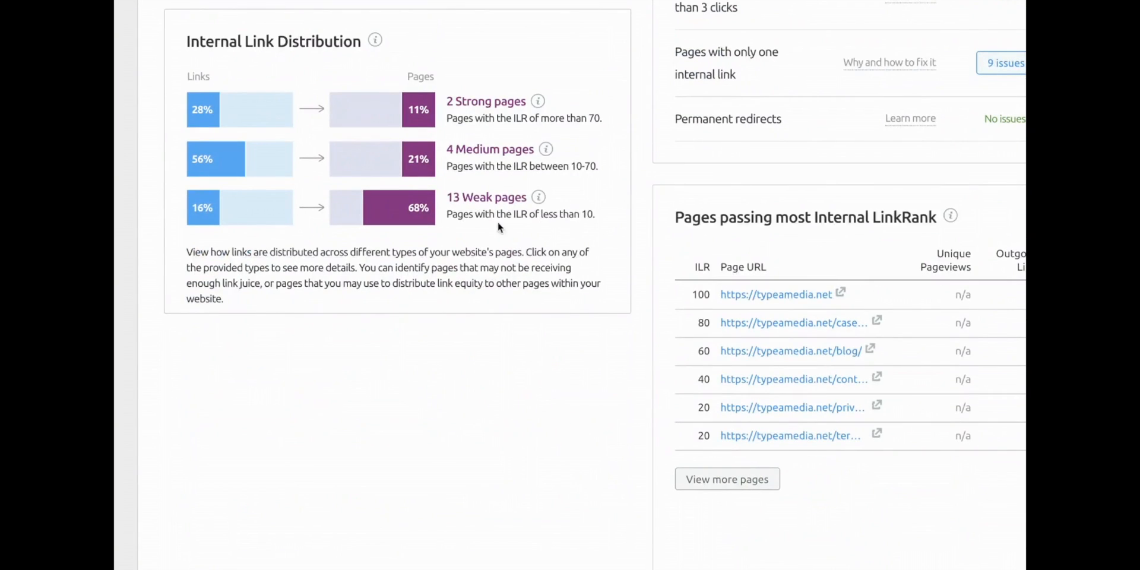
{"action": "mouse_move", "coordinate": [477, 175]}
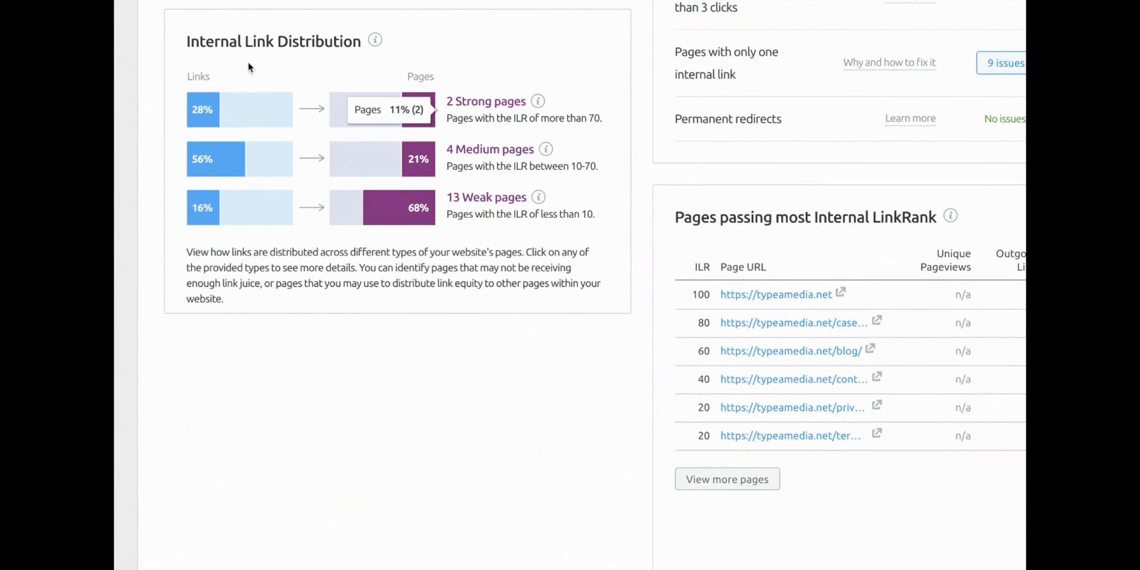
{"action": "mouse_move", "coordinate": [532, 271]}
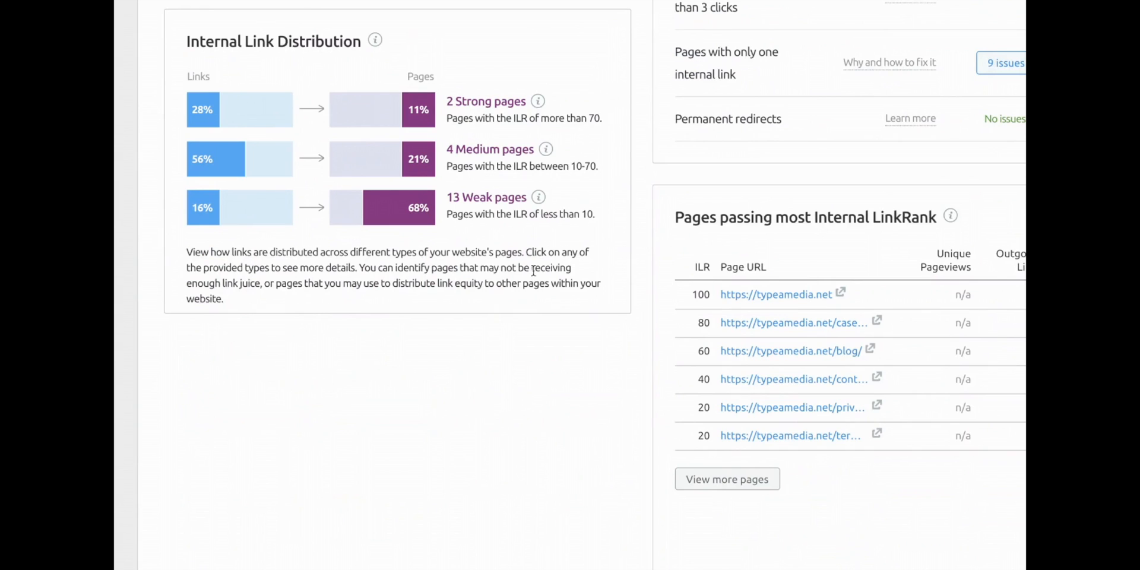
{"action": "mouse_move", "coordinate": [208, 109]}
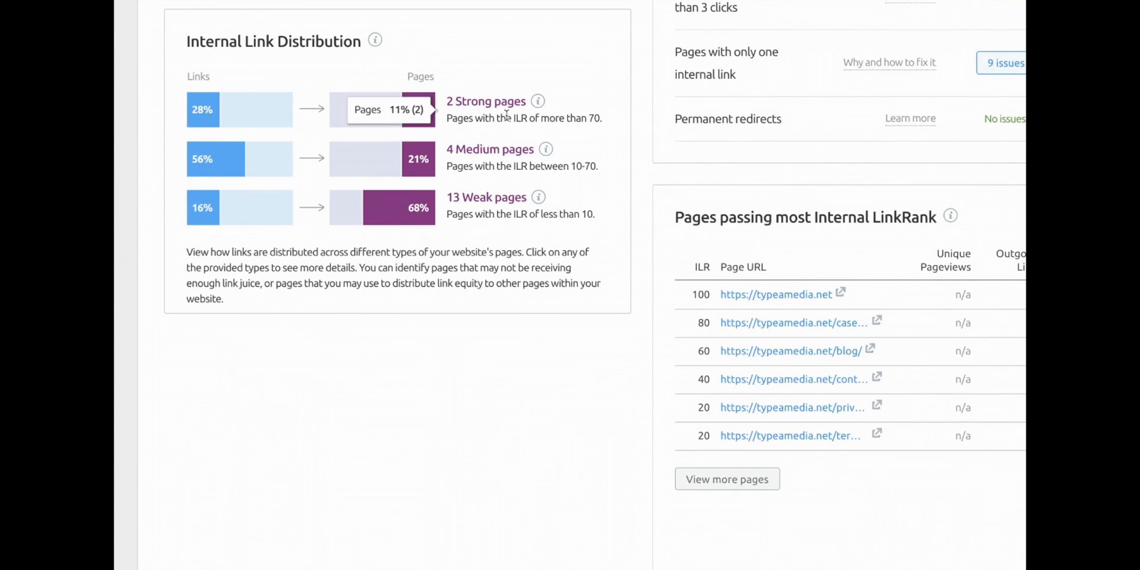
{"action": "mouse_move", "coordinate": [578, 147]}
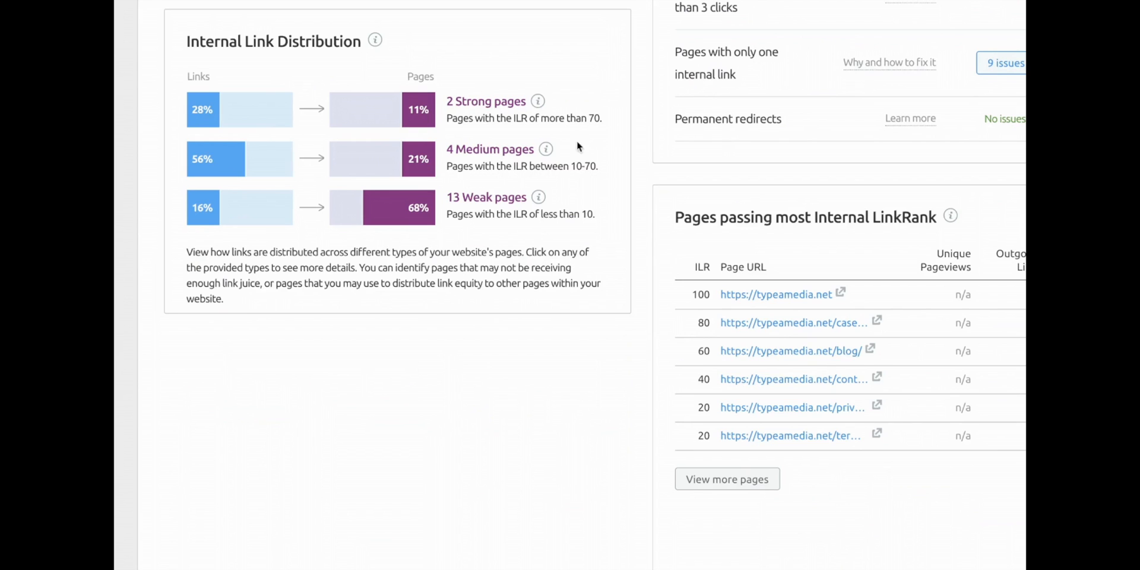
{"action": "mouse_move", "coordinate": [482, 253]}
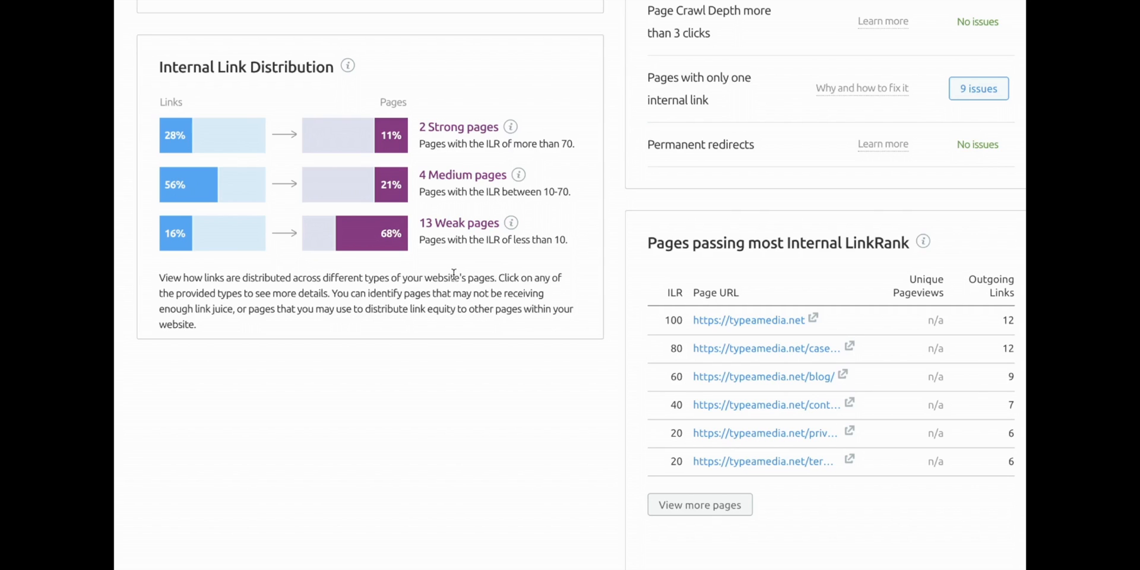
{"action": "mouse_move", "coordinate": [451, 273]}
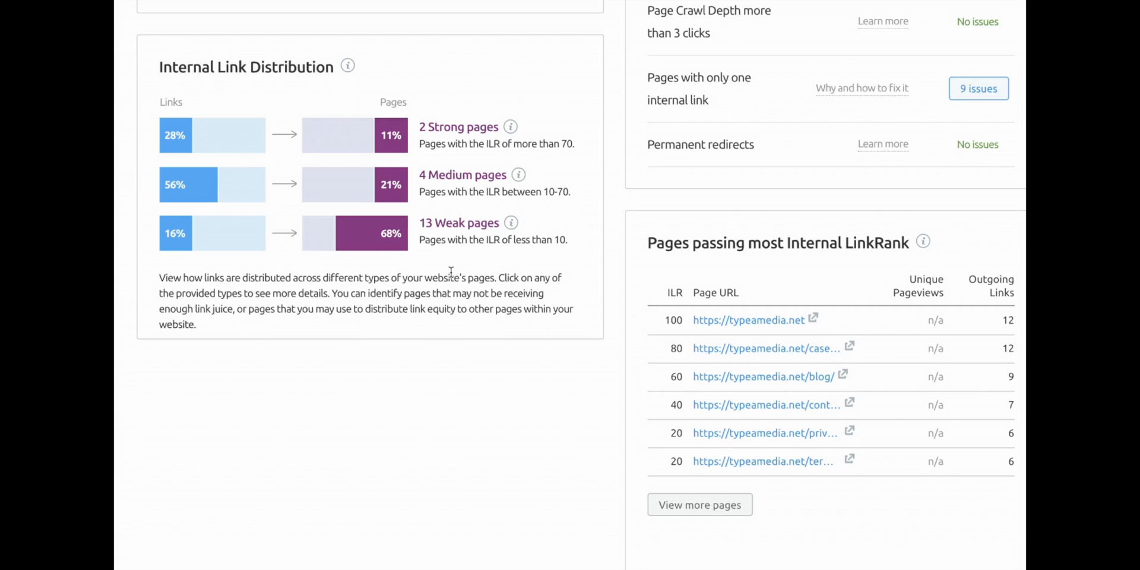
{"action": "mouse_move", "coordinate": [452, 276]}
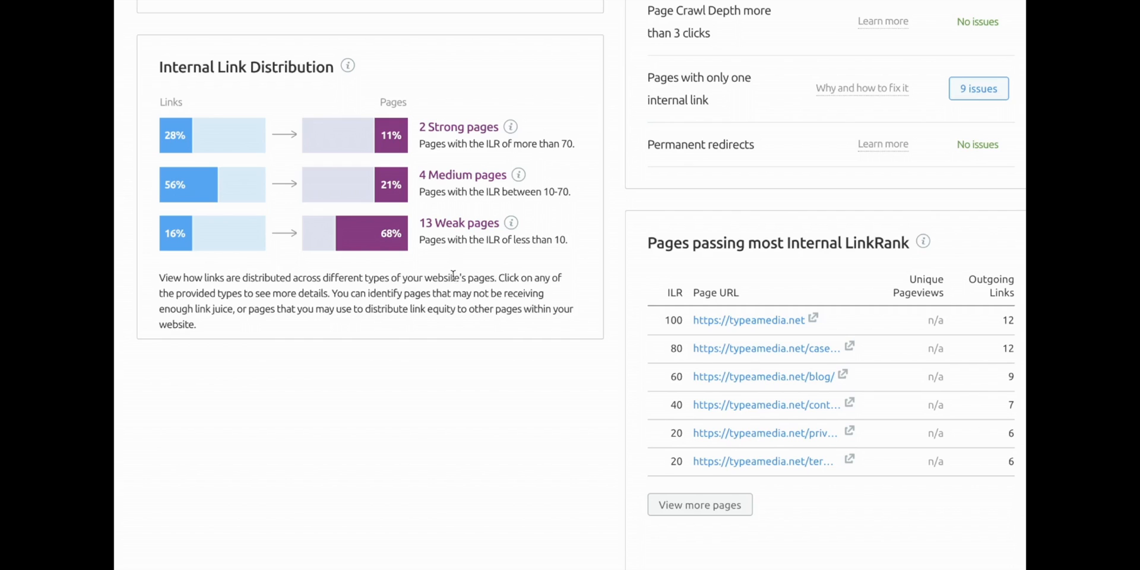
{"action": "mouse_move", "coordinate": [420, 291]}
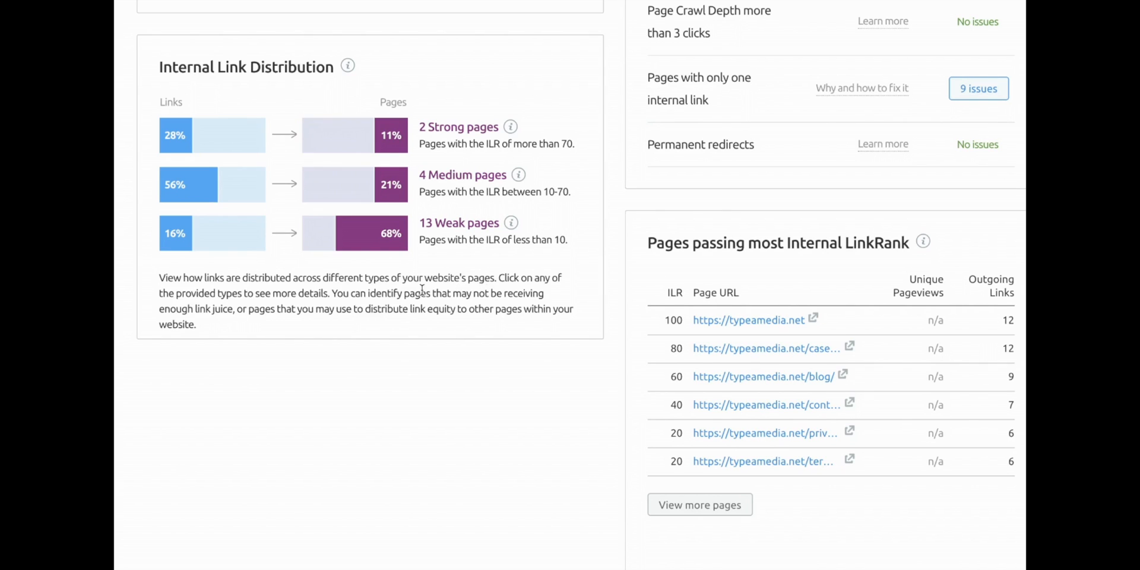
{"action": "mouse_move", "coordinate": [391, 182]}
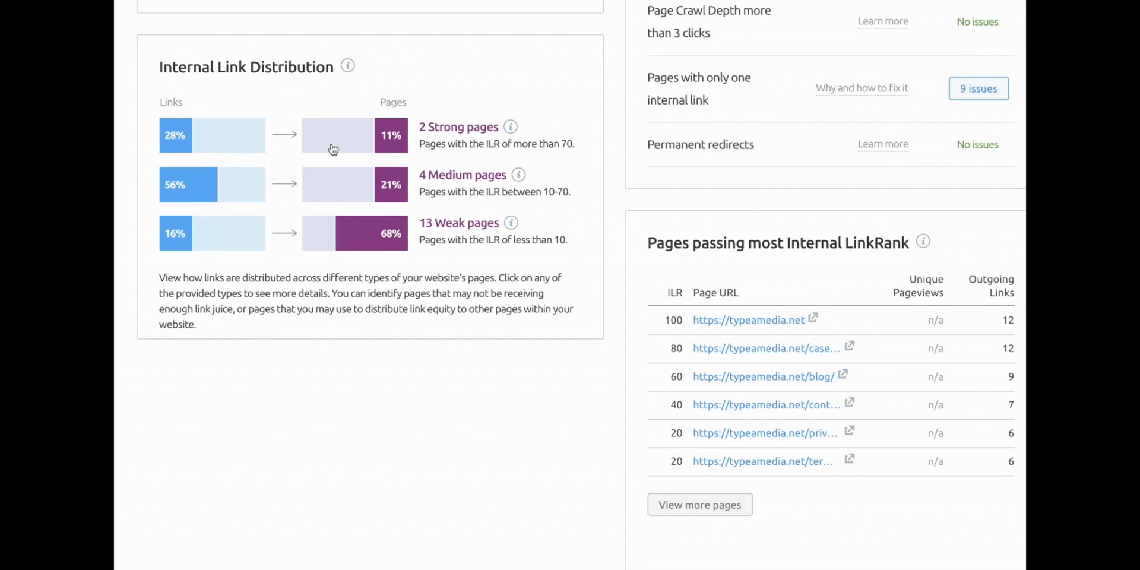
{"action": "mouse_move", "coordinate": [356, 233]}
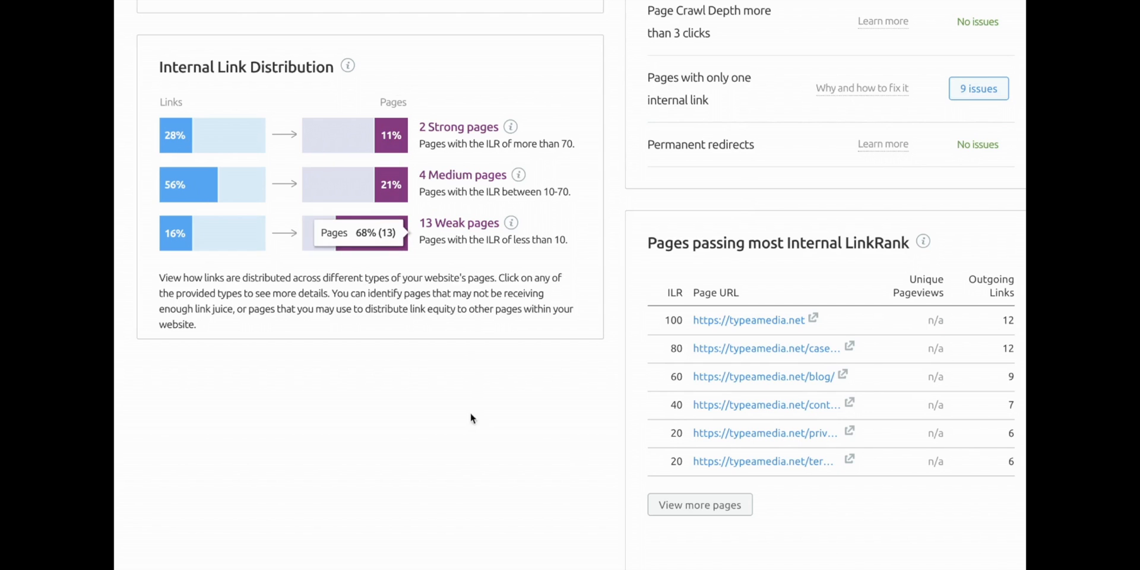
{"action": "mouse_move", "coordinate": [494, 403]}
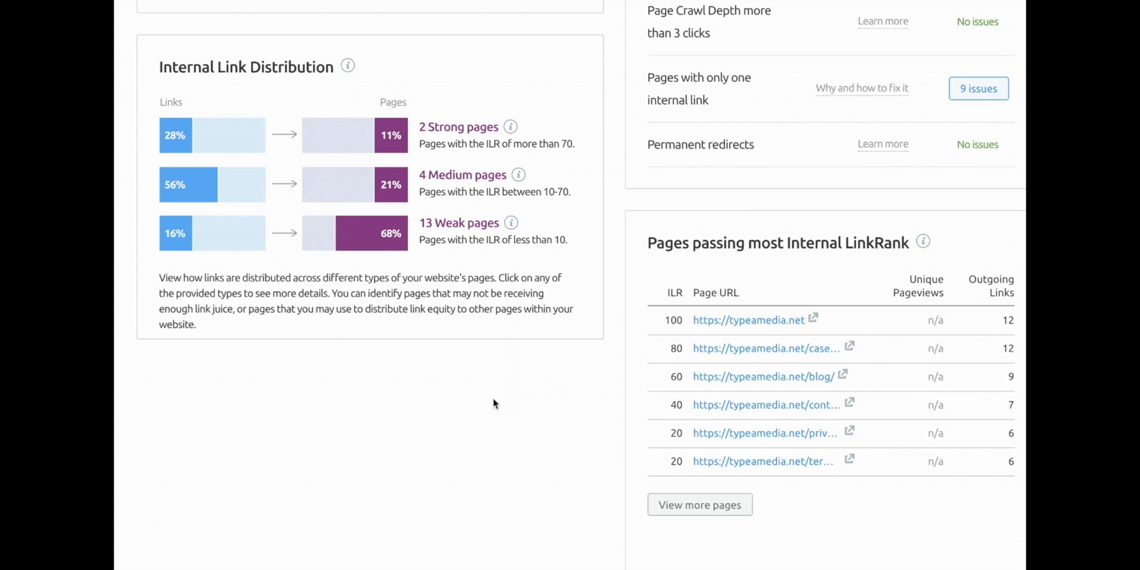
{"action": "mouse_move", "coordinate": [577, 421]}
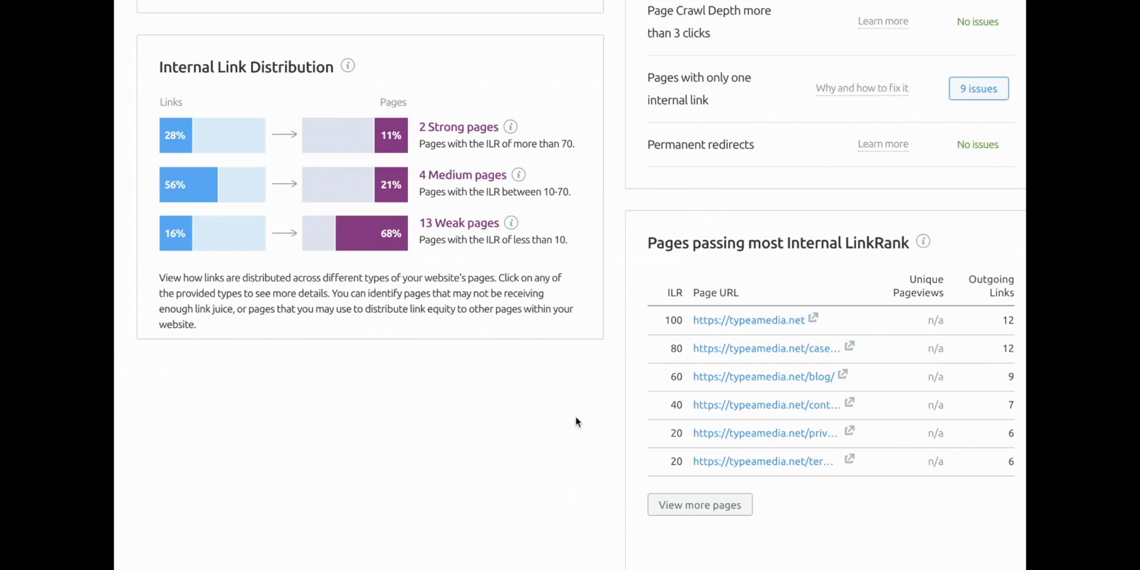
{"action": "mouse_move", "coordinate": [582, 401]}
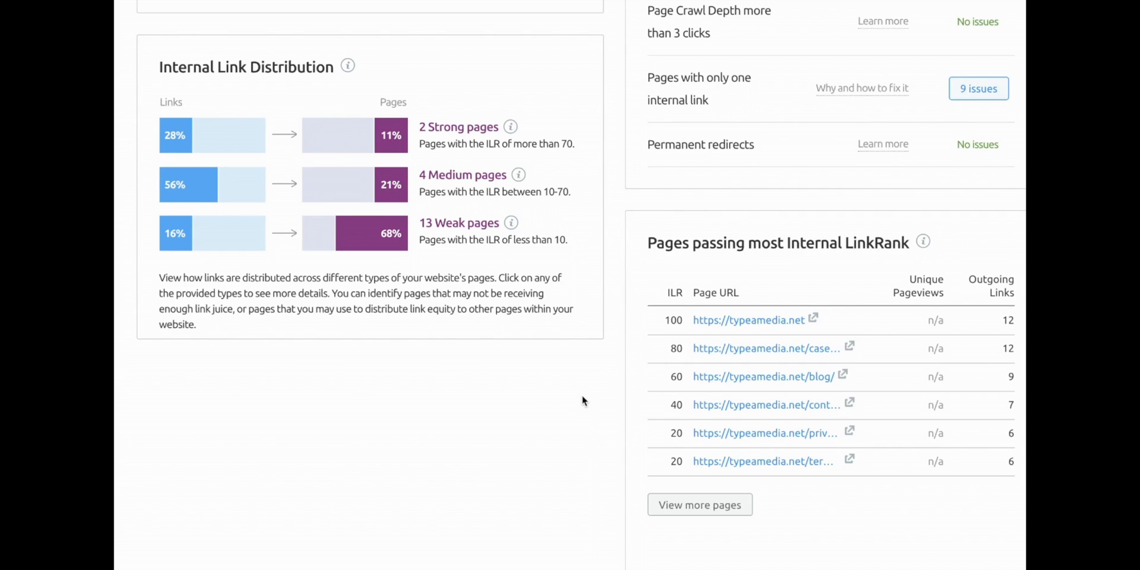
{"action": "mouse_move", "coordinate": [486, 376]}
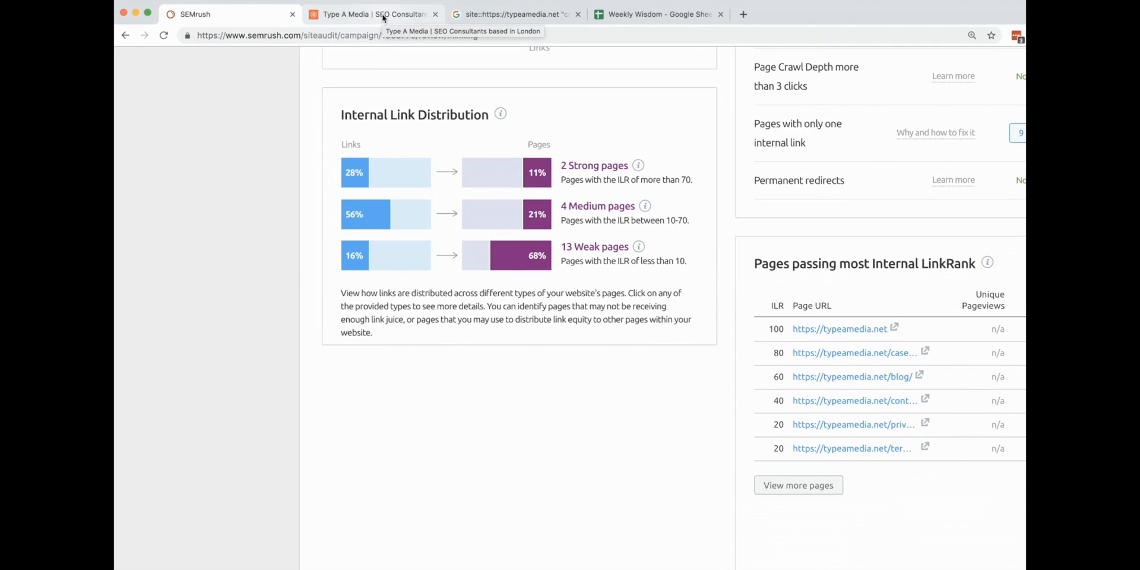
{"action": "left_click", "coordinate": [371, 14]}
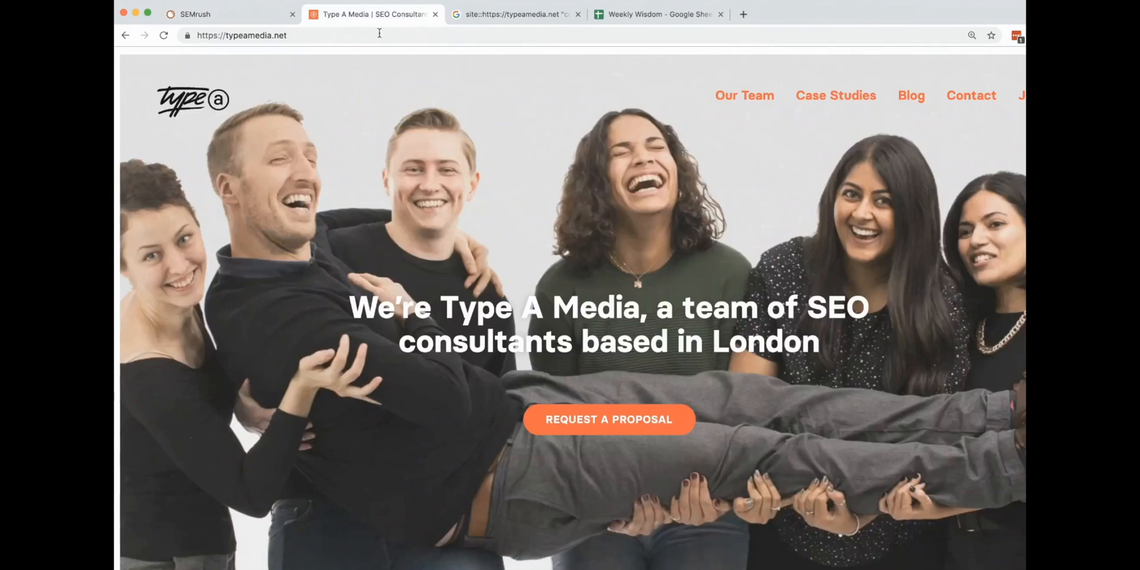
{"action": "left_click", "coordinate": [242, 35]}
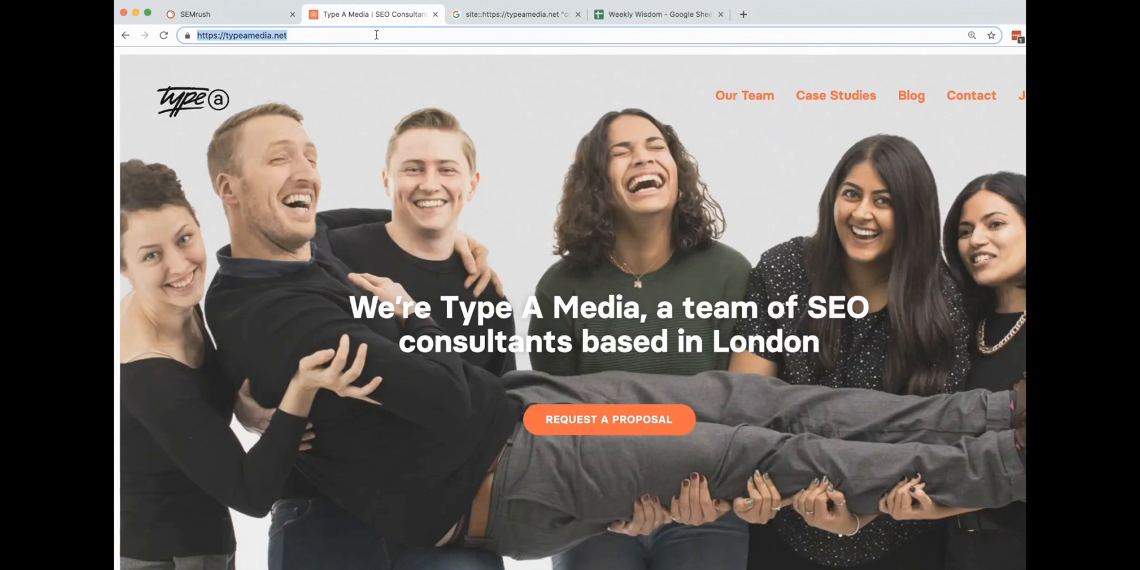
Step: Run a Google site: search of typeamedia.net for "consultants" and scroll the 10 results
{"action": "left_click", "coordinate": [515, 14]}
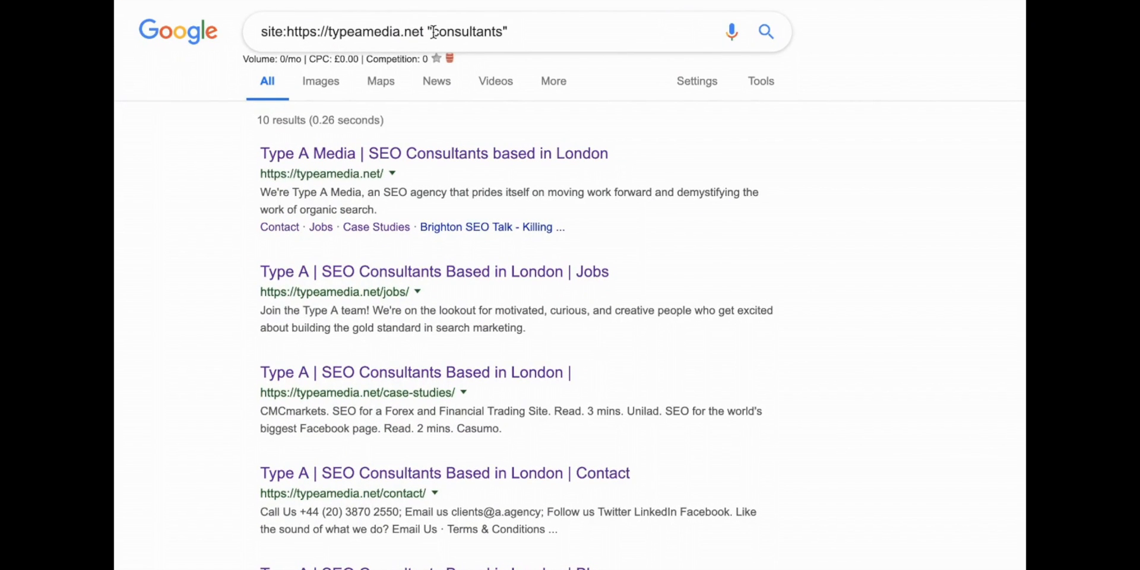
{"action": "double_click", "coordinate": [468, 32]}
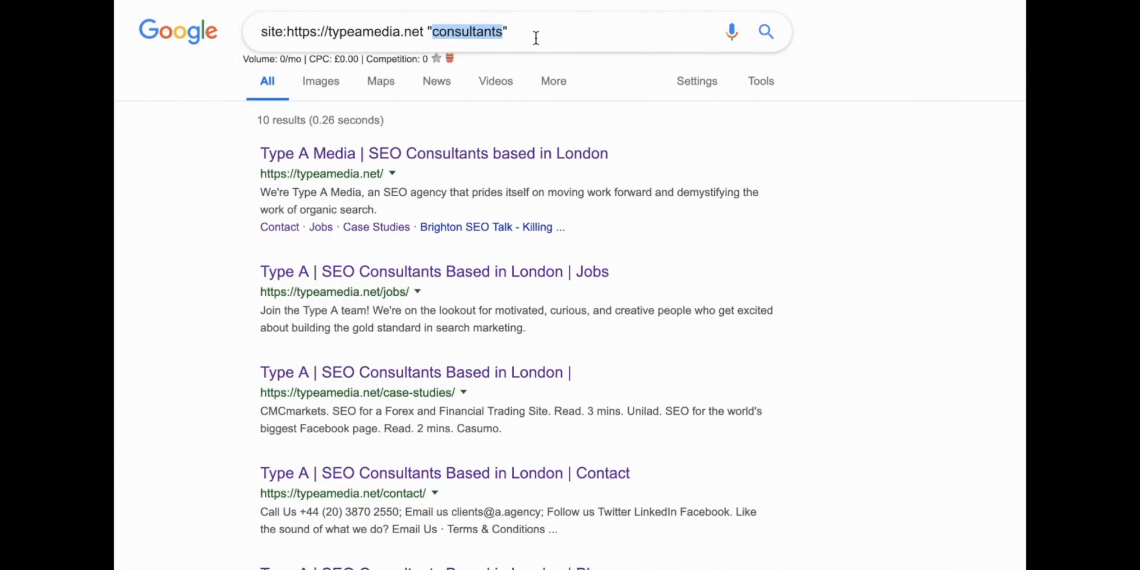
{"action": "scroll", "scroll_direction": "down", "scroll_amount": 3}
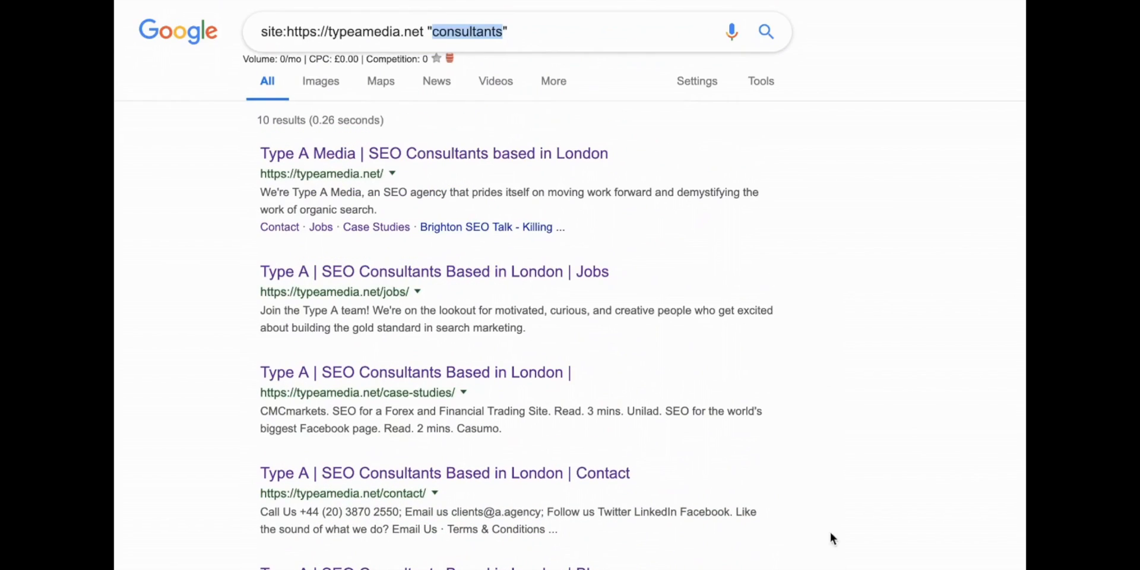
{"action": "mouse_move", "coordinate": [220, 172]}
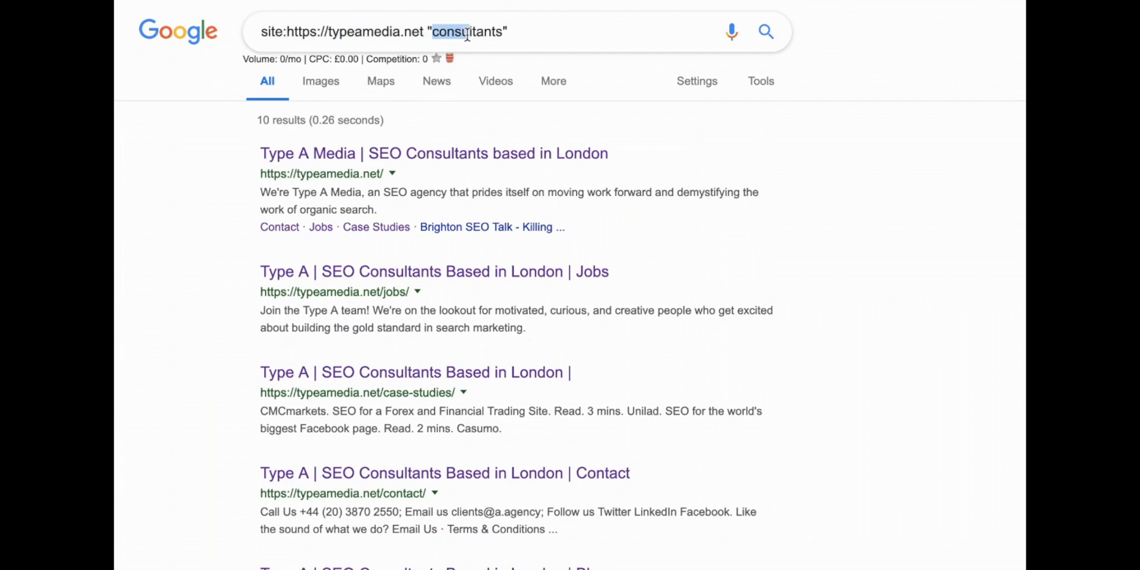
{"action": "double_click", "coordinate": [466, 31]}
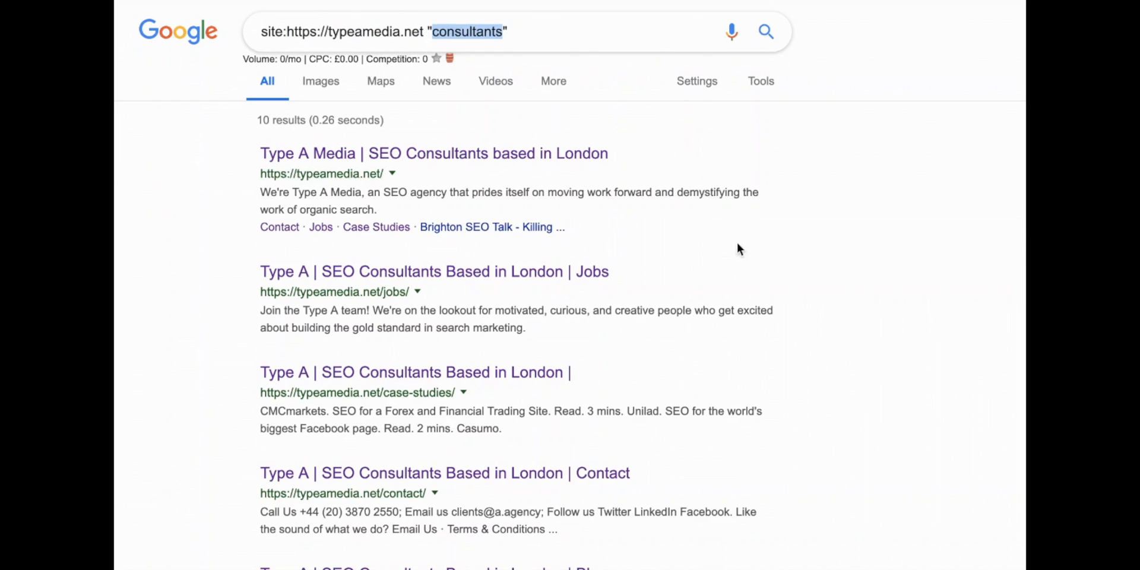
{"action": "scroll", "scroll_direction": "down", "scroll_amount": 3}
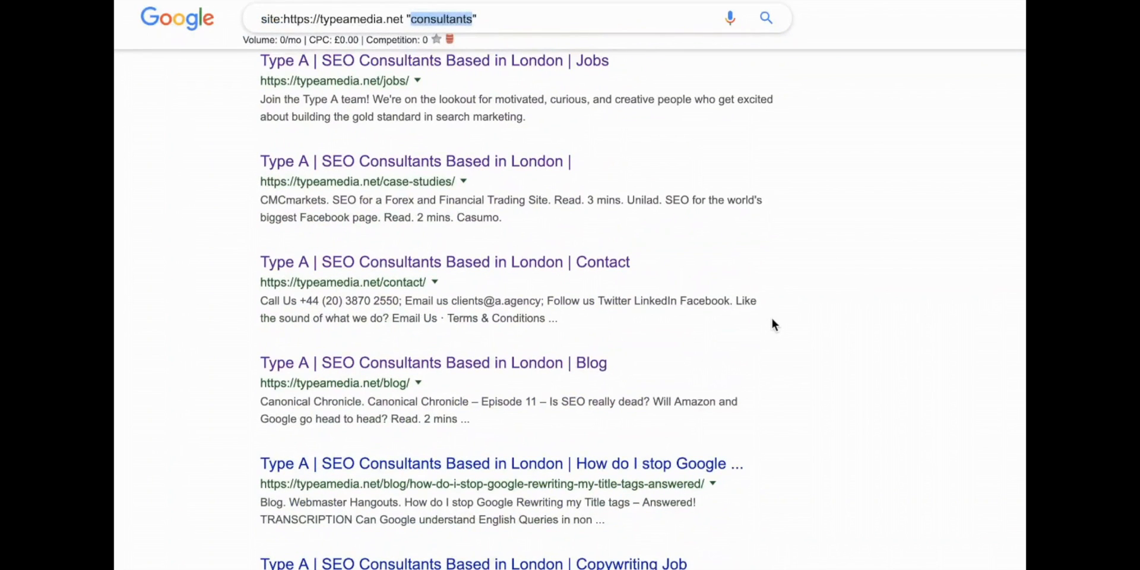
{"action": "mouse_move", "coordinate": [418, 123]}
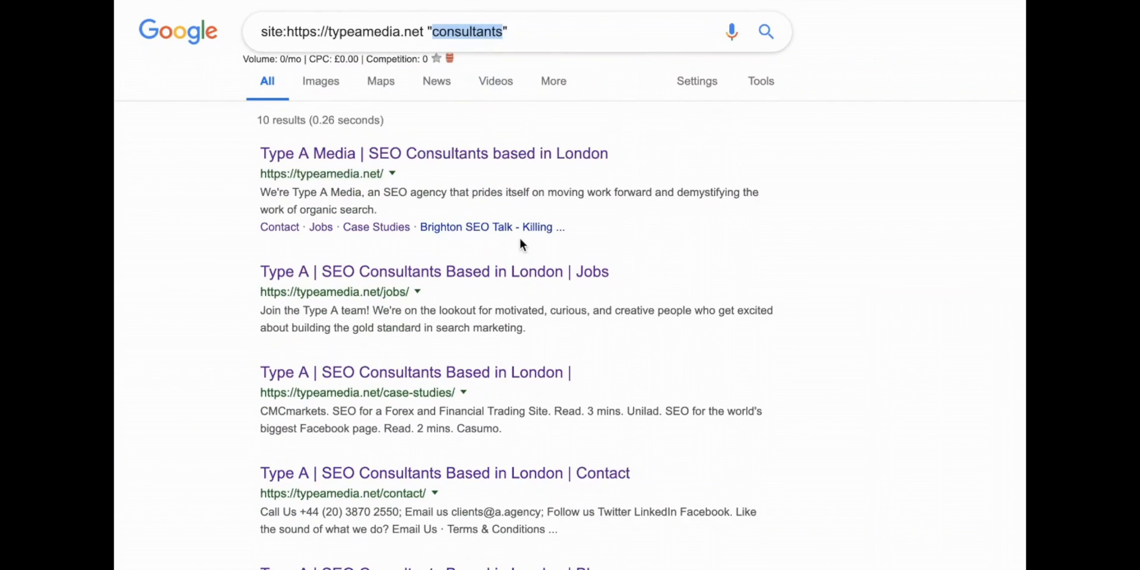
{"action": "mouse_move", "coordinate": [486, 224]}
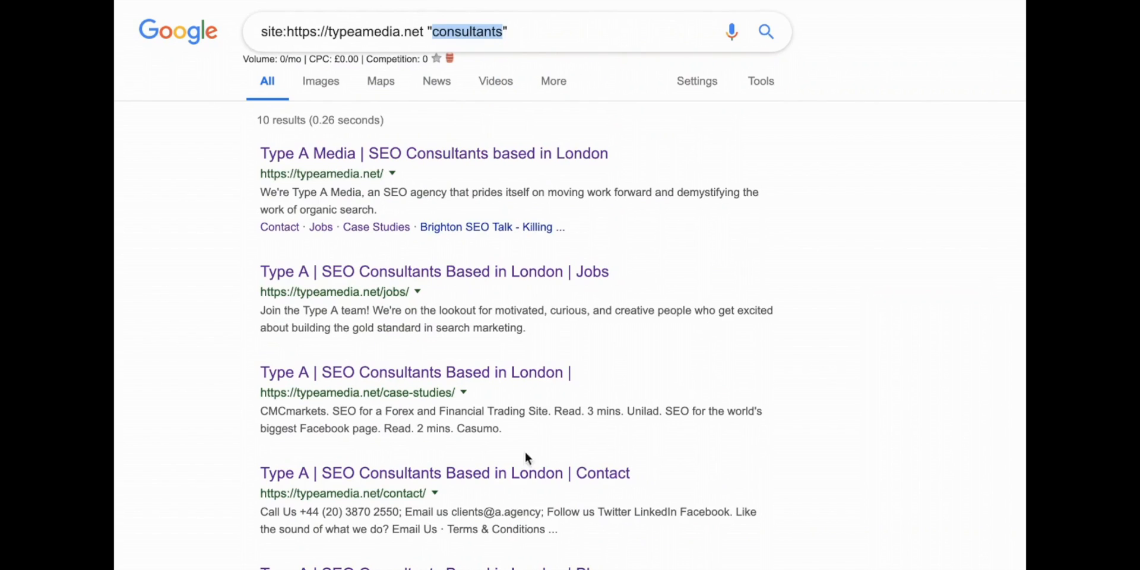
{"action": "mouse_move", "coordinate": [363, 443]}
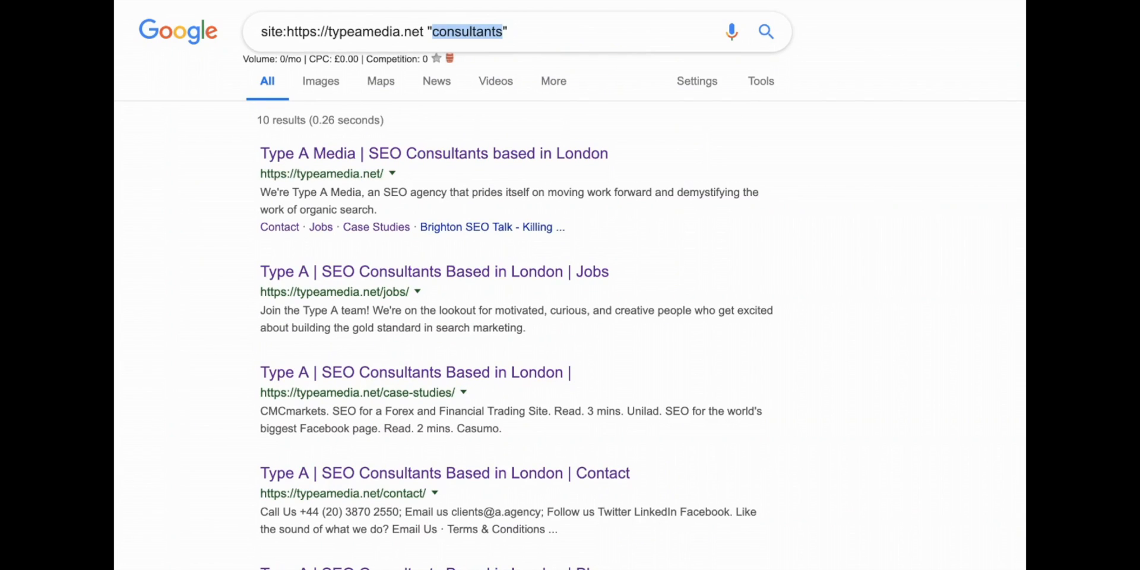
{"action": "mouse_move", "coordinate": [404, 272]}
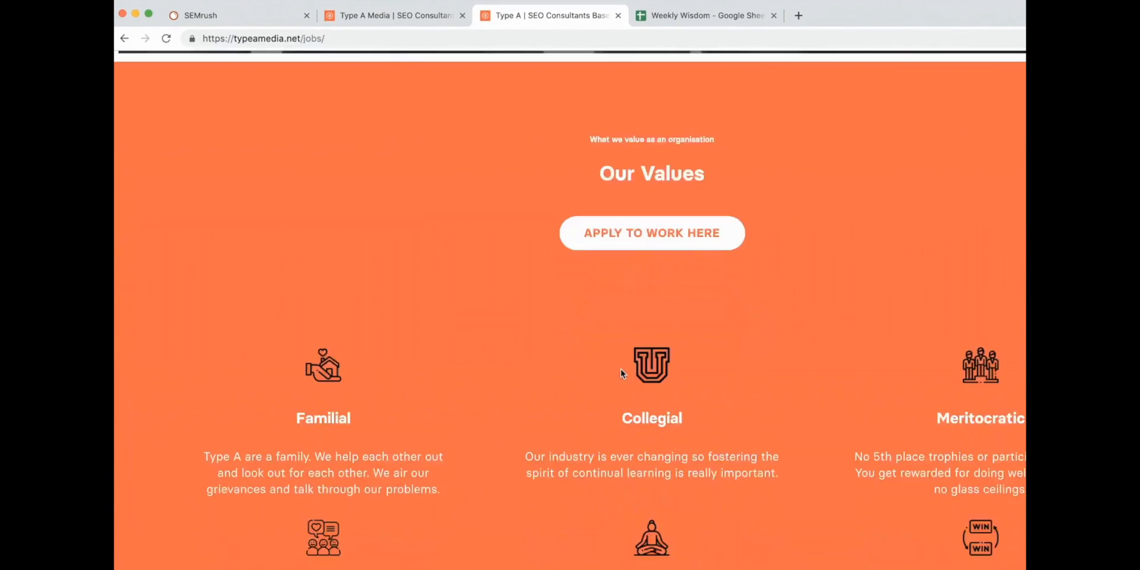
Step: Scroll the Type A Jobs page, then go back to the consultants results
{"action": "scroll", "scroll_direction": "down", "scroll_amount": 3}
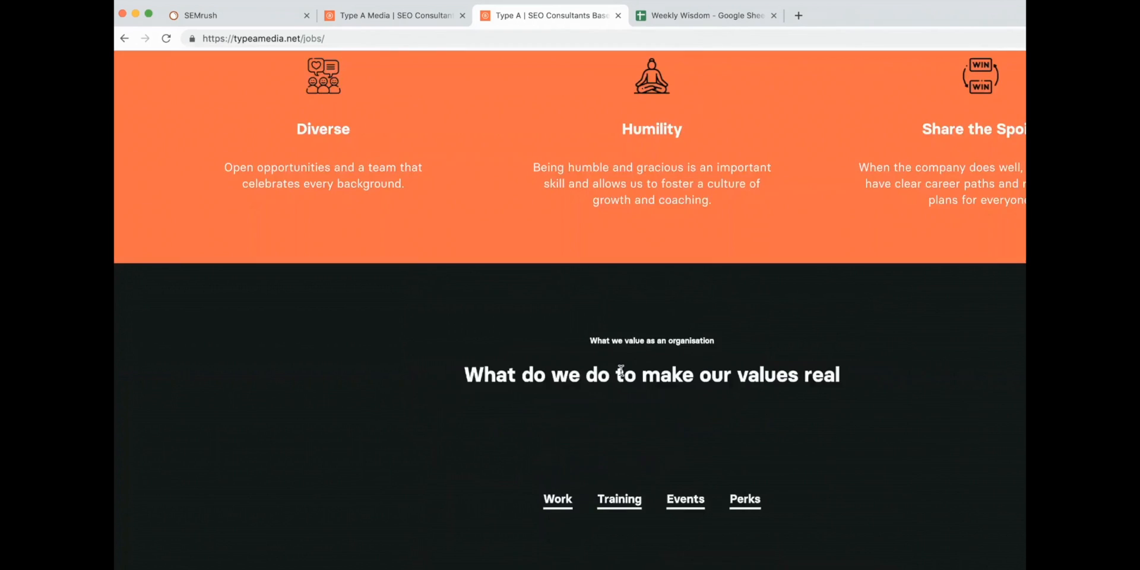
{"action": "left_click", "coordinate": [125, 38]}
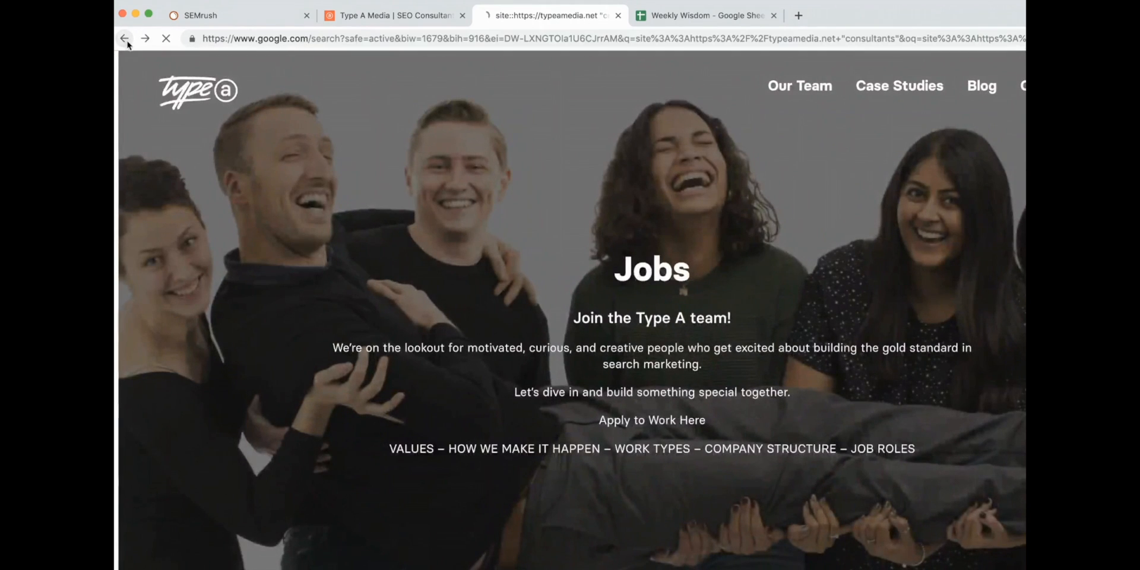
{"action": "left_click", "coordinate": [124, 38]}
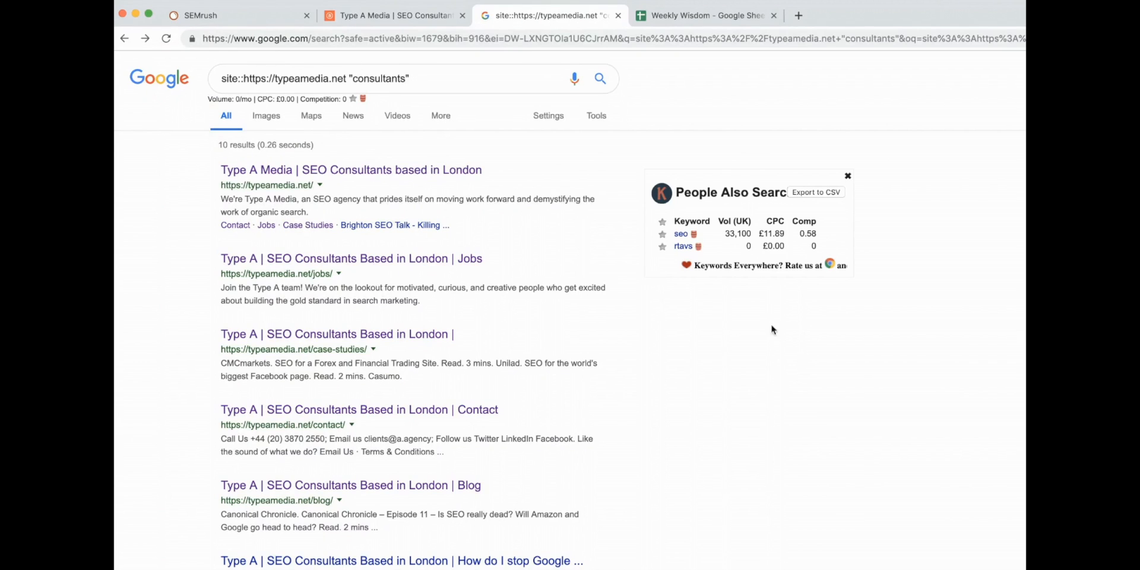
{"action": "mouse_move", "coordinate": [720, 260]}
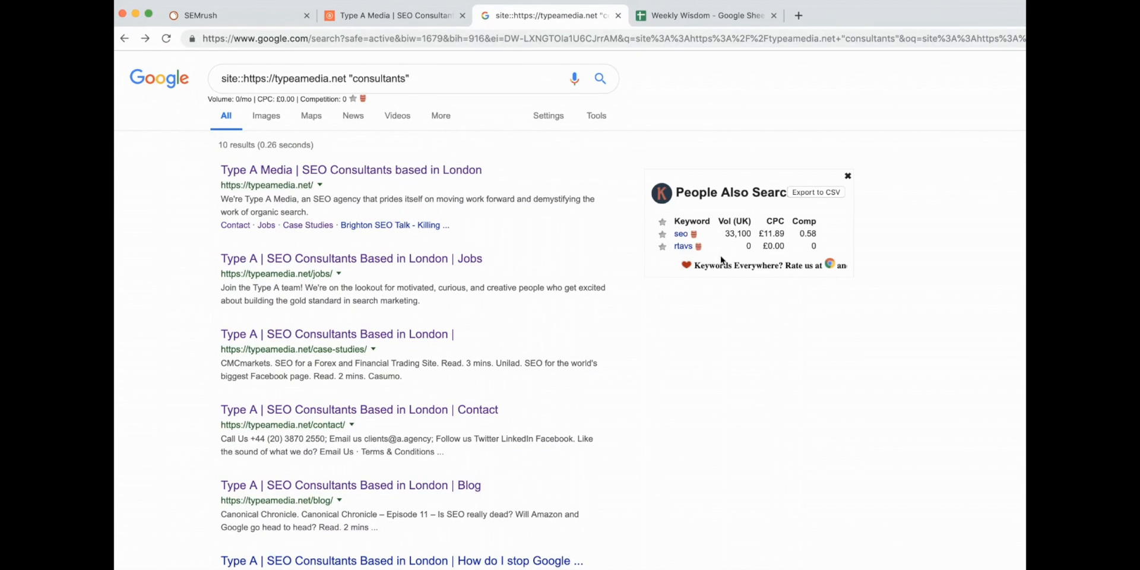
{"action": "mouse_move", "coordinate": [684, 246]}
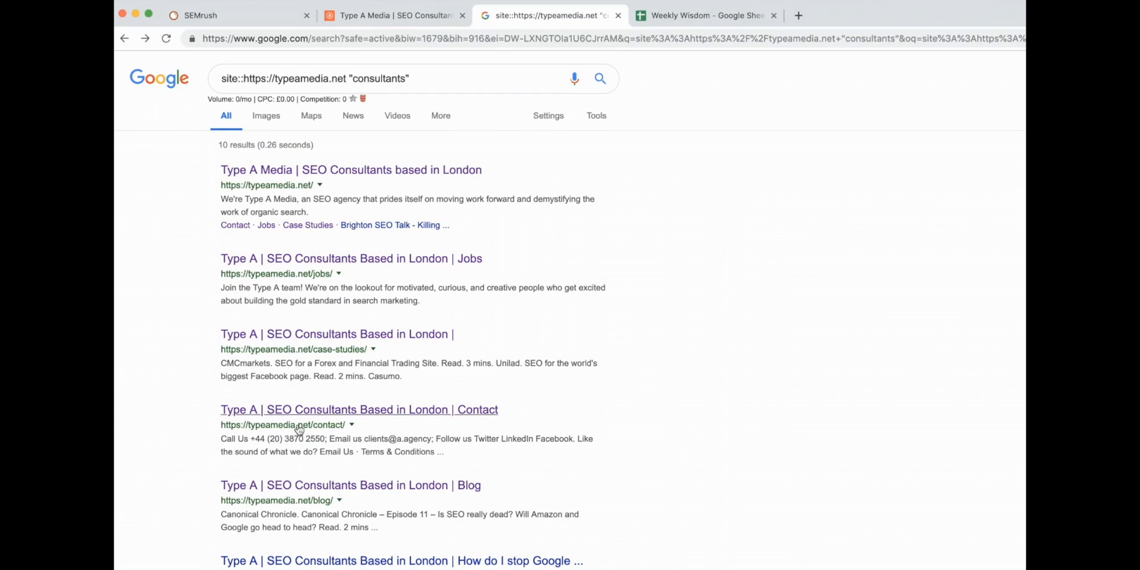
{"action": "mouse_move", "coordinate": [276, 258]}
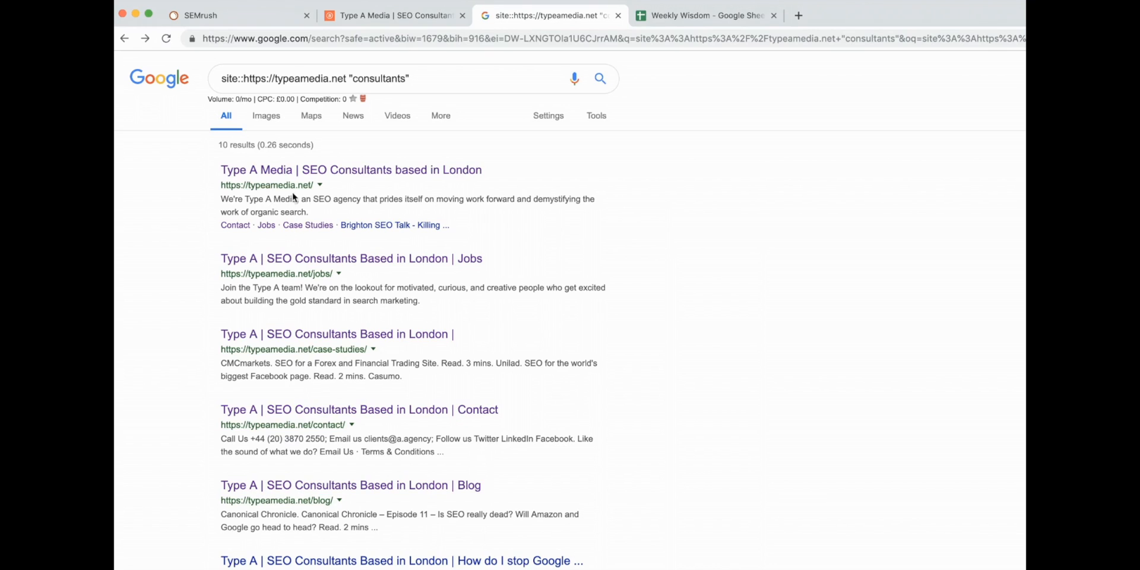
{"action": "mouse_move", "coordinate": [337, 240]}
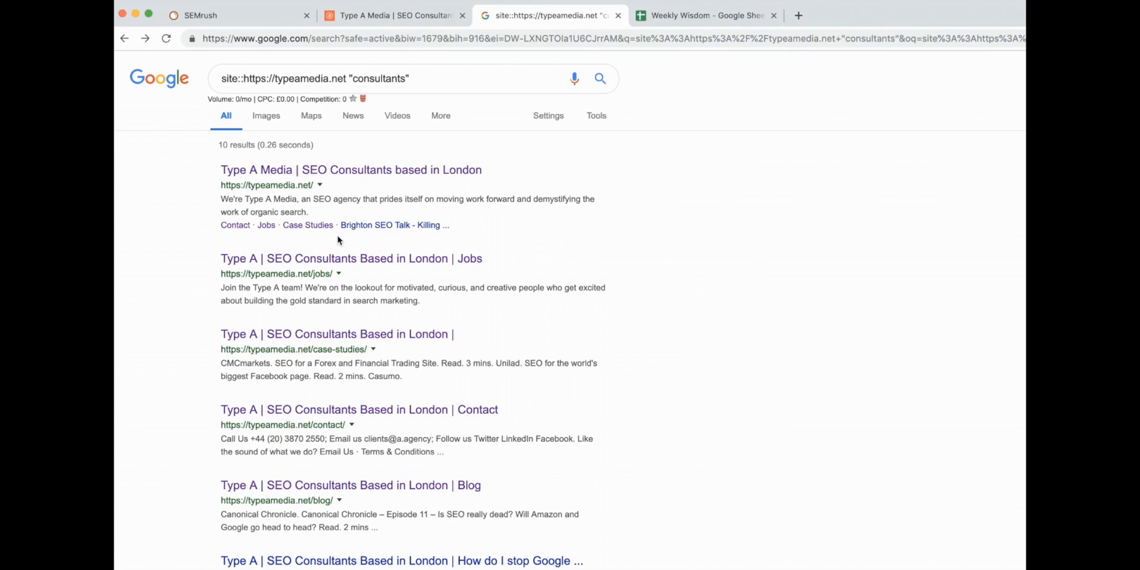
{"action": "mouse_move", "coordinate": [609, 257]}
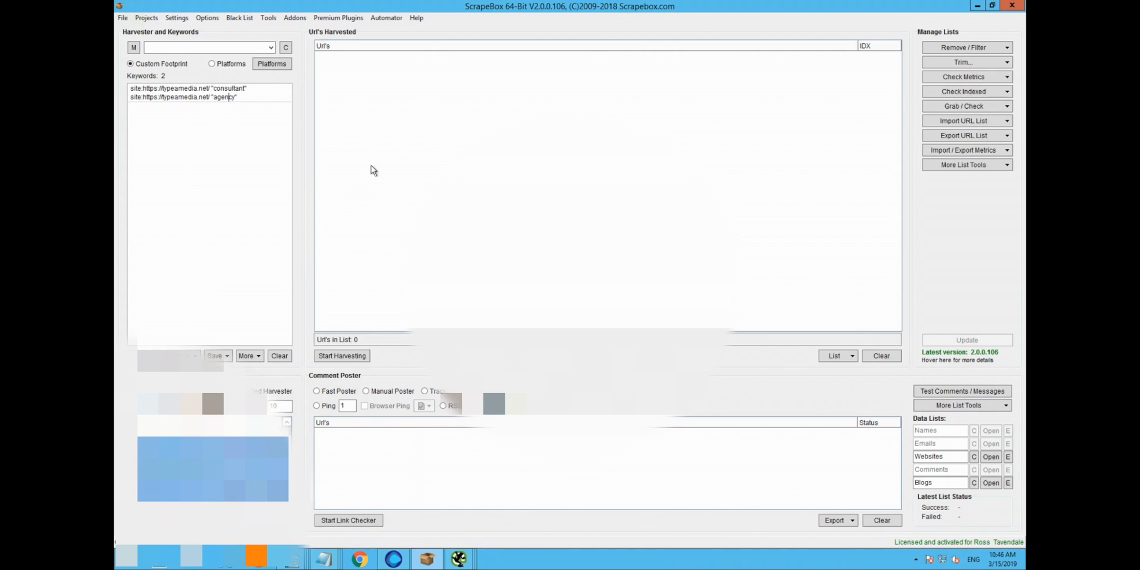
{"action": "mouse_move", "coordinate": [388, 225]}
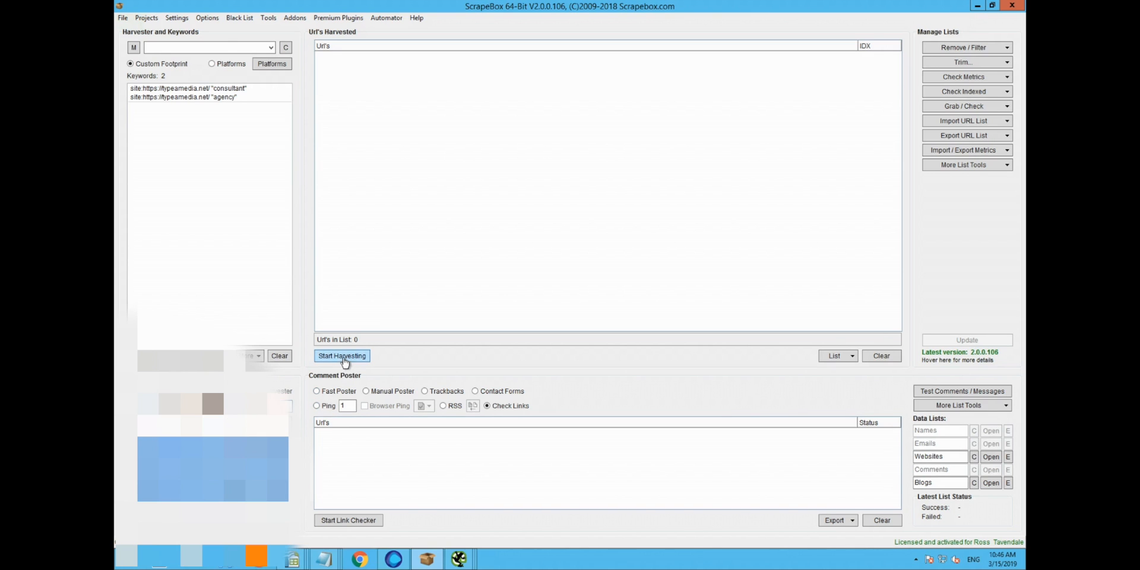
Step: Harvest Google results for both typeamedia.net footprints, collecting 19 URLs, and close the stats
{"action": "left_click", "coordinate": [342, 356]}
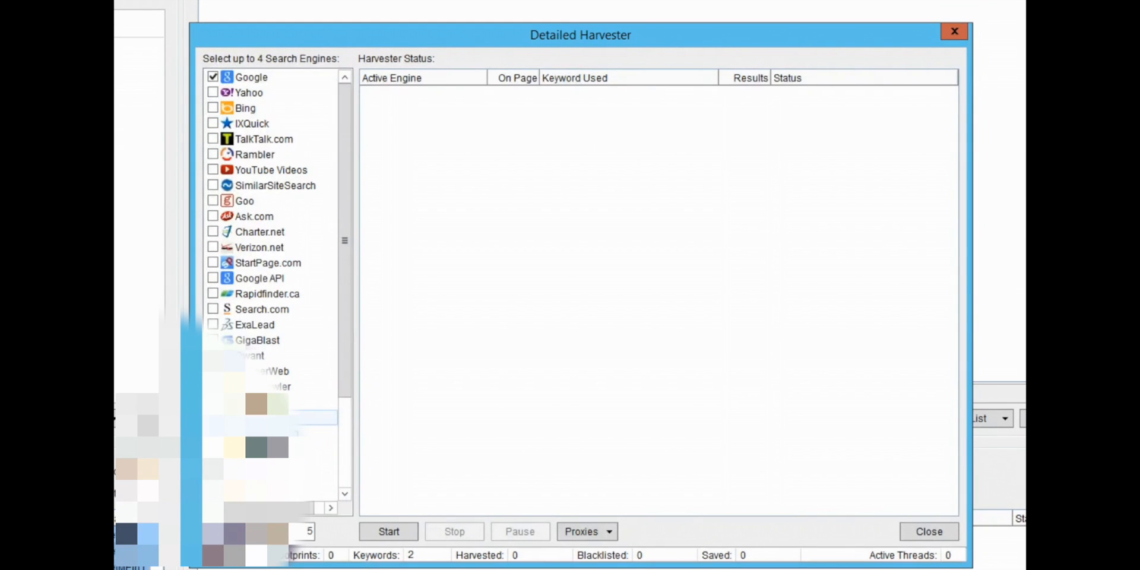
{"action": "mouse_move", "coordinate": [304, 531]}
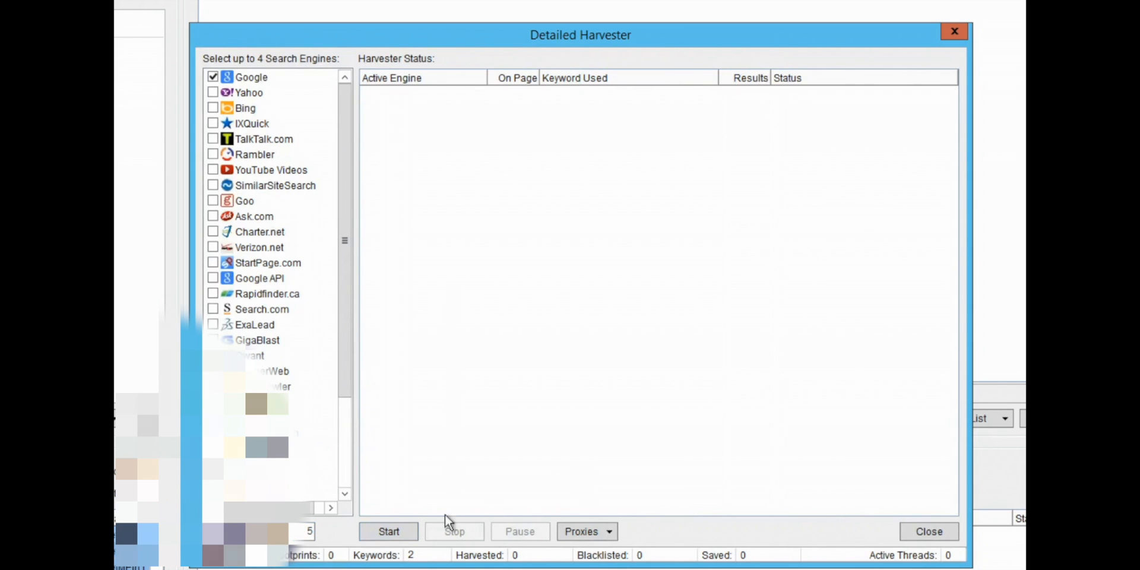
{"action": "left_click", "coordinate": [389, 531]}
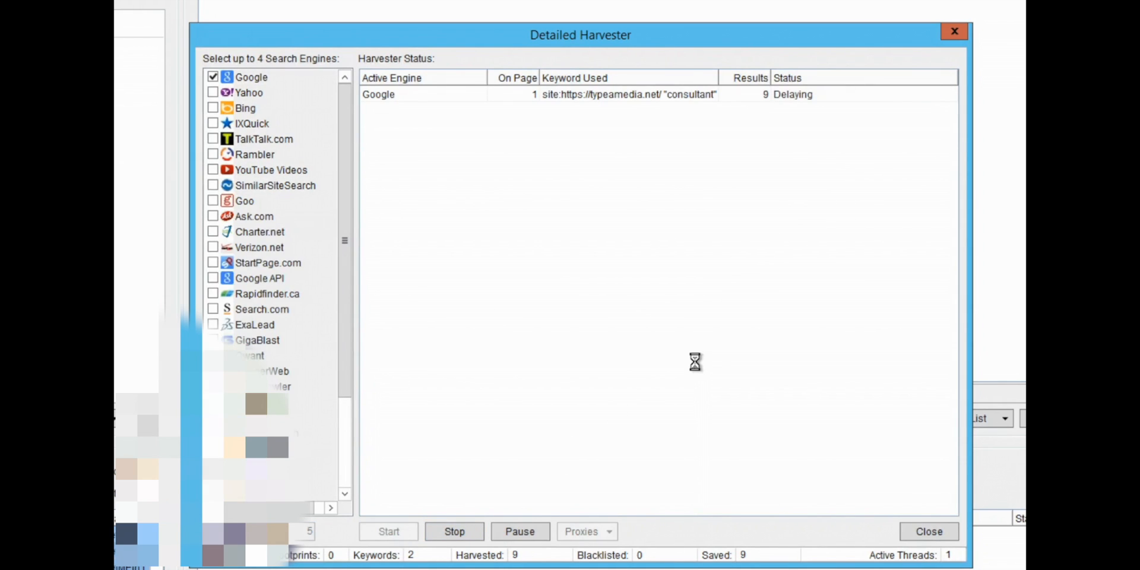
{"action": "mouse_move", "coordinate": [697, 362]}
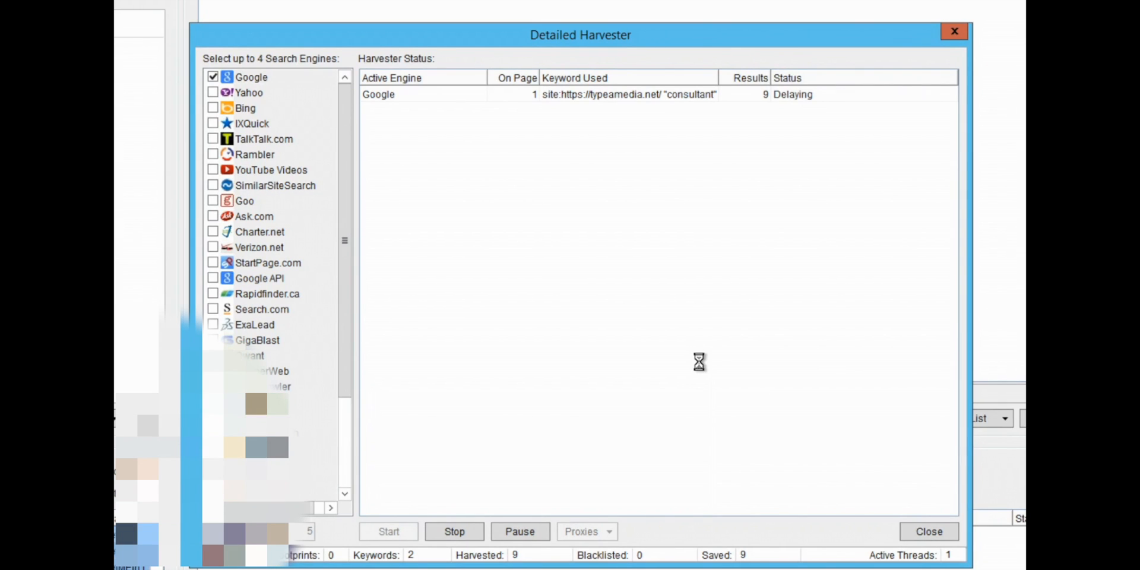
{"action": "mouse_move", "coordinate": [720, 357]}
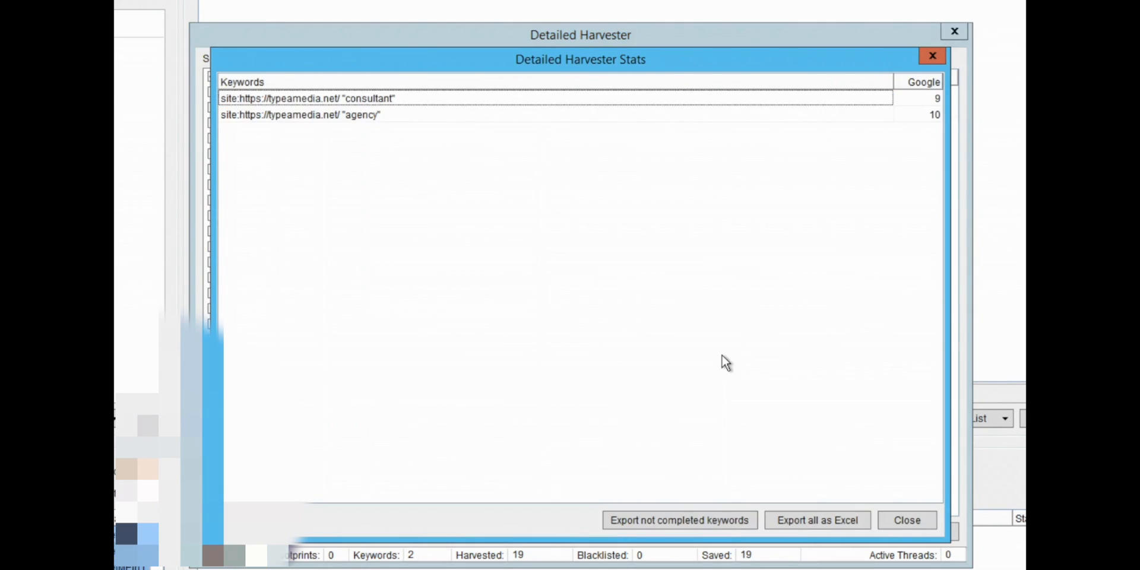
{"action": "mouse_move", "coordinate": [606, 201]}
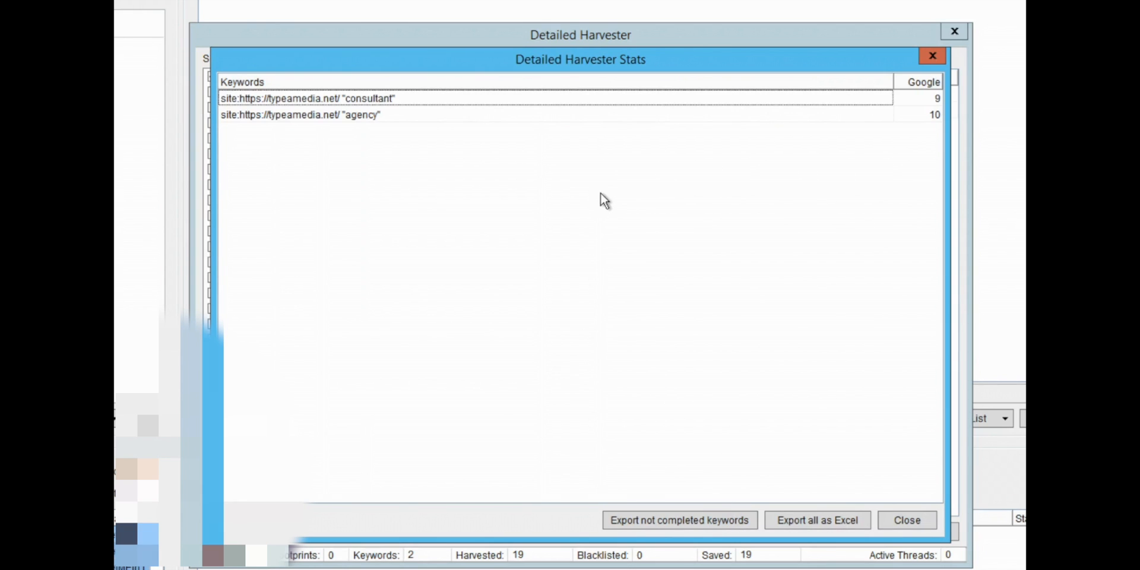
{"action": "mouse_move", "coordinate": [240, 109]}
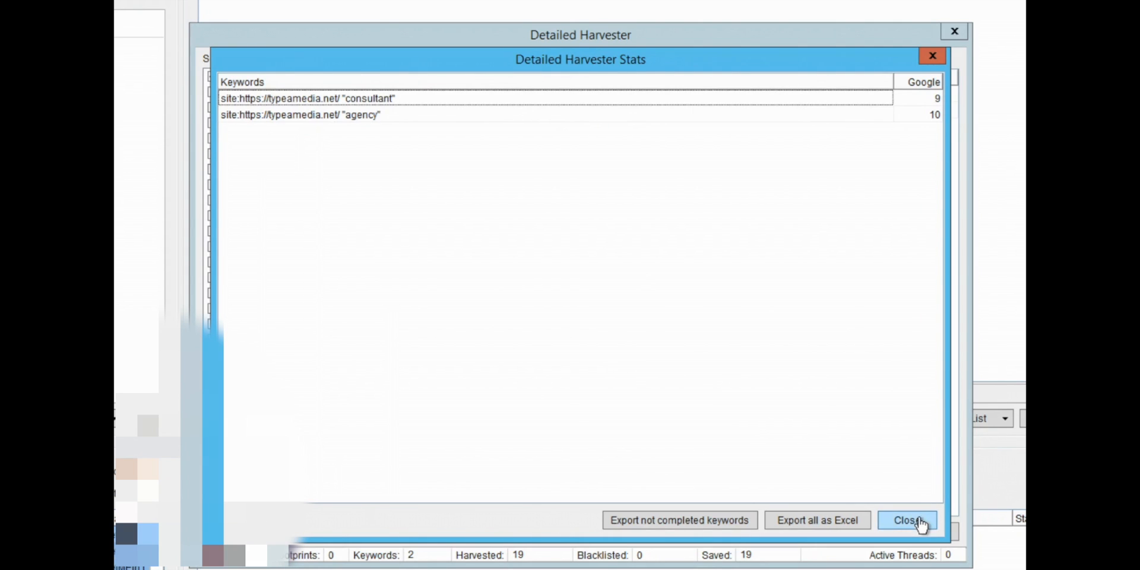
{"action": "left_click", "coordinate": [906, 521]}
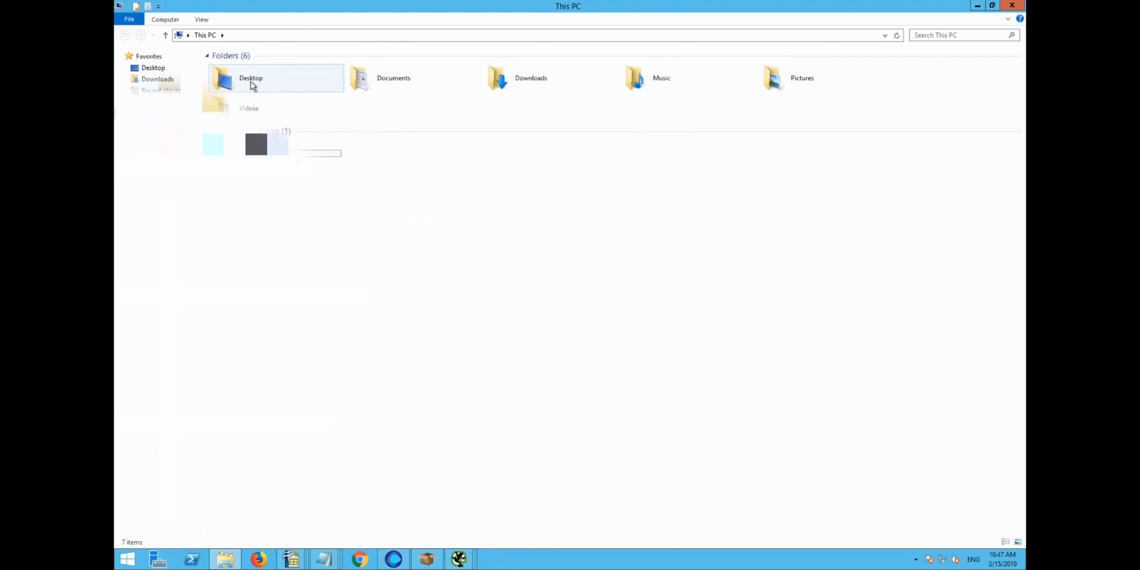
Step: Open kw_urls_03-15-2019_10-46-46 from Desktop > Harvester_Sessions
{"action": "double_click", "coordinate": [250, 78]}
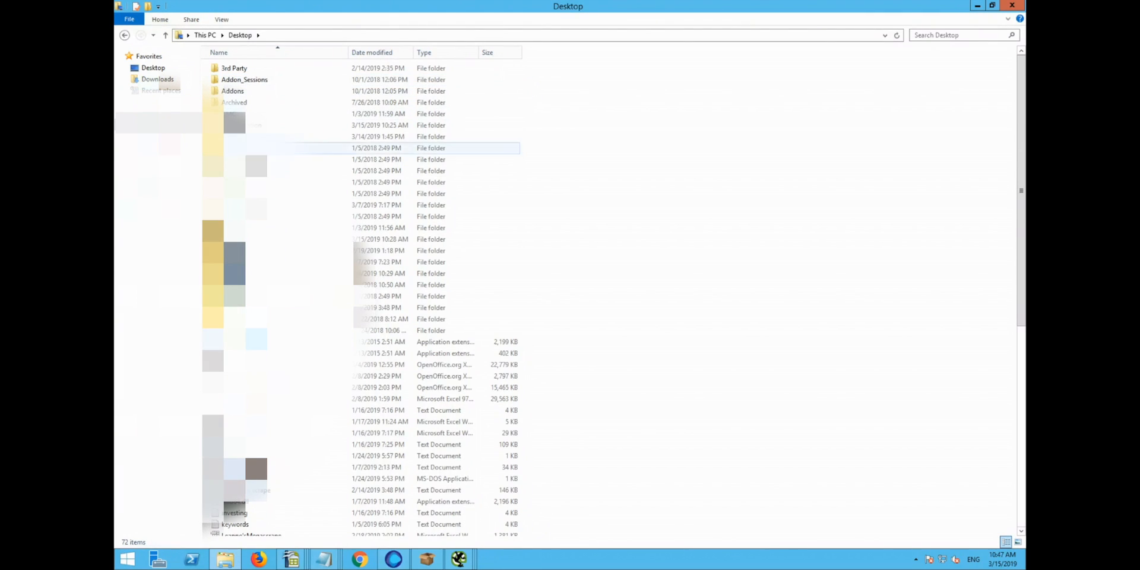
{"action": "left_click", "coordinate": [437, 238]}
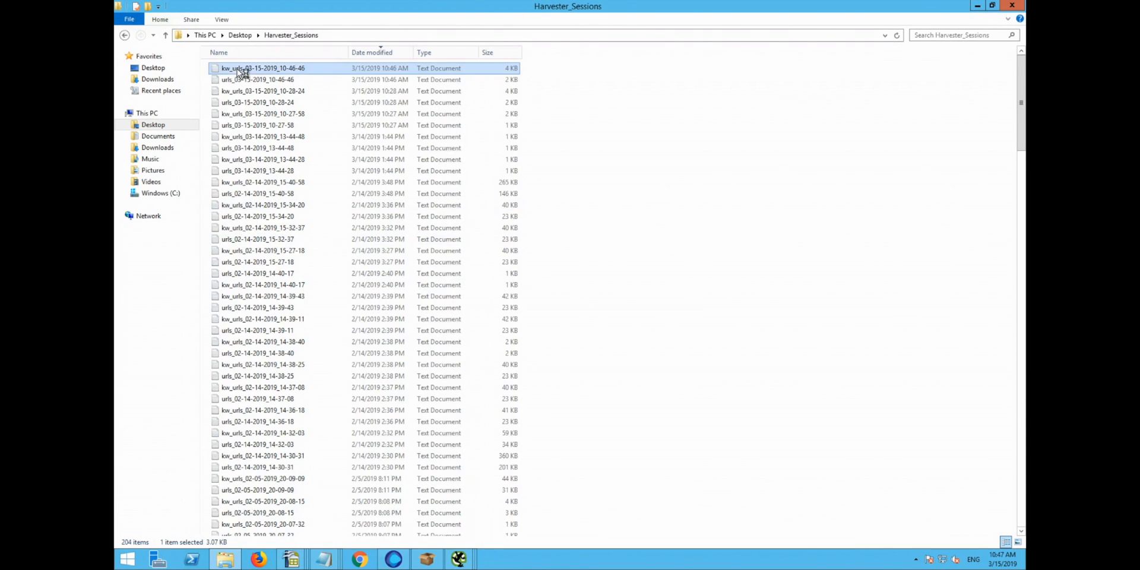
{"action": "double_click", "coordinate": [263, 67]}
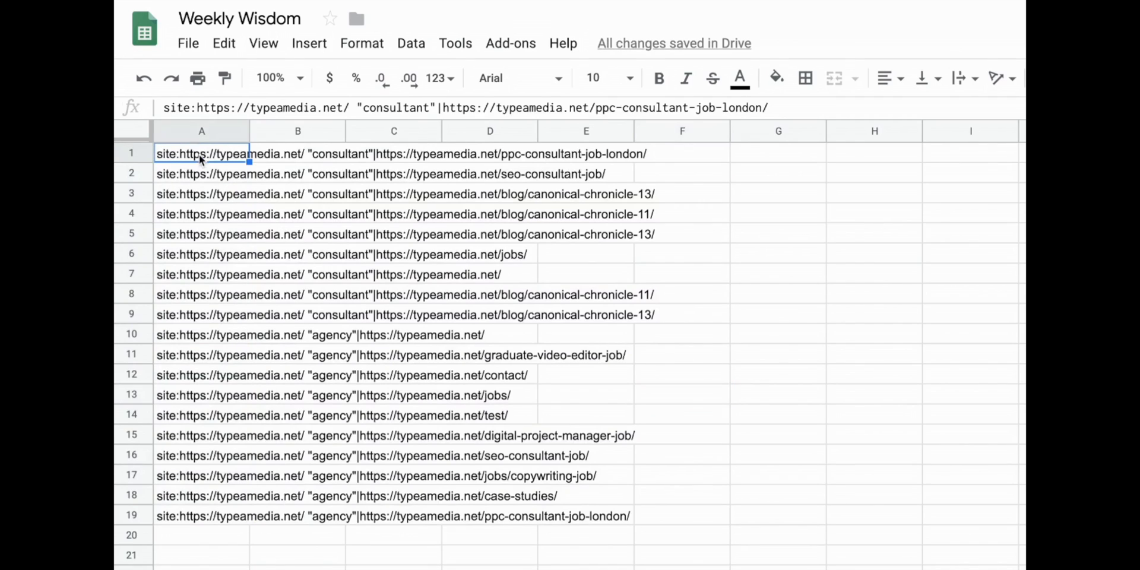
Step: Split column A into separate keyword and URL columns, removing the quotes
{"action": "left_click", "coordinate": [201, 131]}
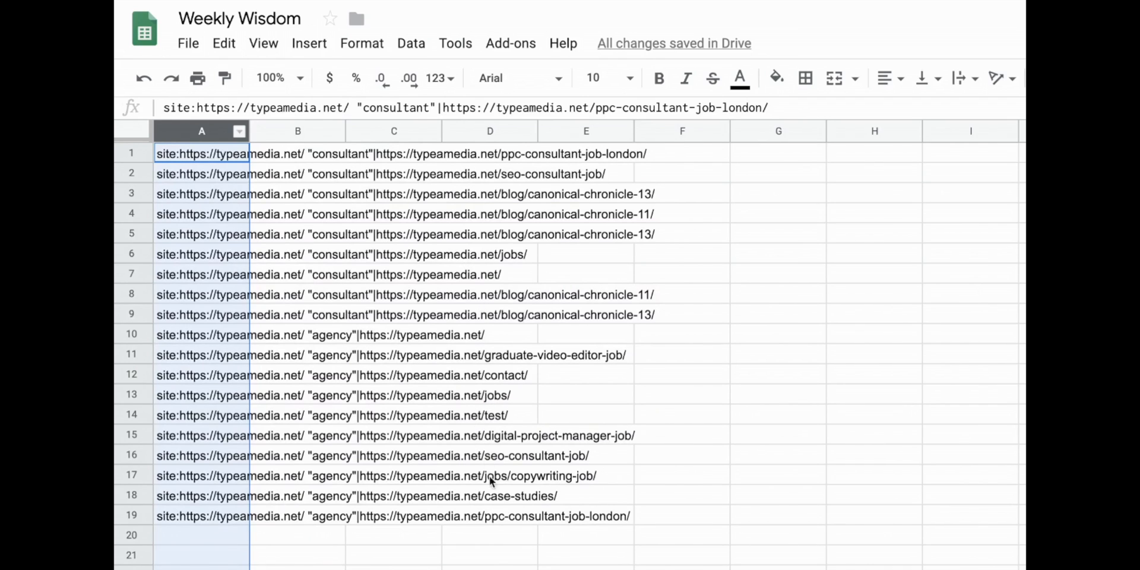
{"action": "mouse_move", "coordinate": [484, 362]}
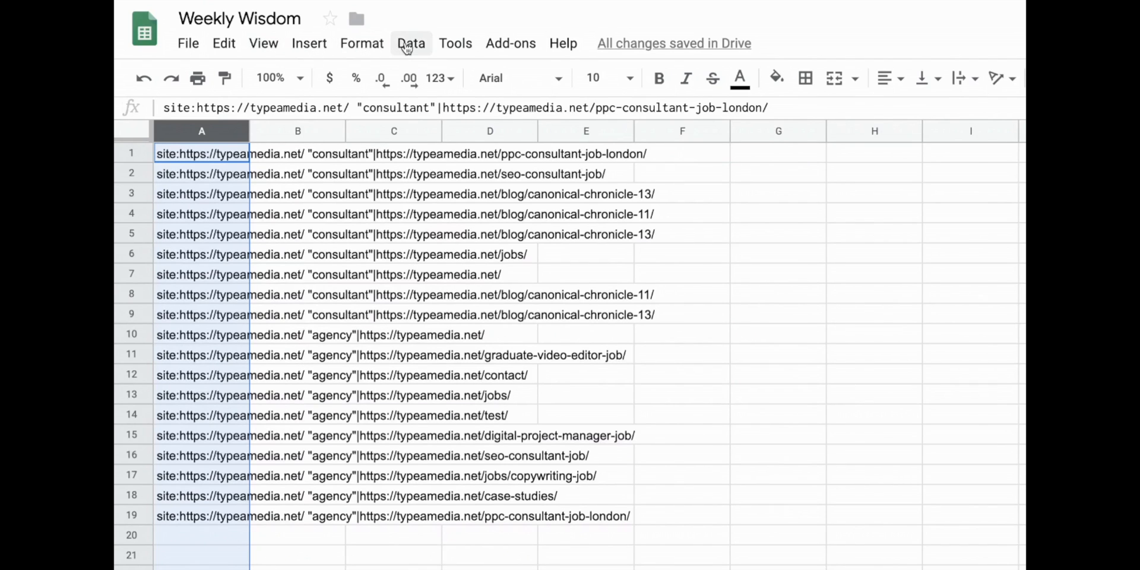
{"action": "left_click", "coordinate": [411, 43]}
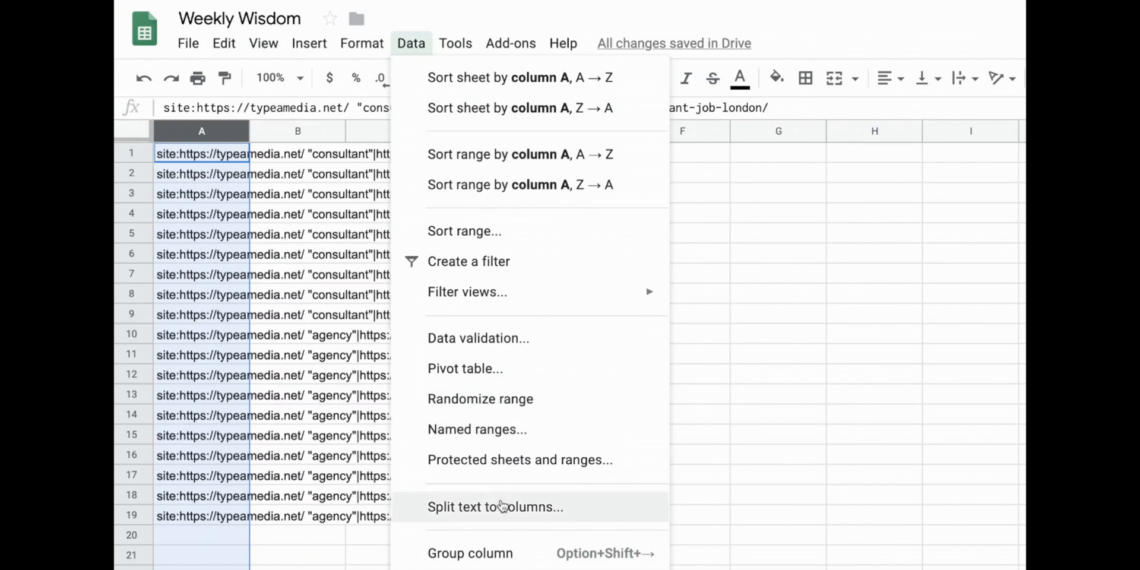
{"action": "left_click", "coordinate": [495, 506]}
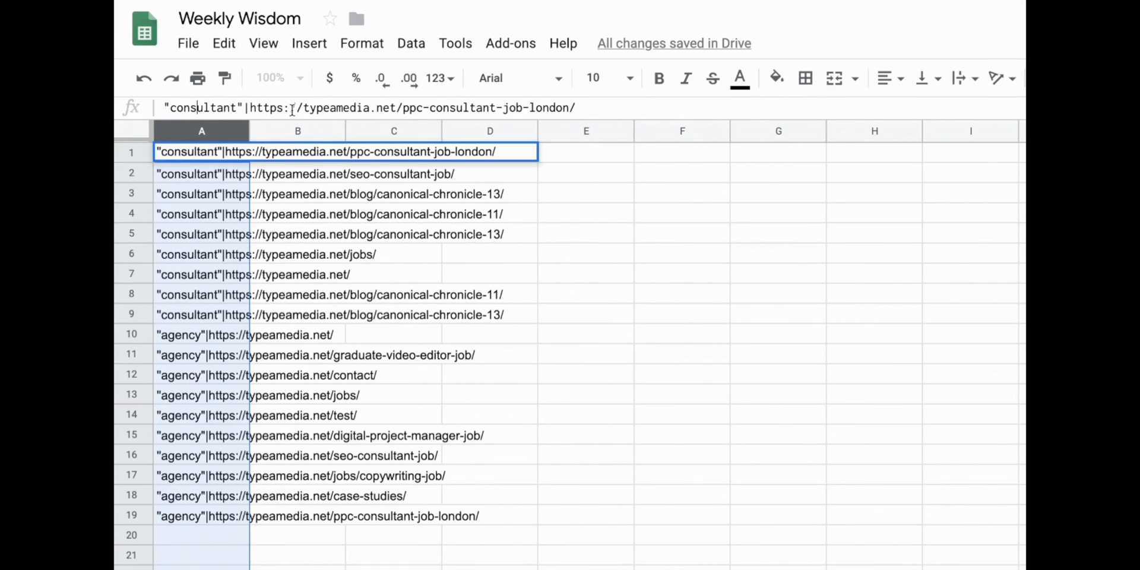
{"action": "left_click", "coordinate": [490, 233]}
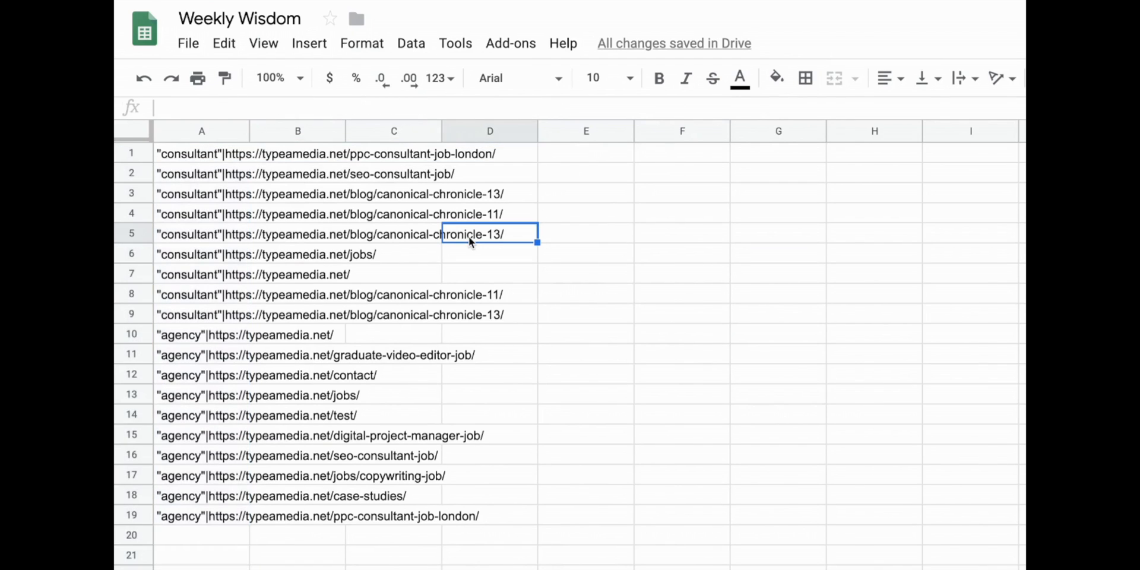
{"action": "left_click", "coordinate": [410, 43]}
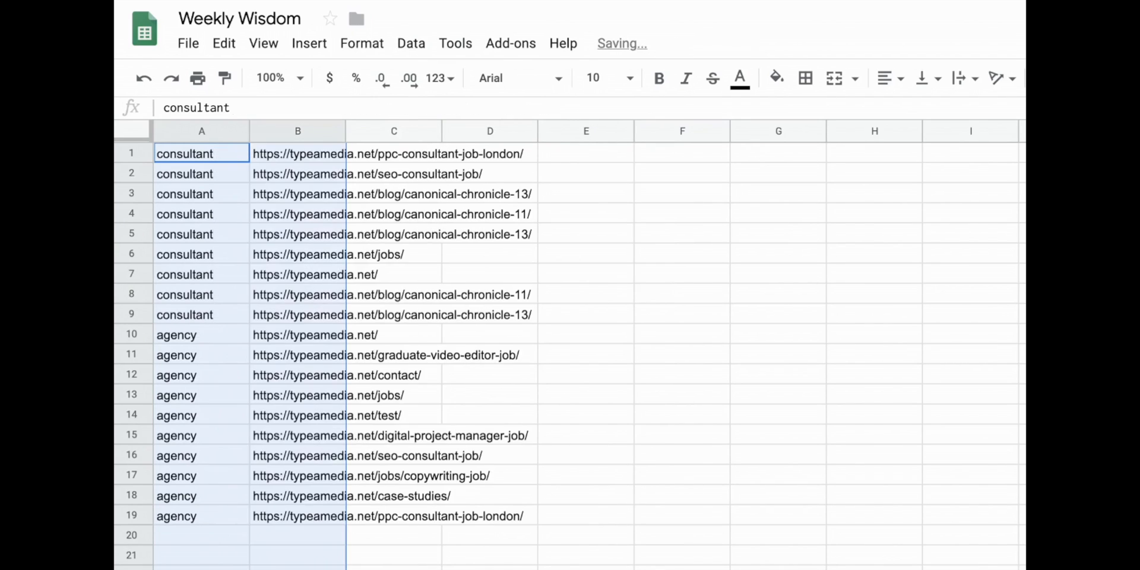
{"action": "left_click", "coordinate": [874, 395]}
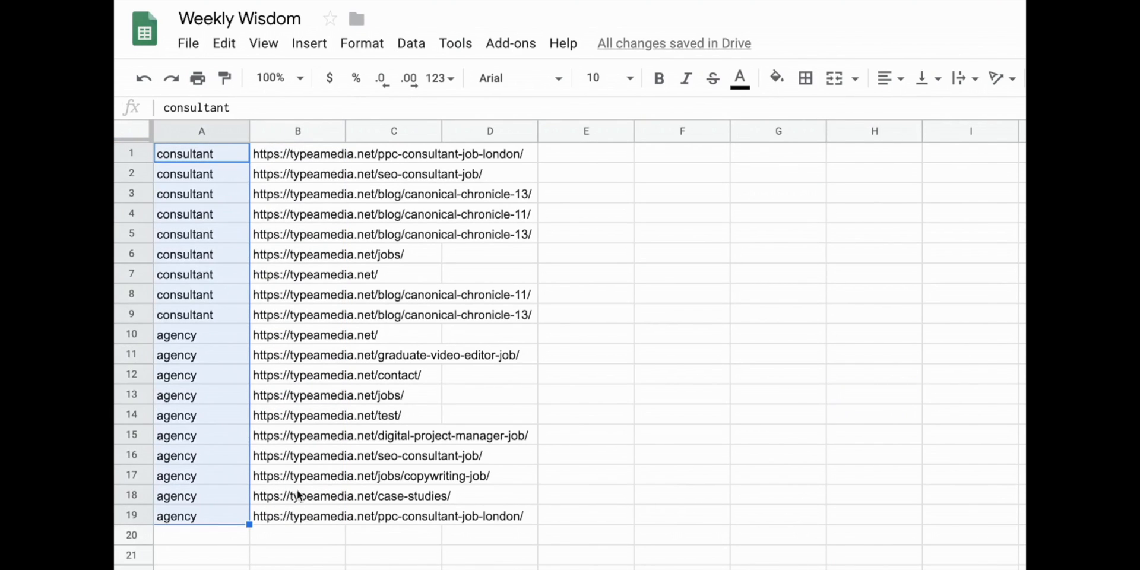
{"action": "left_click", "coordinate": [297, 516]}
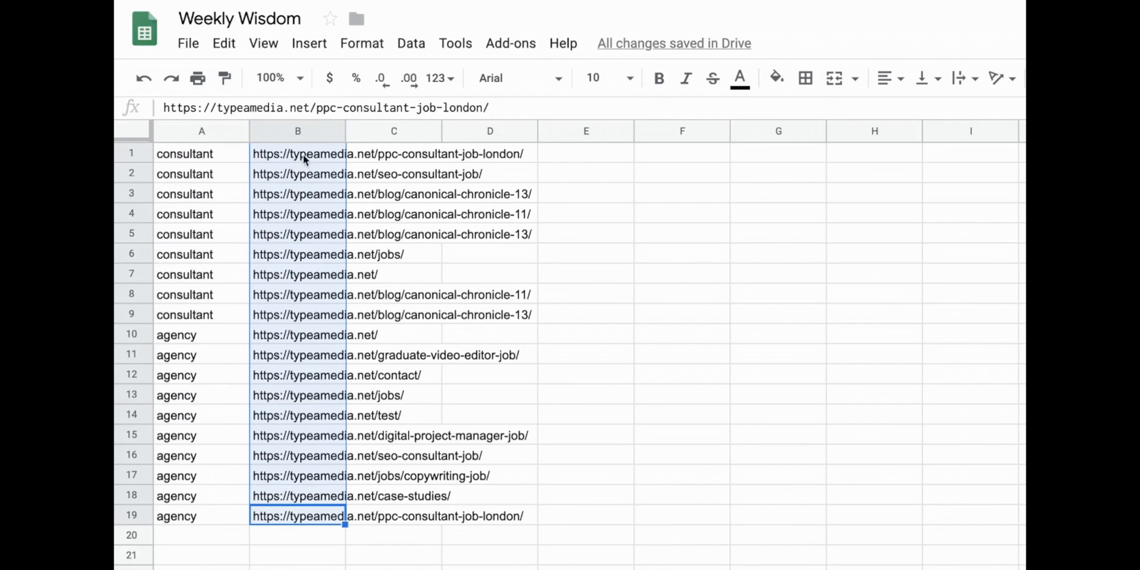
{"action": "left_click", "coordinate": [202, 153]}
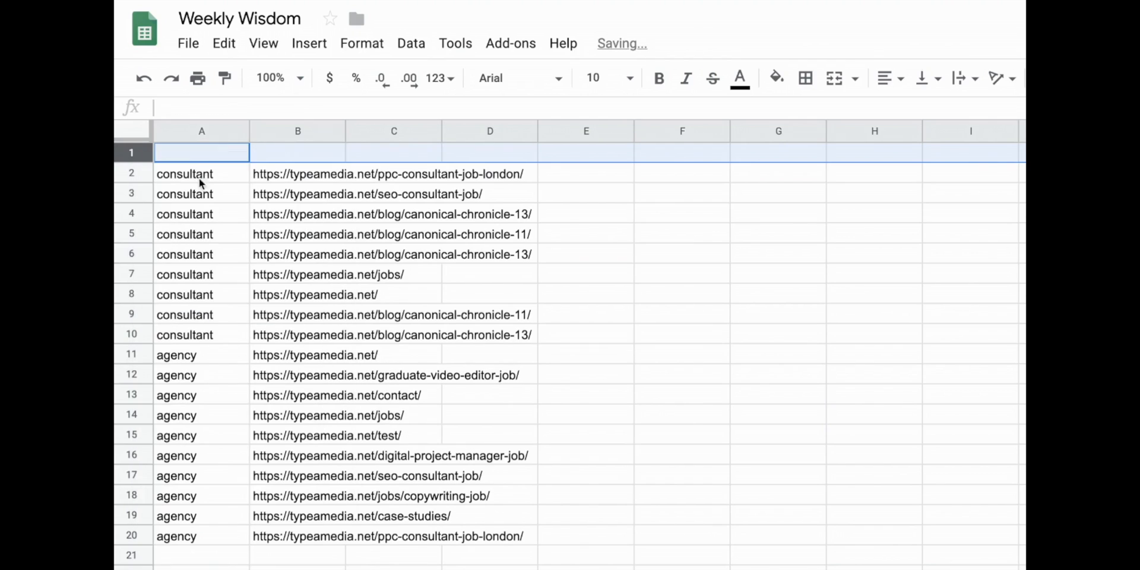
Step: Label row 1 with KW, URL and LP headers, then select C2
{"action": "type", "text": "KE"}
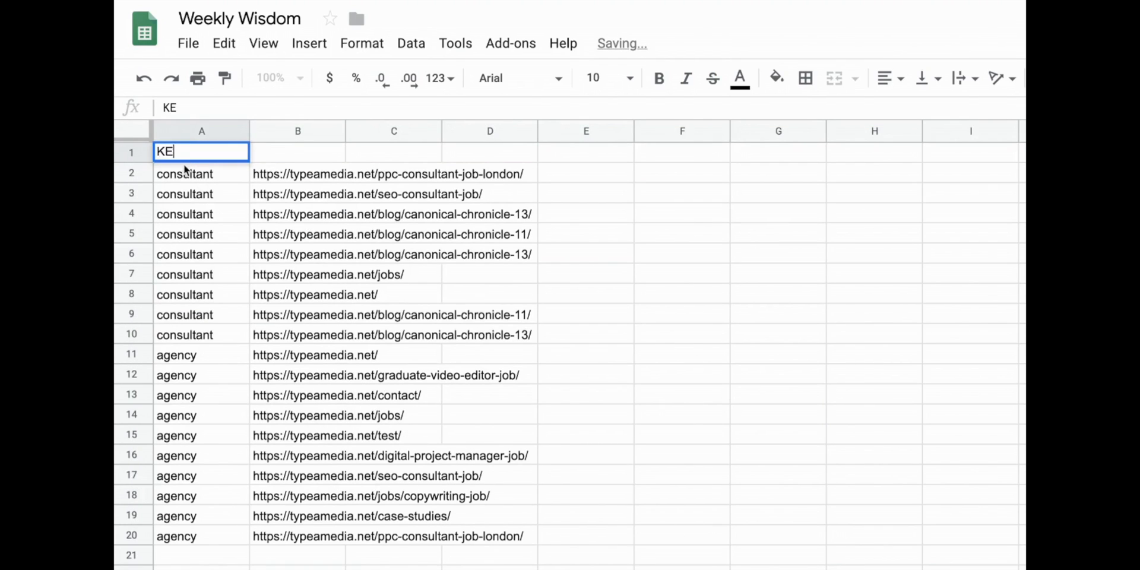
{"action": "type", "text": "W"}
{"action": "key", "text": "enter"}
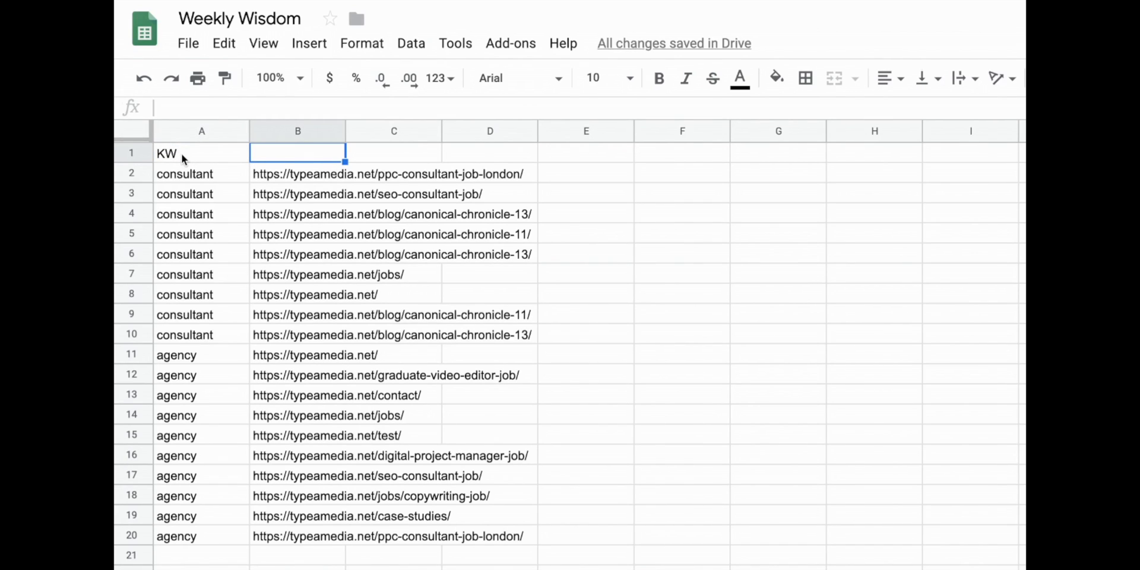
{"action": "type", "text": "URL"}
{"action": "left_click", "coordinate": [394, 153]}
{"action": "type", "text": "LP"}
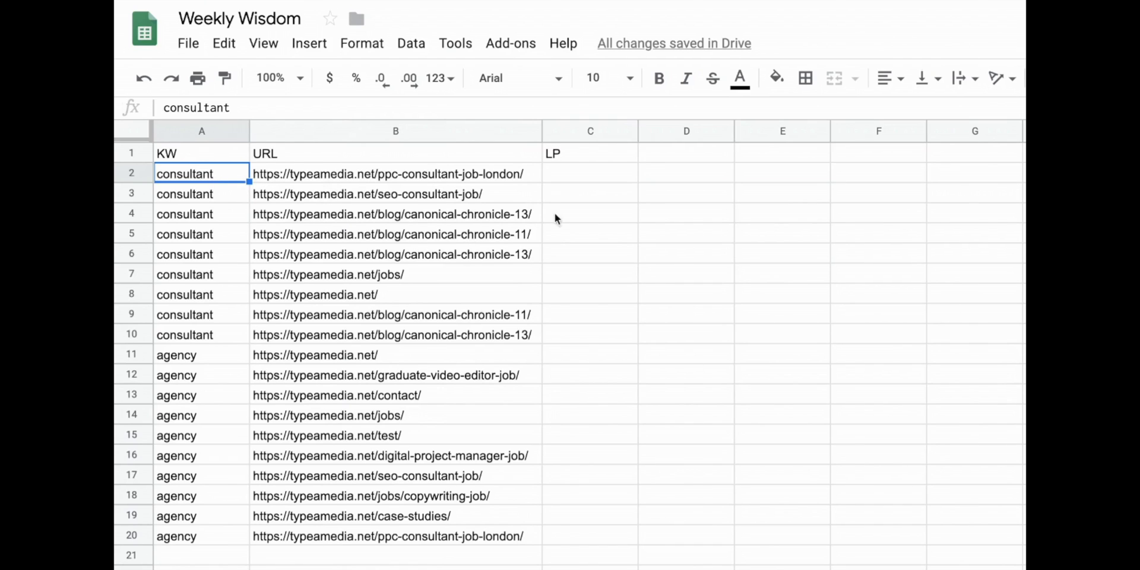
{"action": "left_click", "coordinate": [590, 172]}
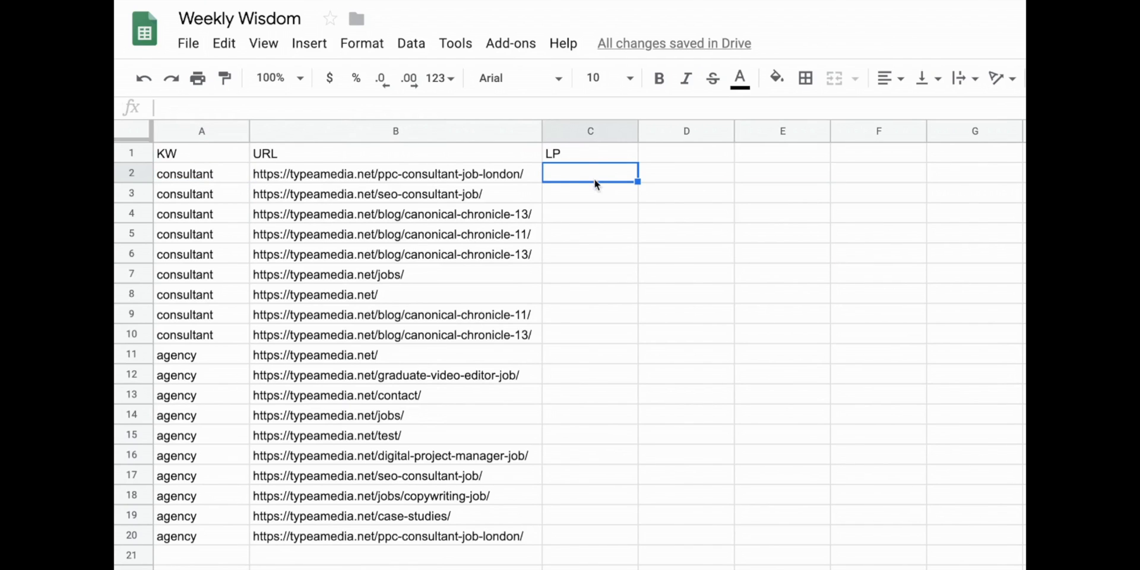
{"action": "mouse_move", "coordinate": [216, 183]}
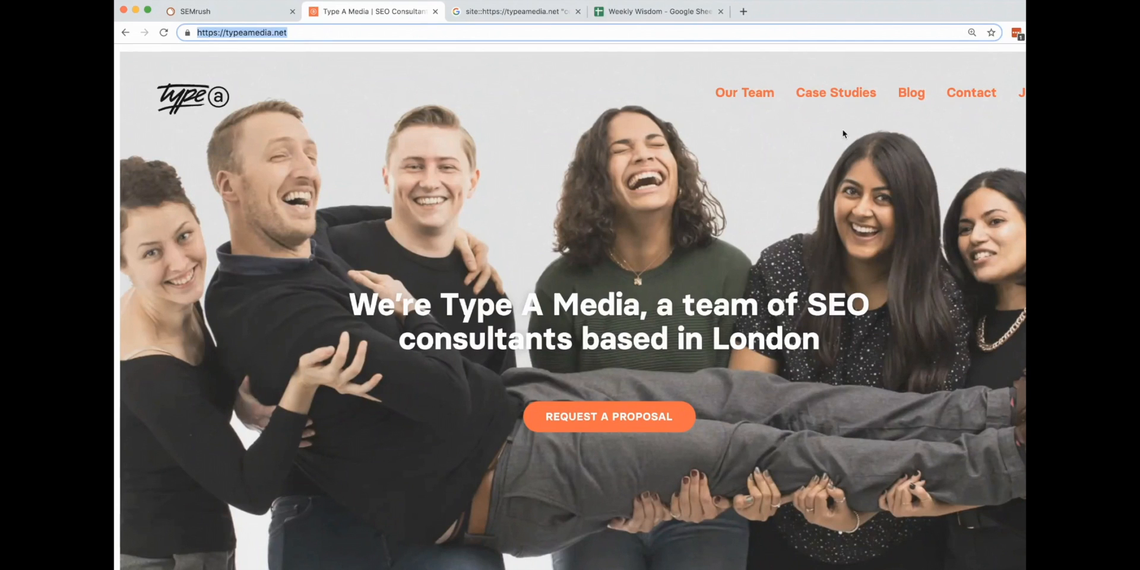
Step: Paste the Unilad case study URL into the LP column for consultant rows
{"action": "left_click", "coordinate": [835, 93]}
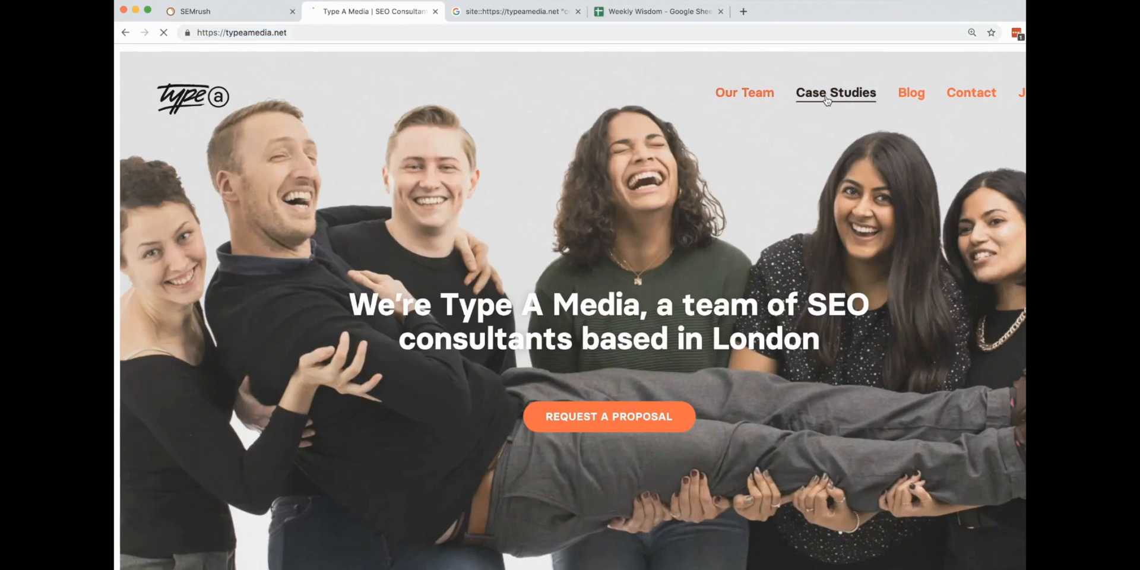
{"action": "left_click", "coordinate": [835, 92]}
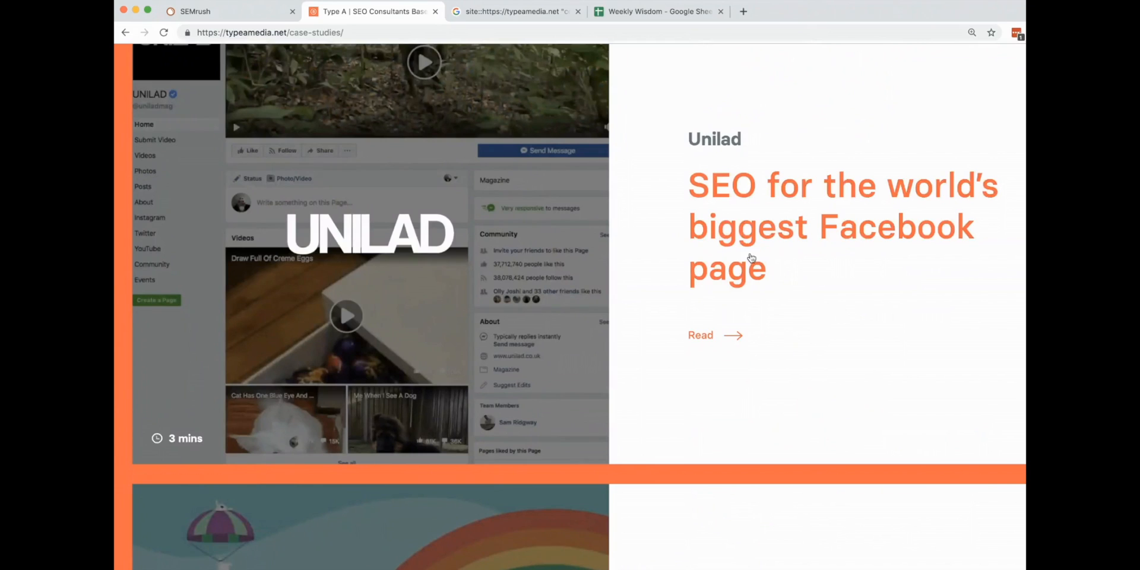
{"action": "left_click", "coordinate": [701, 335]}
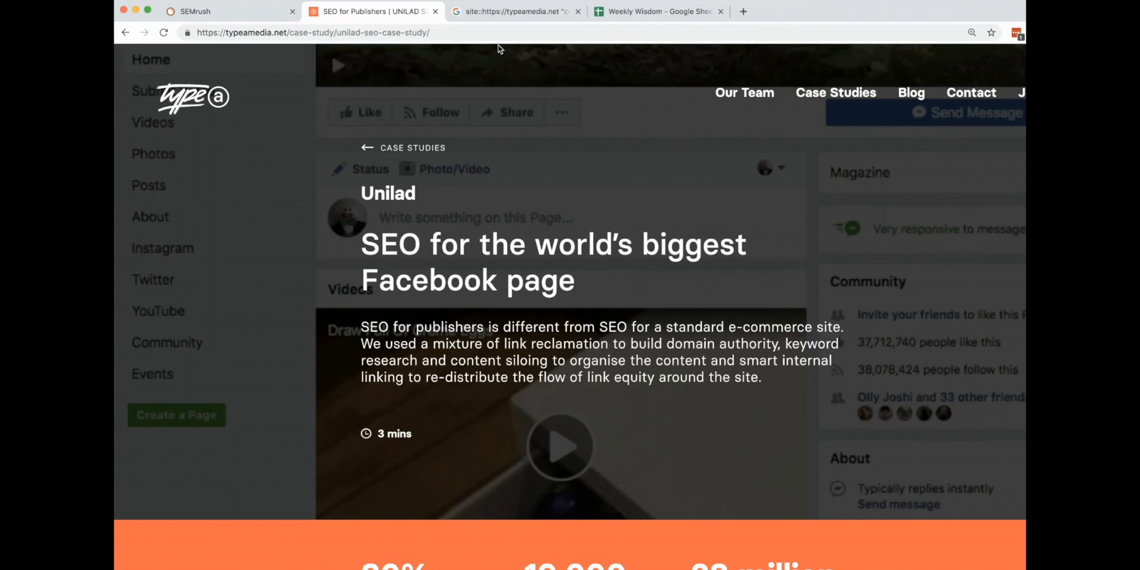
{"action": "left_click", "coordinate": [313, 32]}
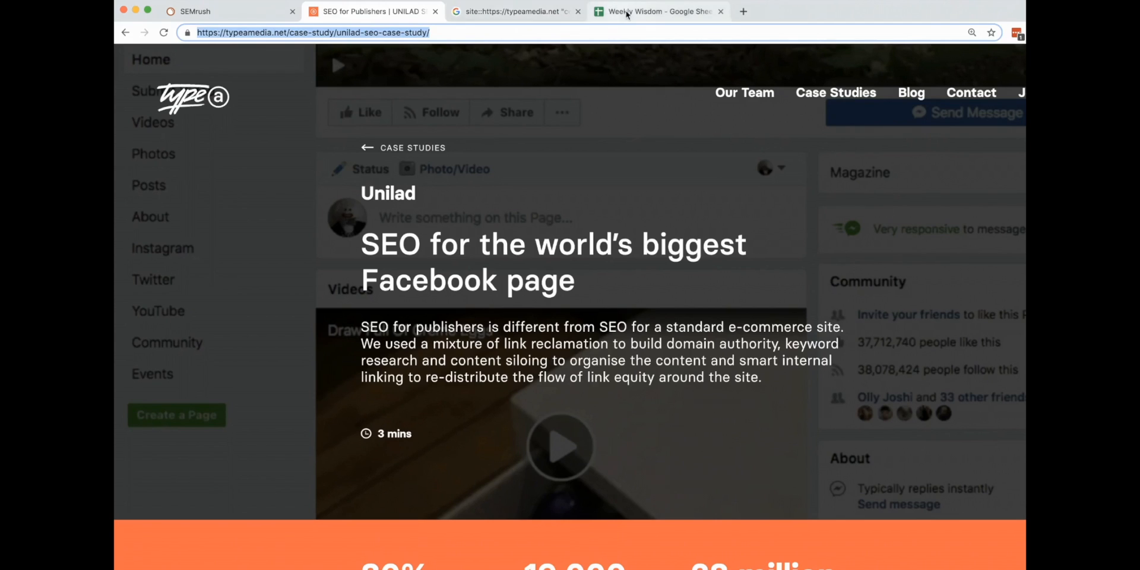
{"action": "left_click", "coordinate": [657, 11]}
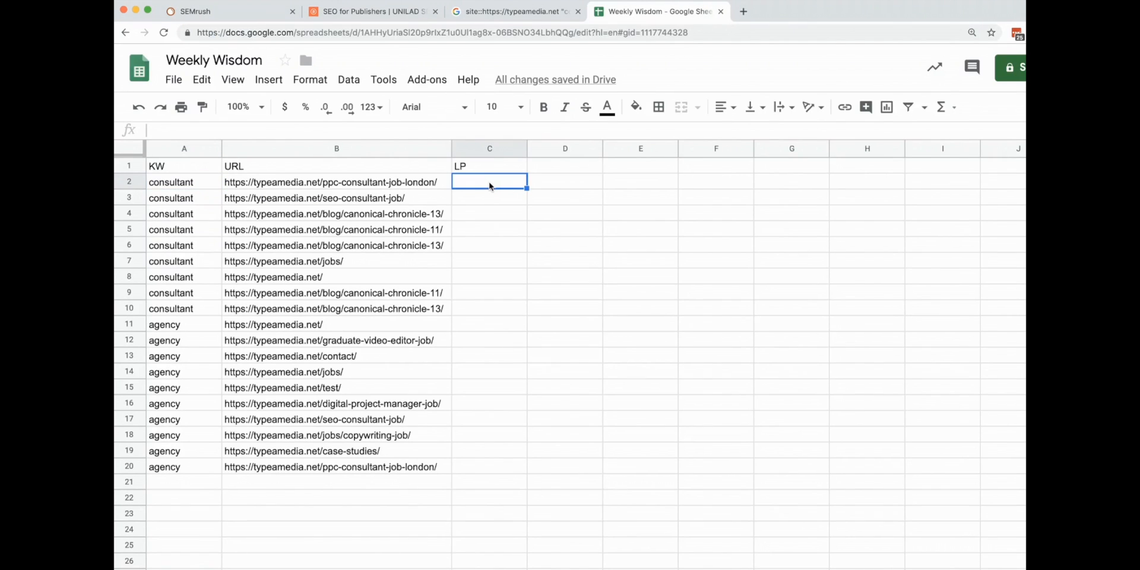
{"action": "key", "text": "cmd+v"}
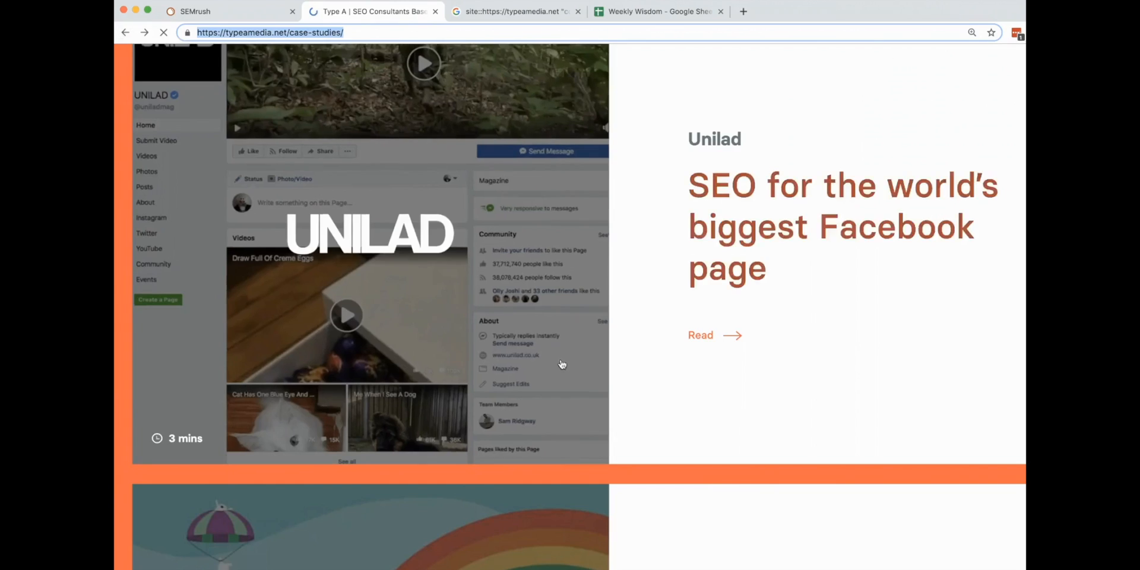
Step: Add the Pooky case study URL to the LP column for agency rows
{"action": "scroll", "scroll_direction": "down", "scroll_amount": 3}
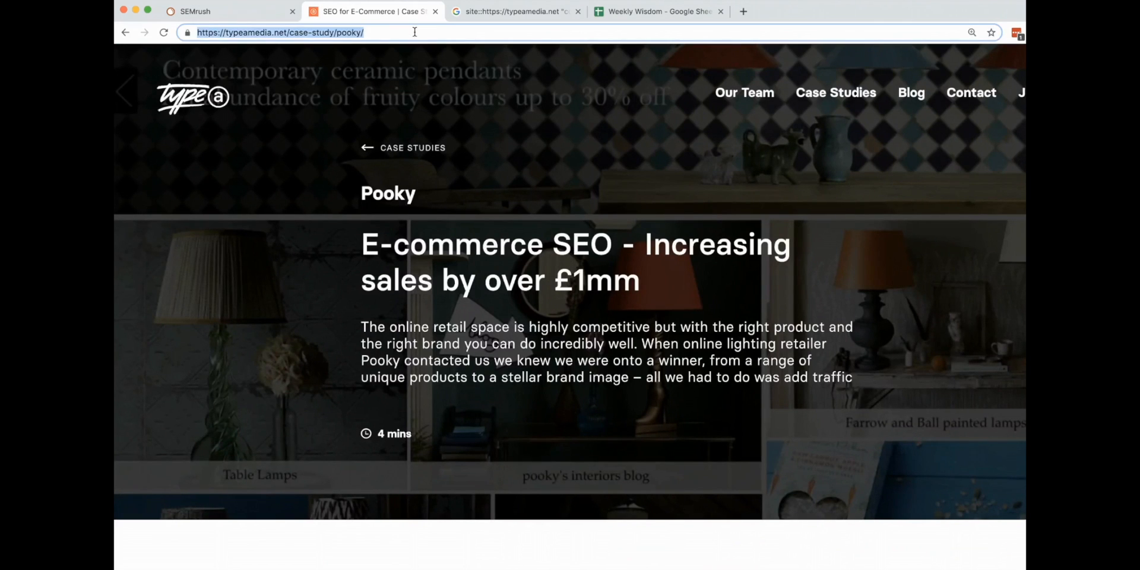
{"action": "left_click", "coordinate": [195, 11]}
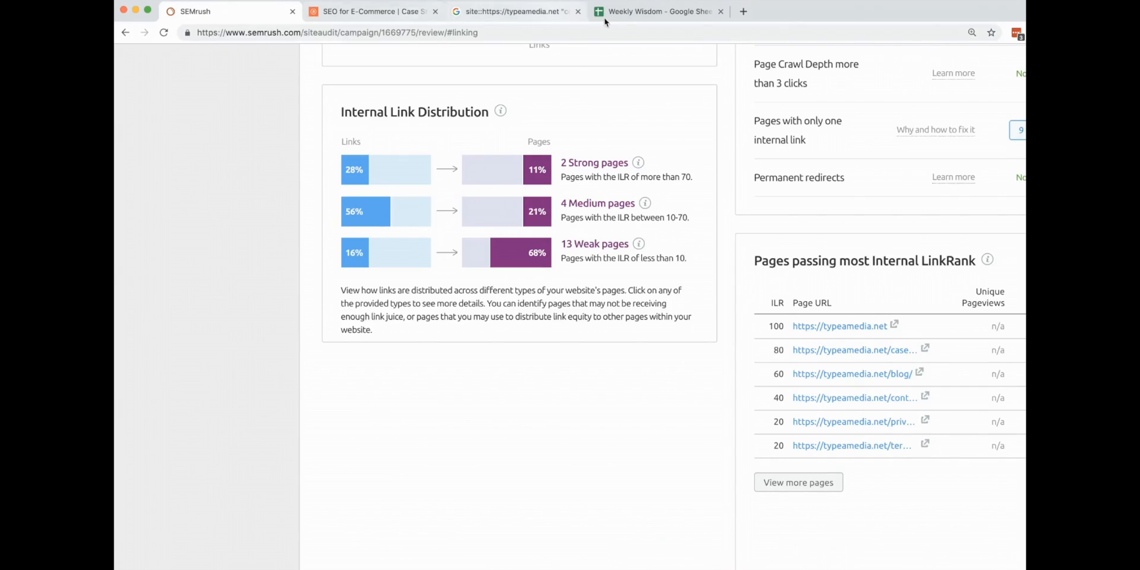
{"action": "left_click", "coordinate": [658, 10]}
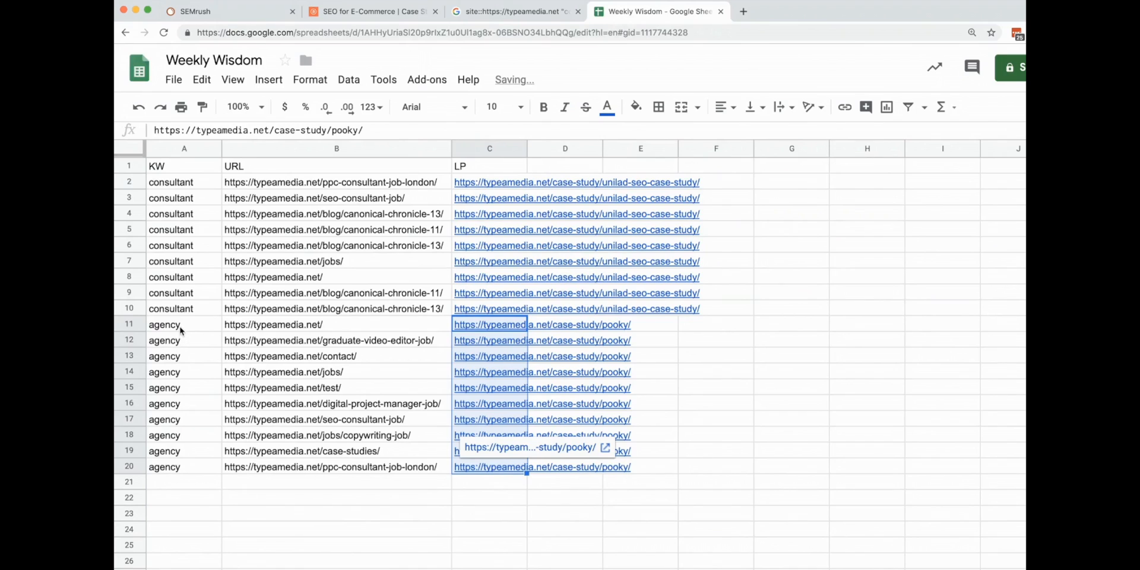
{"action": "left_click", "coordinate": [184, 324]}
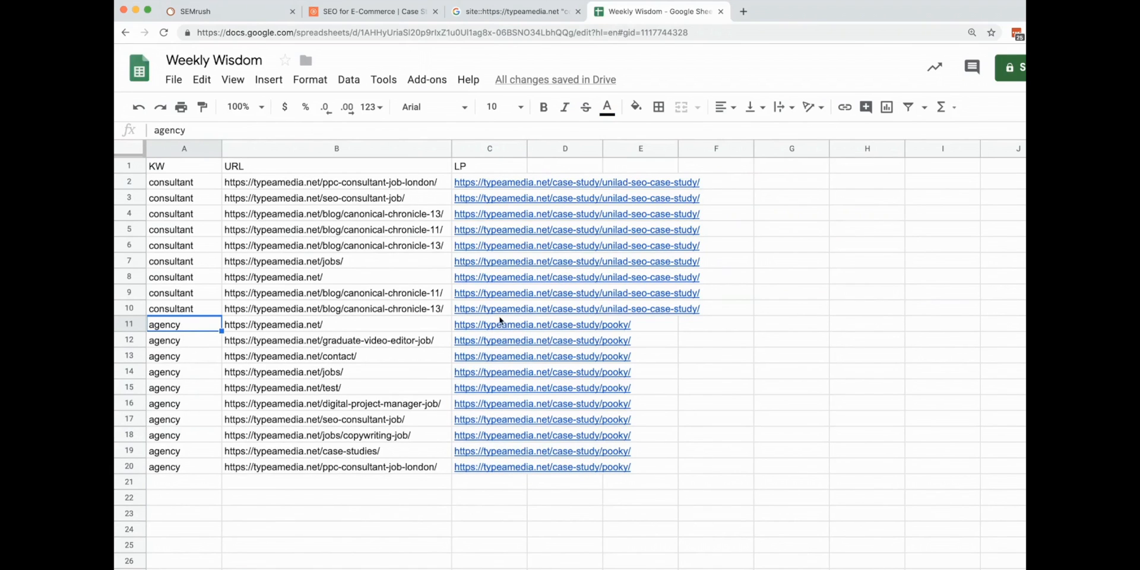
{"action": "left_click", "coordinate": [541, 324]}
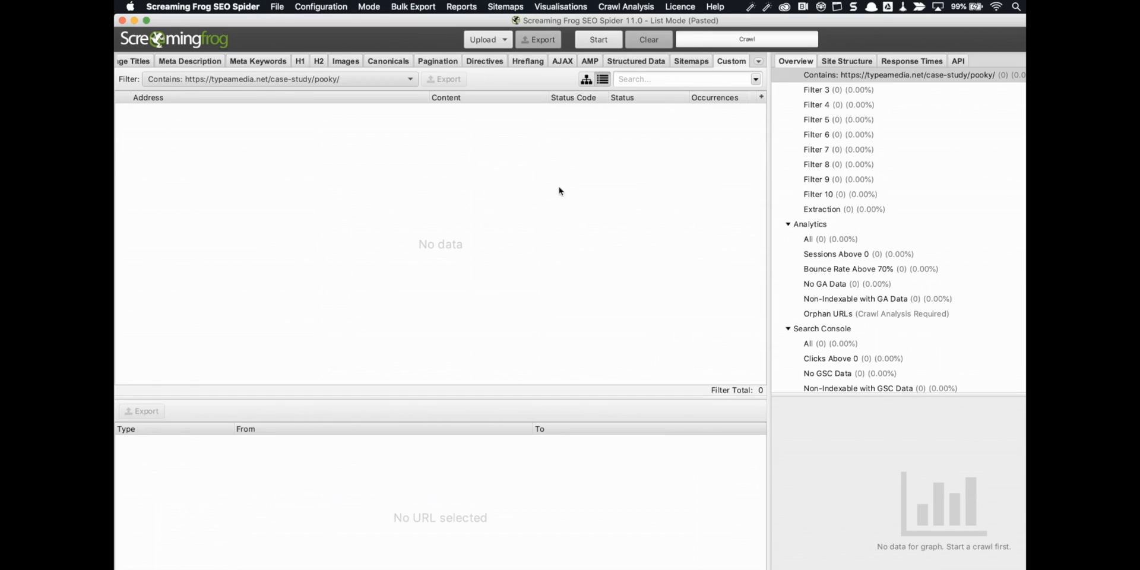
{"action": "mouse_move", "coordinate": [332, 13]}
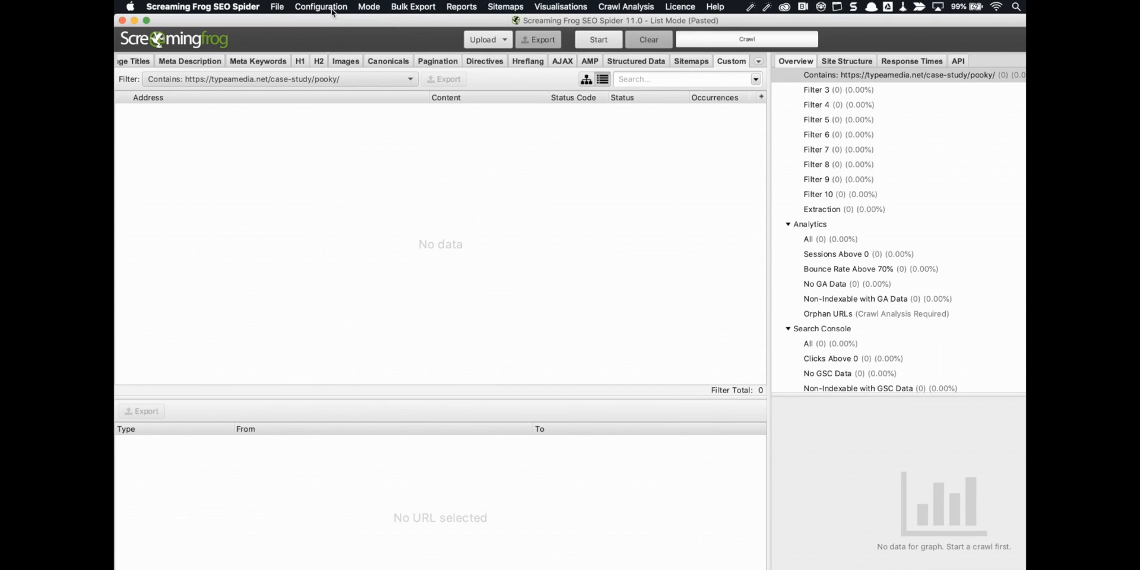
{"action": "left_click", "coordinate": [369, 7]}
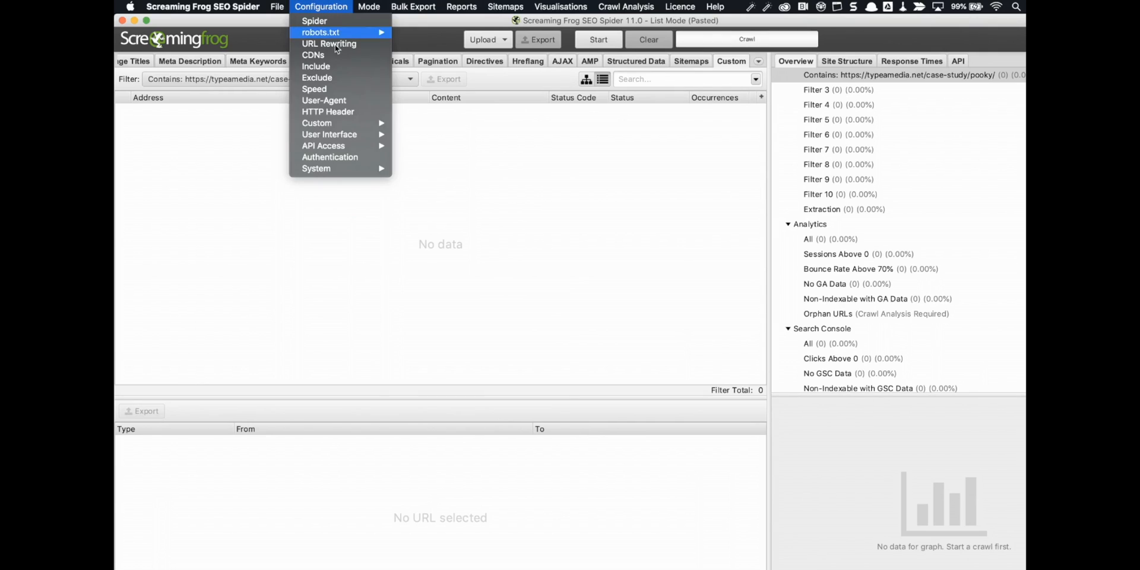
{"action": "mouse_move", "coordinate": [317, 123]}
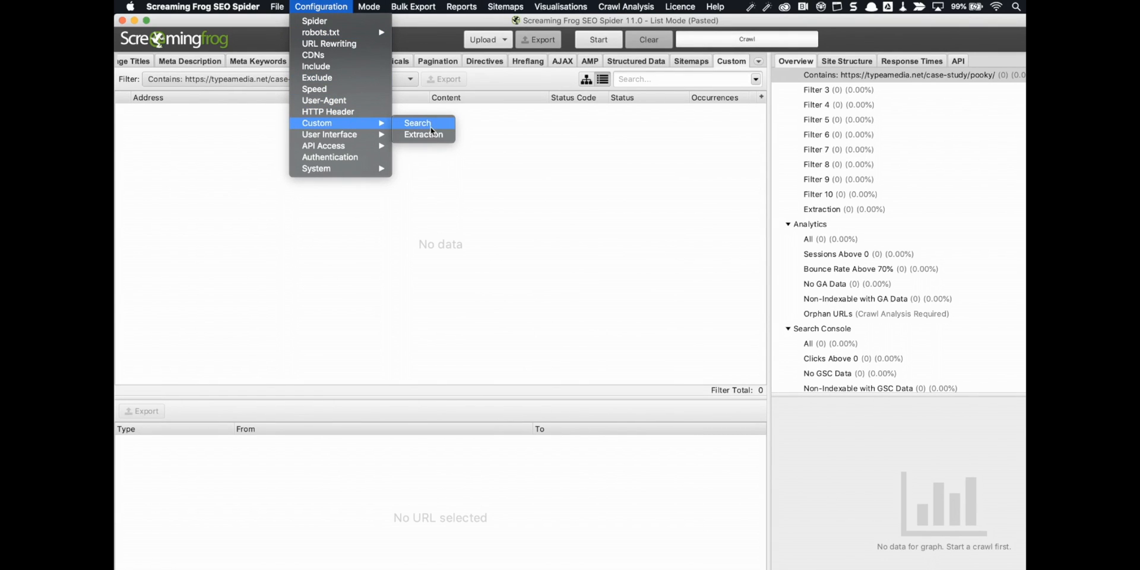
{"action": "left_click", "coordinate": [417, 123]}
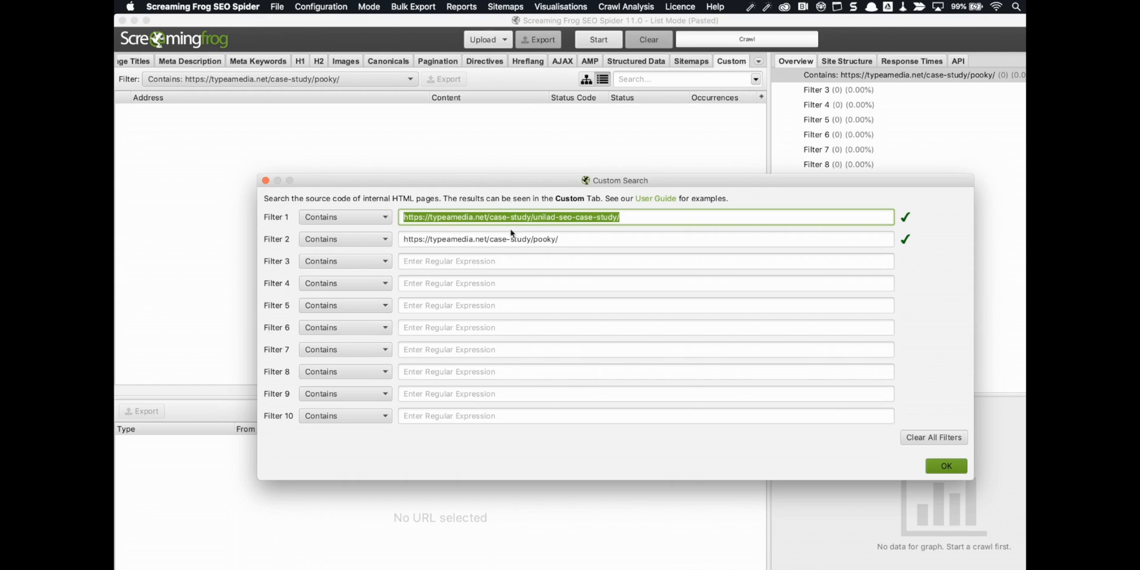
{"action": "mouse_move", "coordinate": [732, 356]}
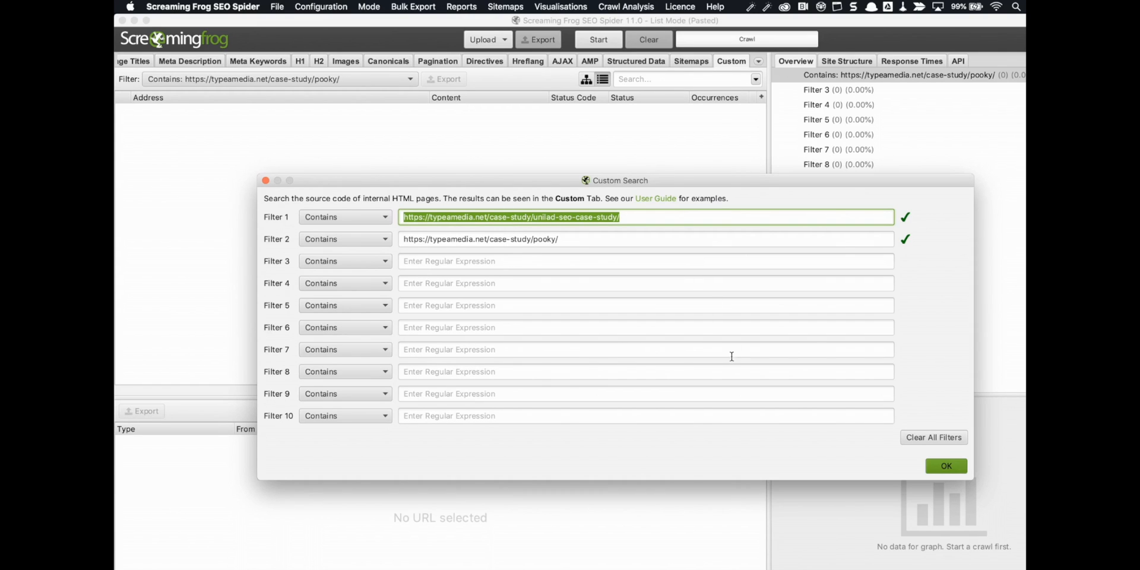
{"action": "left_click", "coordinate": [945, 466]}
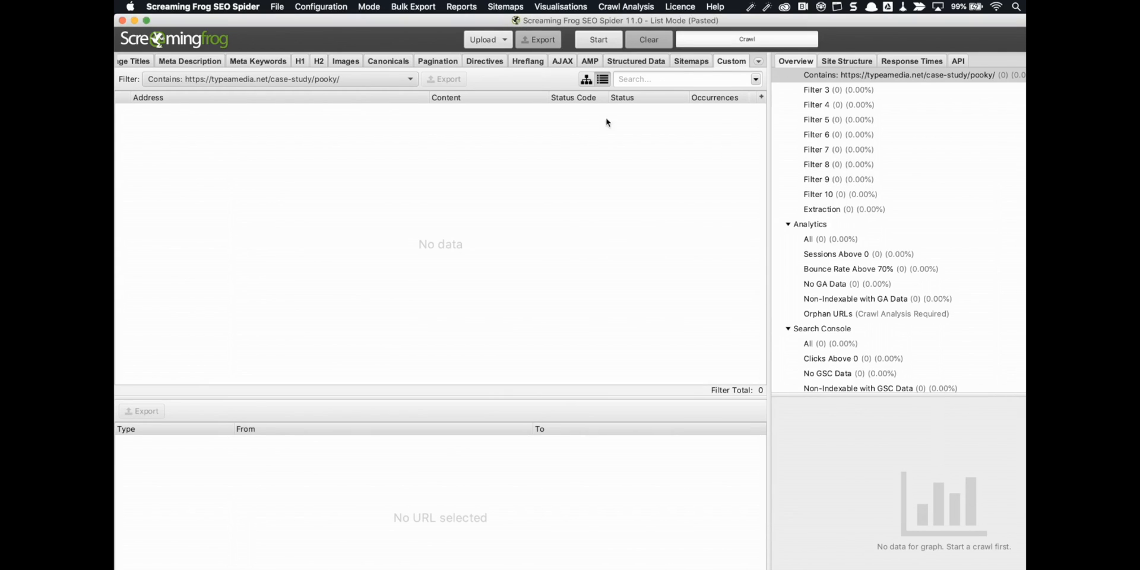
Step: Paste the 19 spreadsheet URLs into Screaming Frog as the crawl list
{"action": "left_click", "coordinate": [485, 40]}
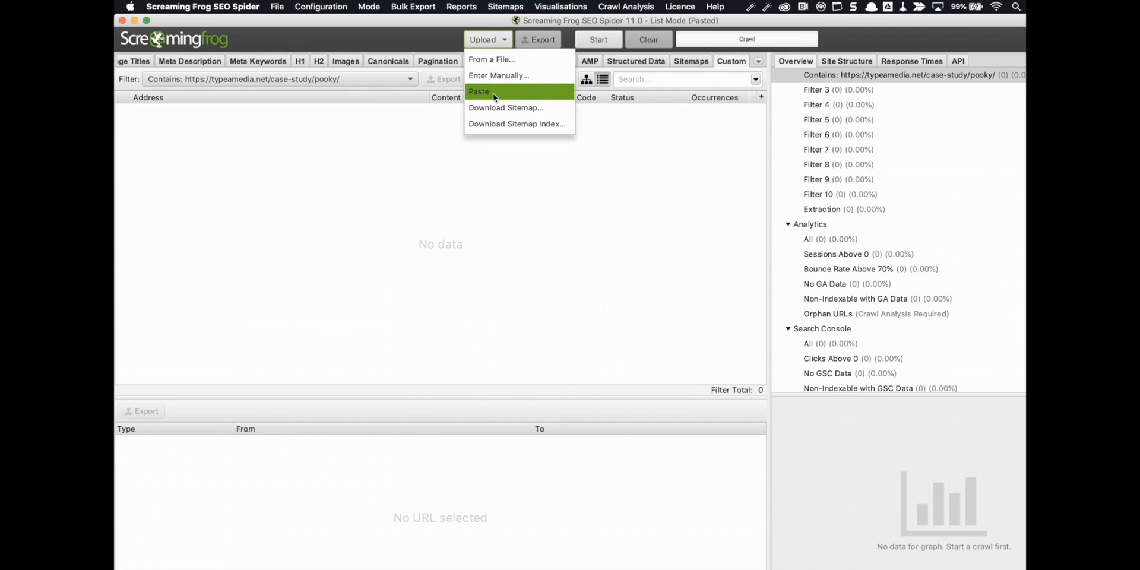
{"action": "left_click", "coordinate": [479, 92]}
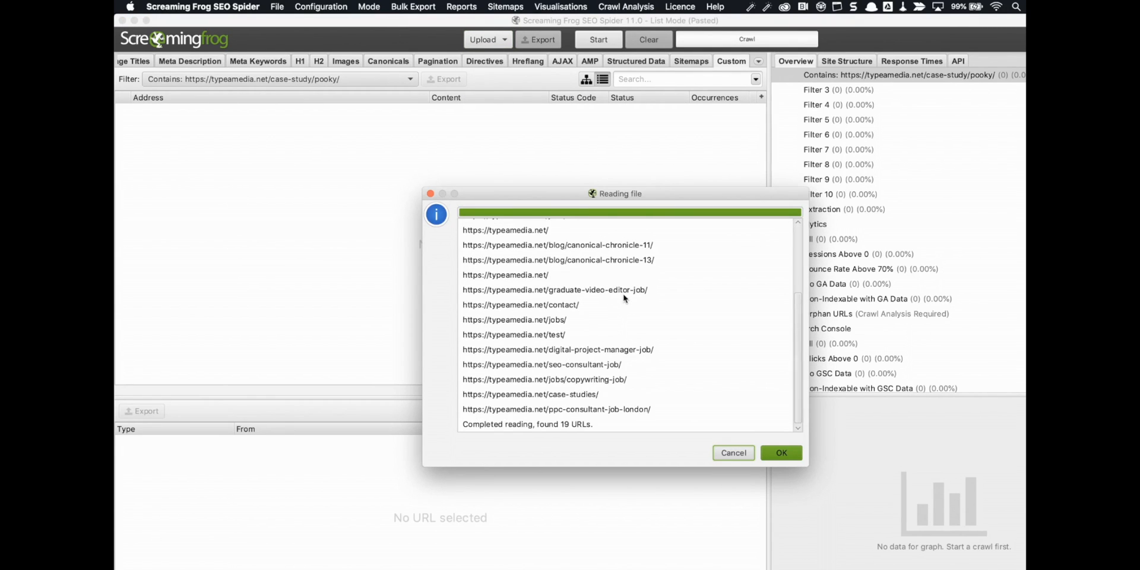
{"action": "left_click", "coordinate": [781, 453]}
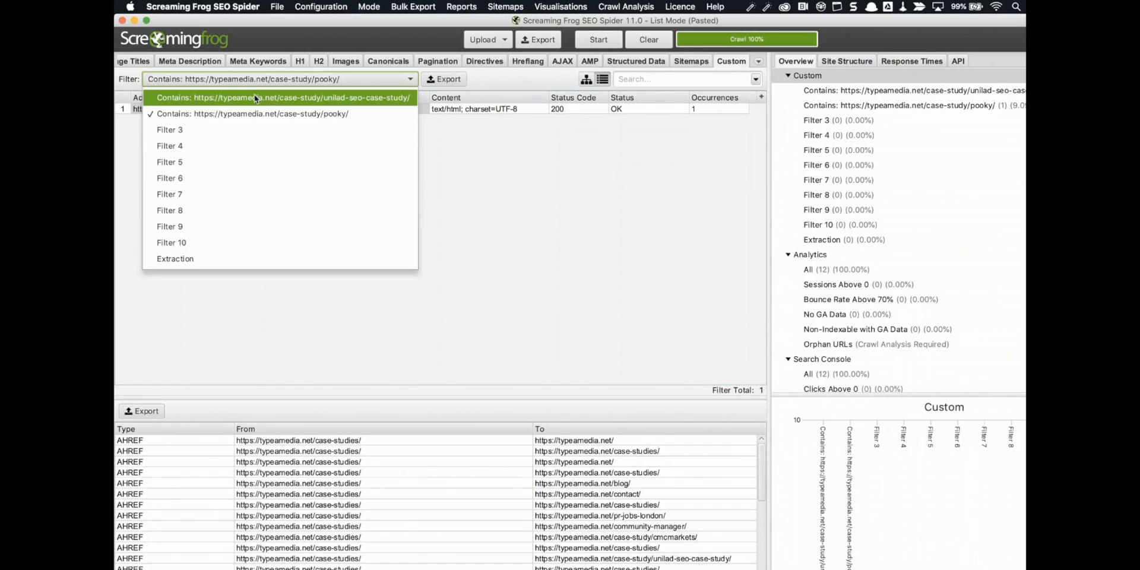
Step: Check inlinks for the unilad and pooky filter matches, then start exporting pooky results
{"action": "left_click", "coordinate": [292, 97]}
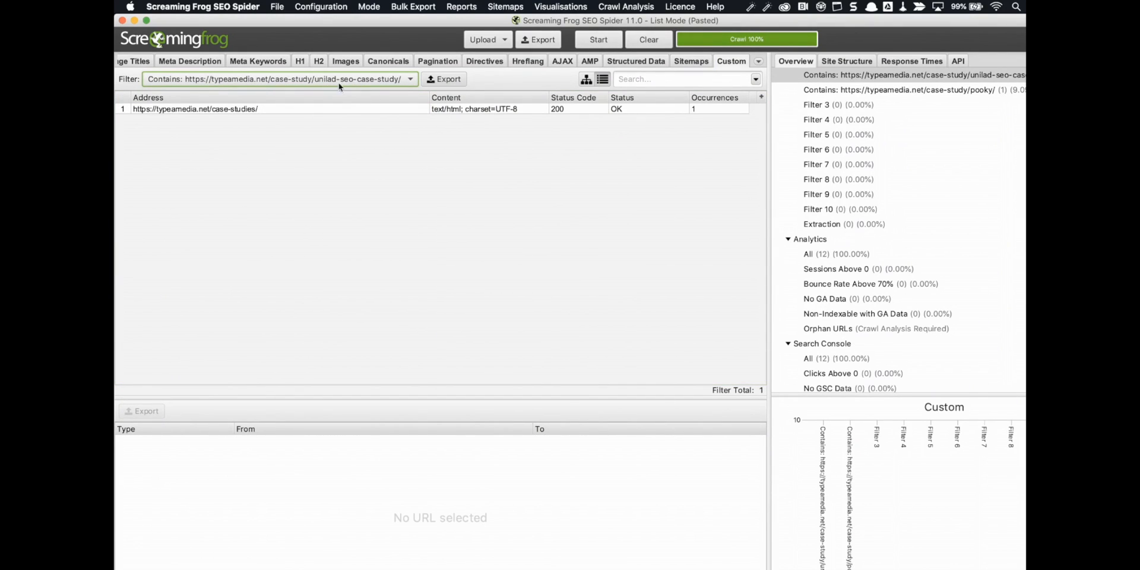
{"action": "left_click", "coordinate": [194, 108]}
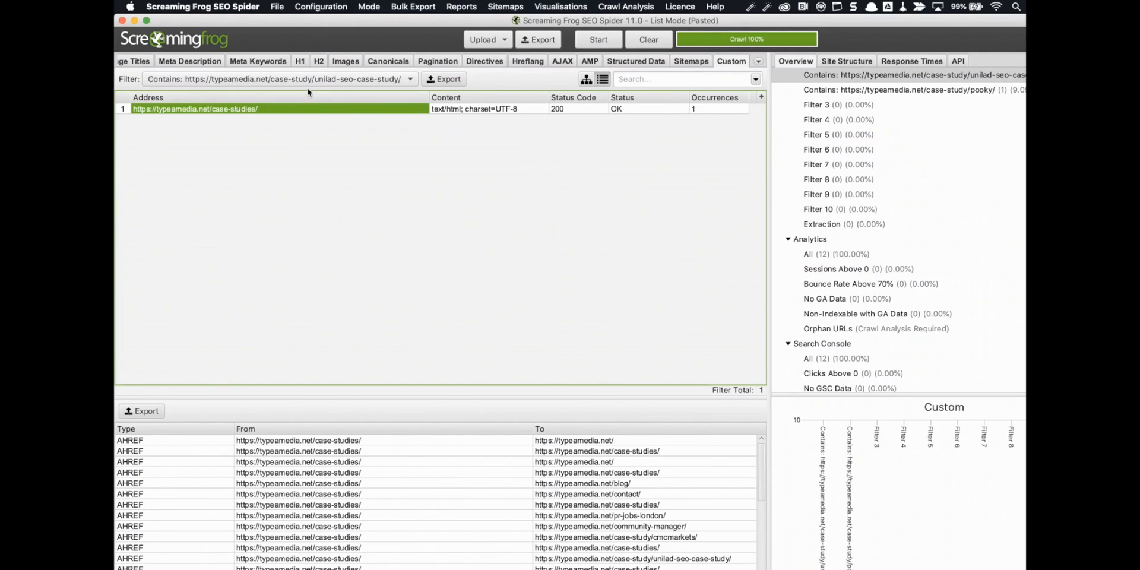
{"action": "mouse_move", "coordinate": [313, 84]}
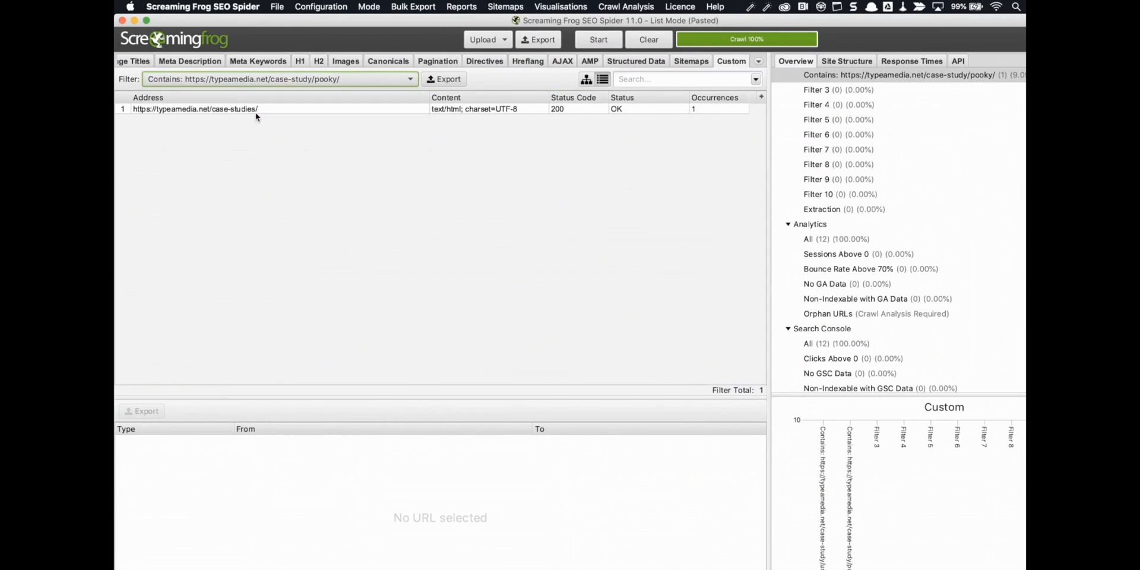
{"action": "left_click", "coordinate": [195, 108]}
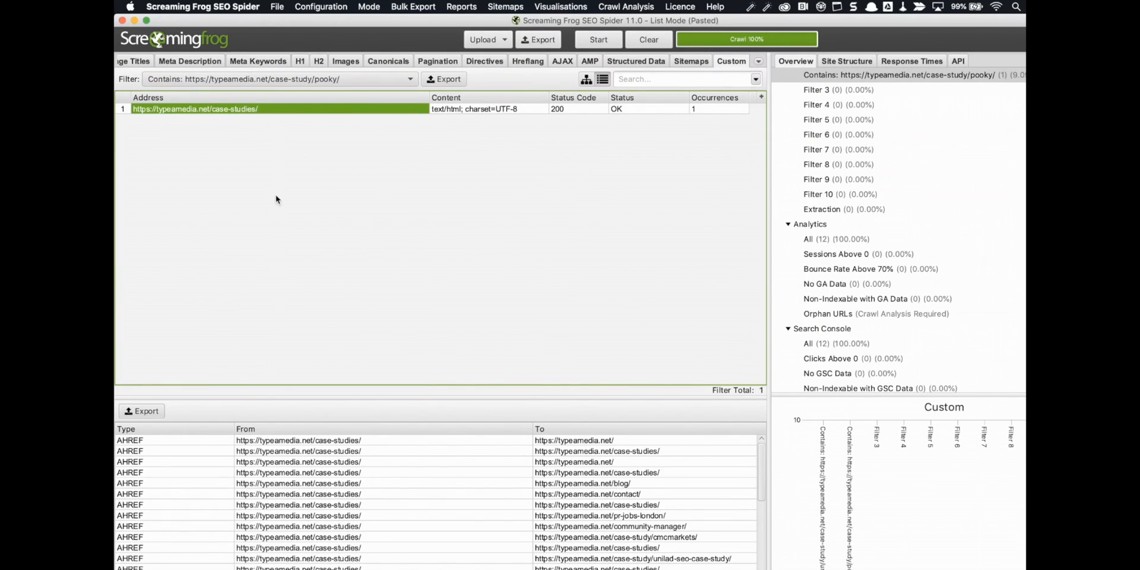
{"action": "left_click", "coordinate": [444, 79]}
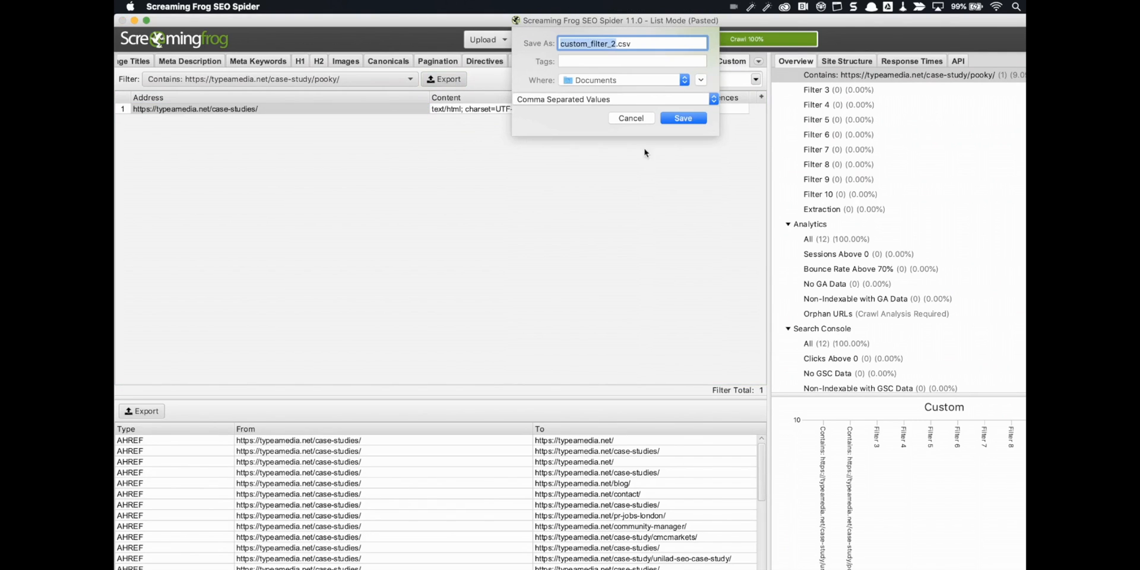
Step: Save the pooky export over custom_filter_2.csv and copy its rows in Excel
{"action": "left_click", "coordinate": [682, 118]}
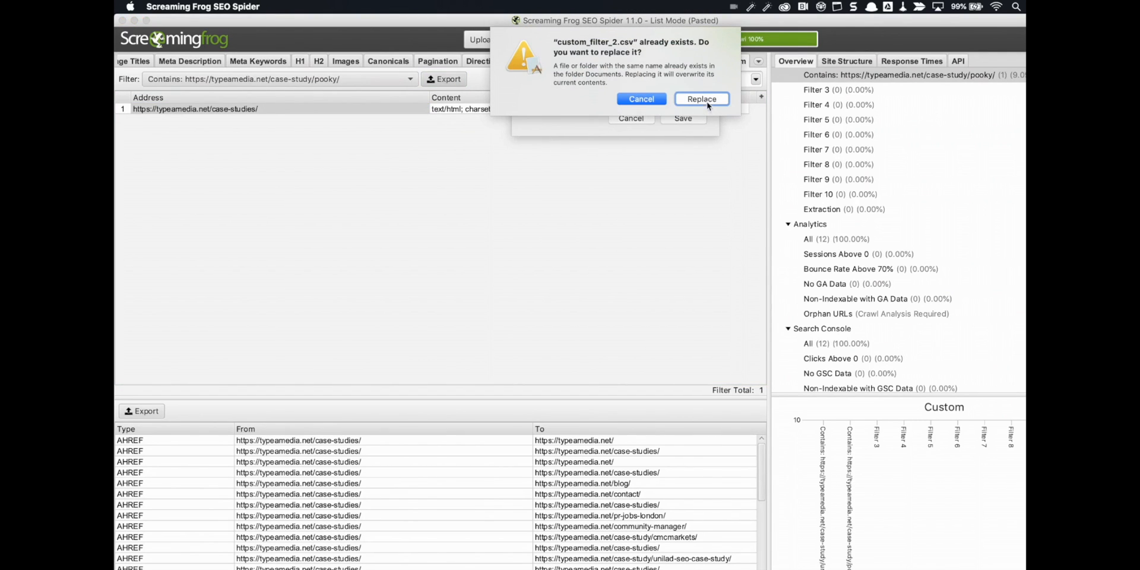
{"action": "left_click", "coordinate": [701, 98]}
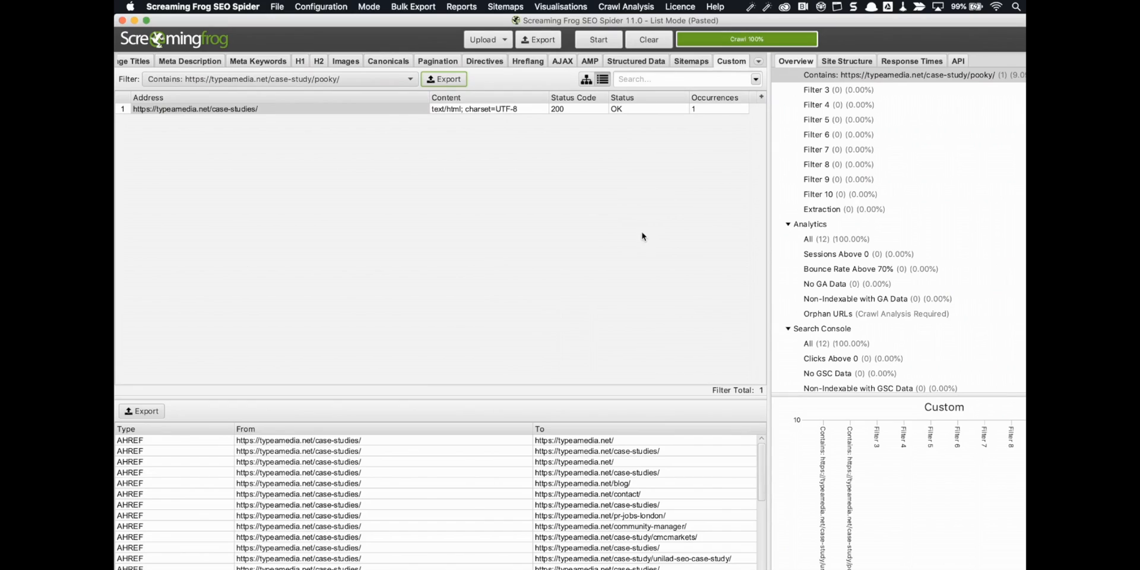
{"action": "mouse_move", "coordinate": [667, 254]}
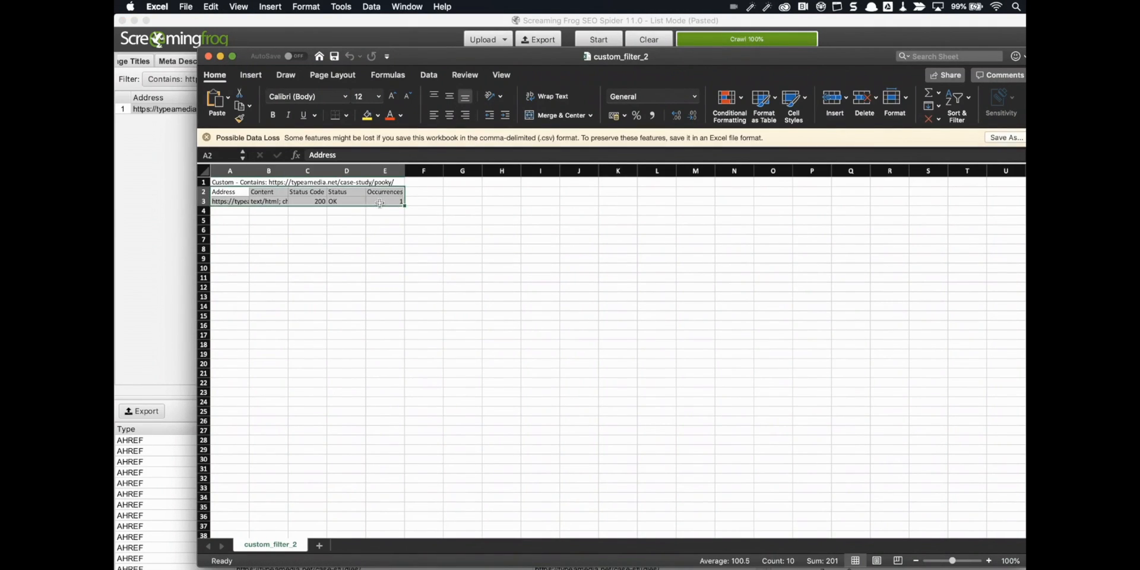
{"action": "key", "text": "cmd+c"}
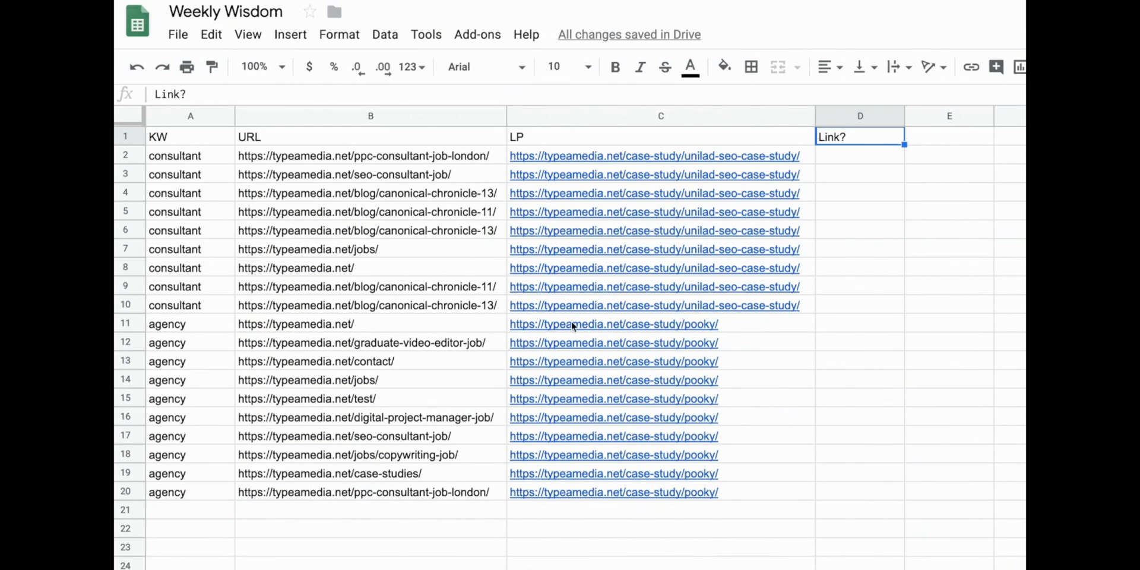
{"action": "mouse_move", "coordinate": [785, 179]}
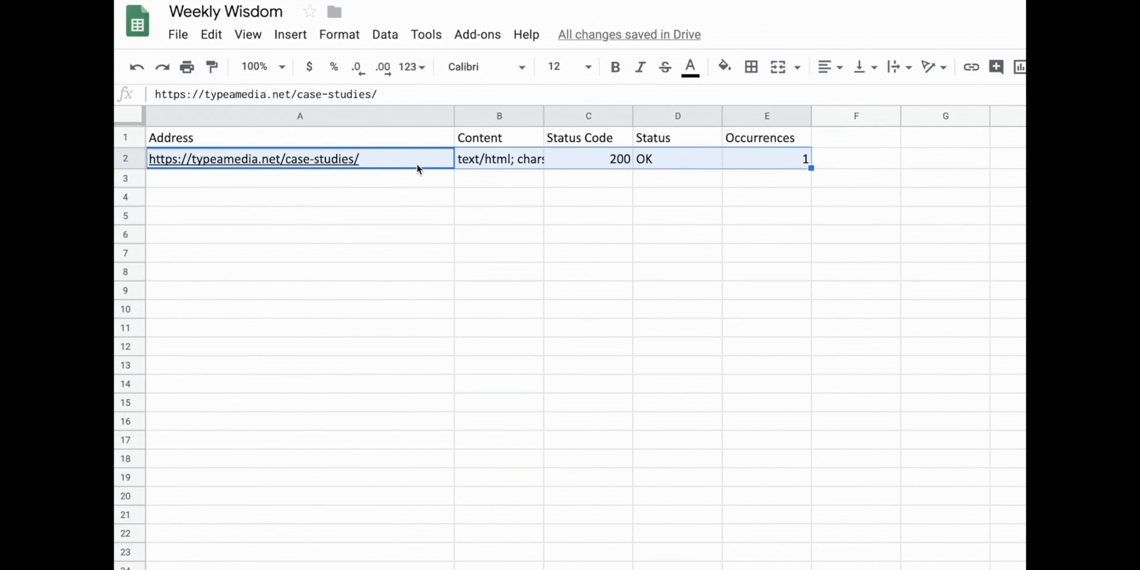
Step: Inspect the pasted case-studies page address in the SF data tab
{"action": "left_click", "coordinate": [253, 158]}
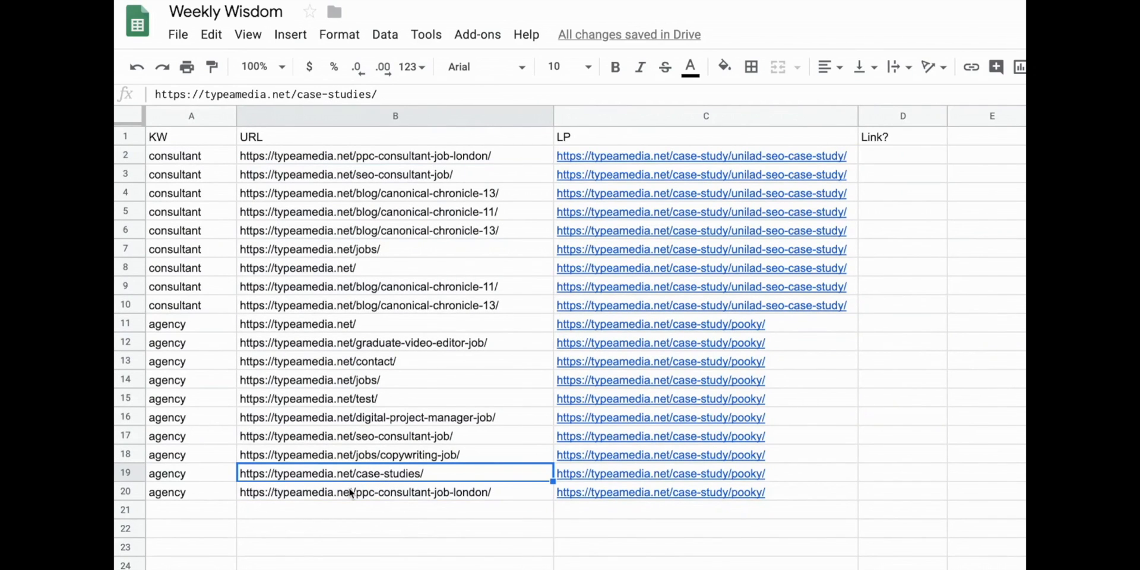
{"action": "mouse_move", "coordinate": [1000, 252]}
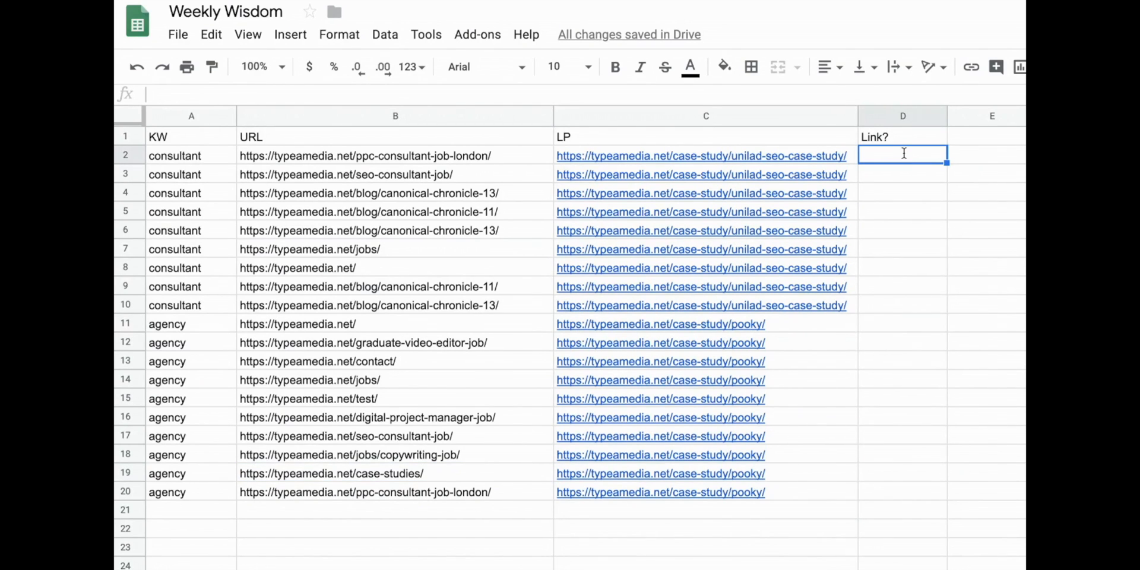
Step: Enter an IFERROR-wrapped INDEX/MATCH formula in D2 looking up B2 in 'SF data', defaulting to "needs a link"
{"action": "type", "text": "=index("}
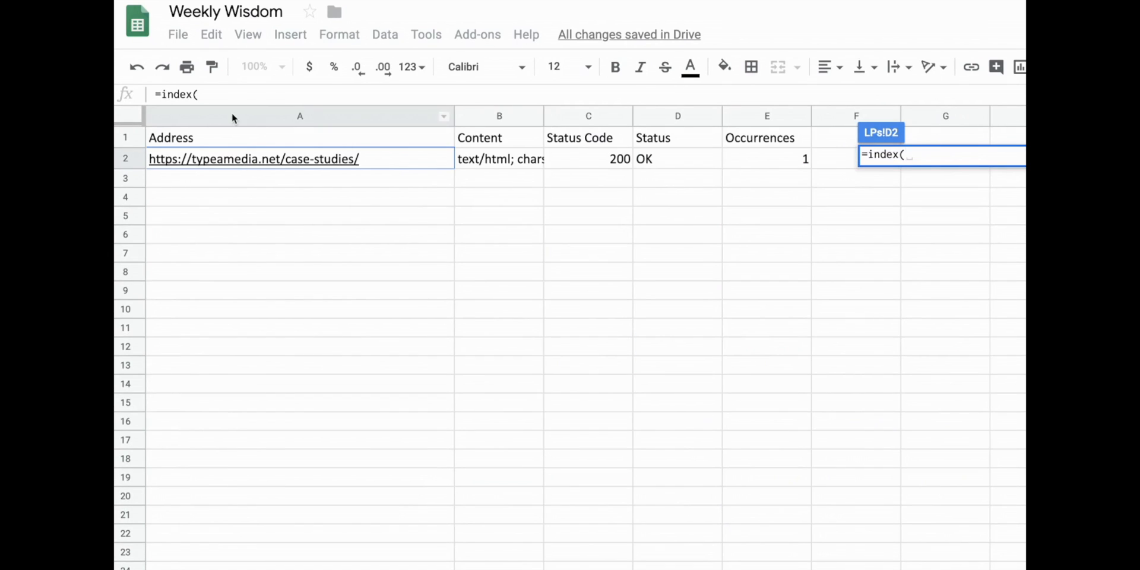
{"action": "type", "text": "'SF data'!A:E"}
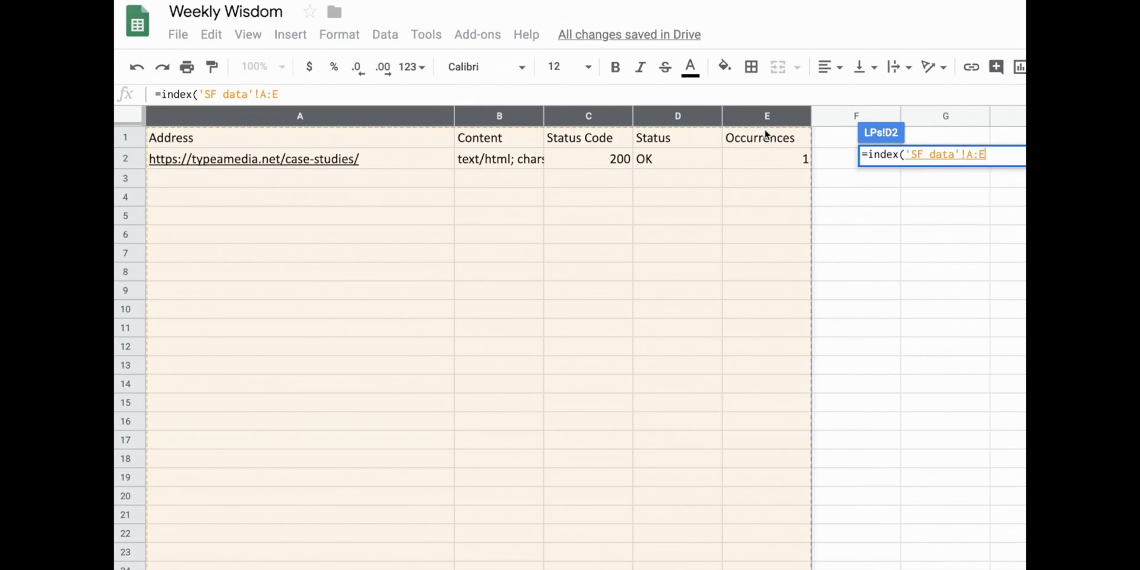
{"action": "type", "text": ",match("}
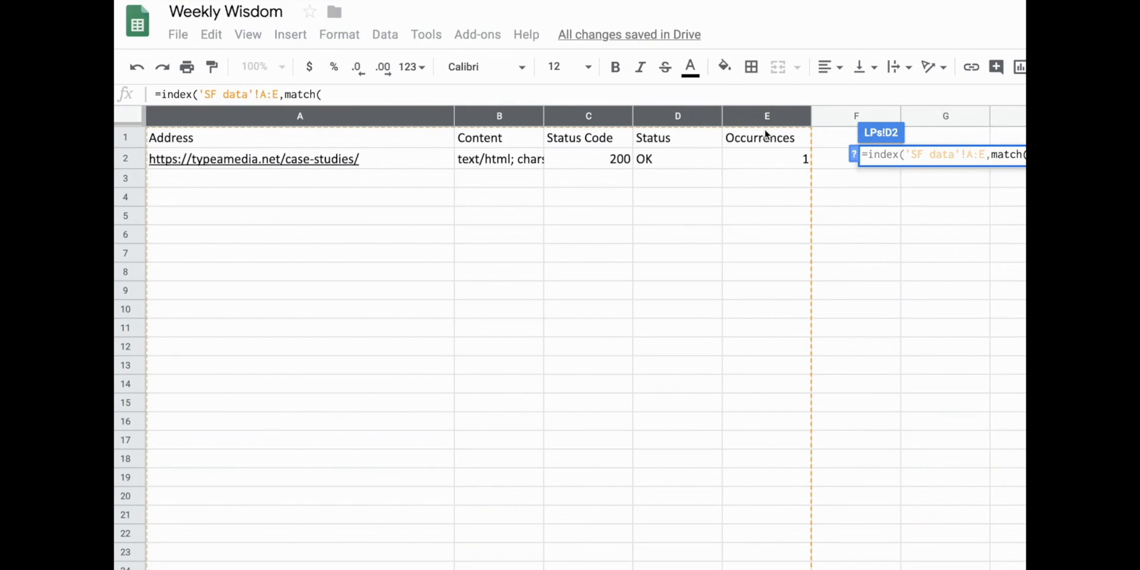
{"action": "mouse_move", "coordinate": [522, 216]}
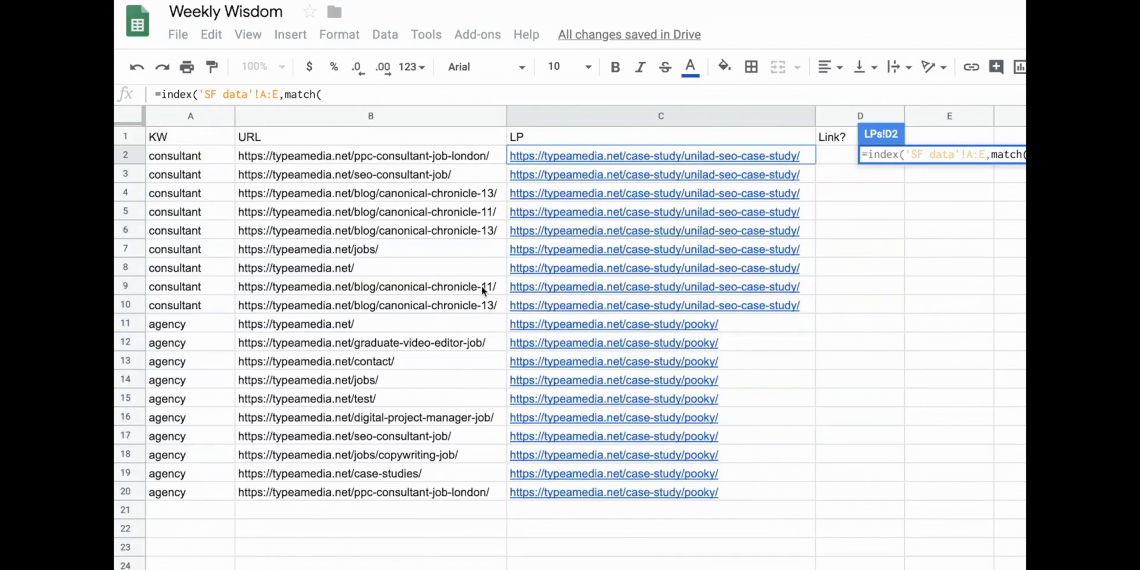
{"action": "left_click", "coordinate": [371, 155]}
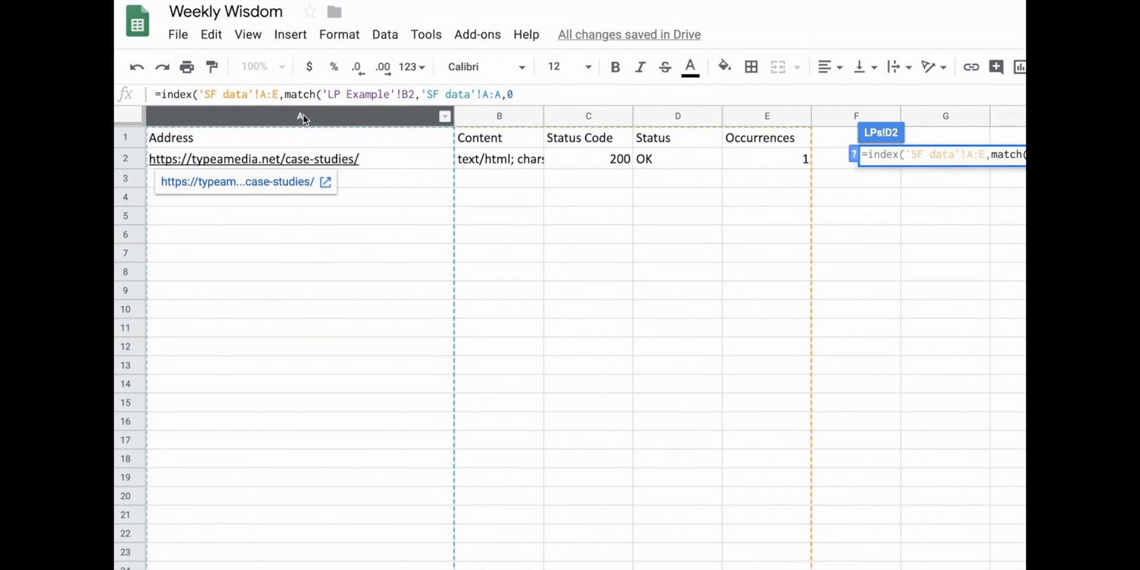
{"action": "type", "text": "),1)"}
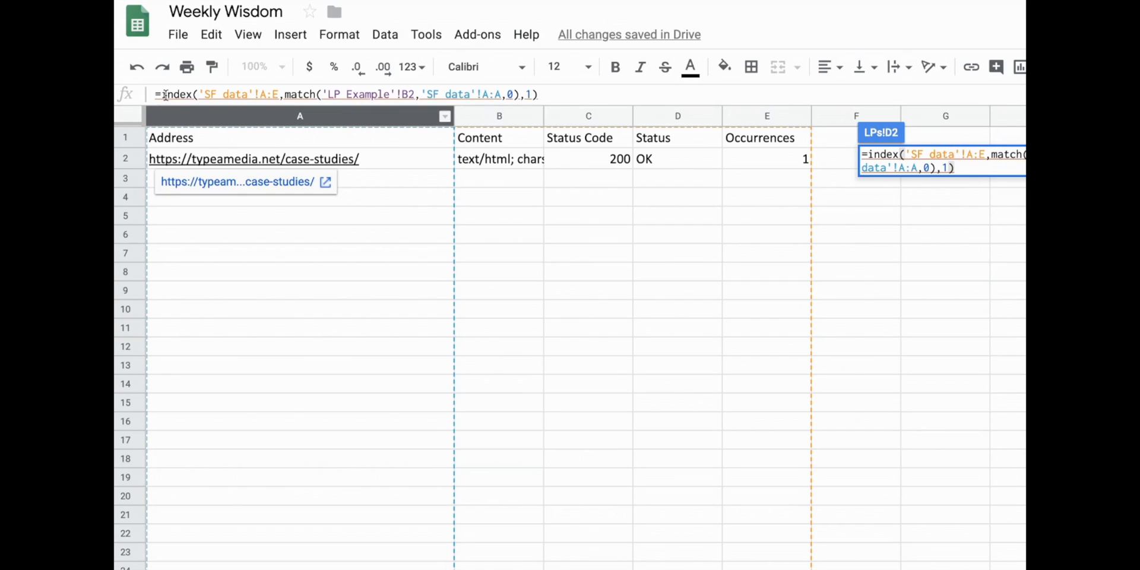
{"action": "type", "text": "iferror("}
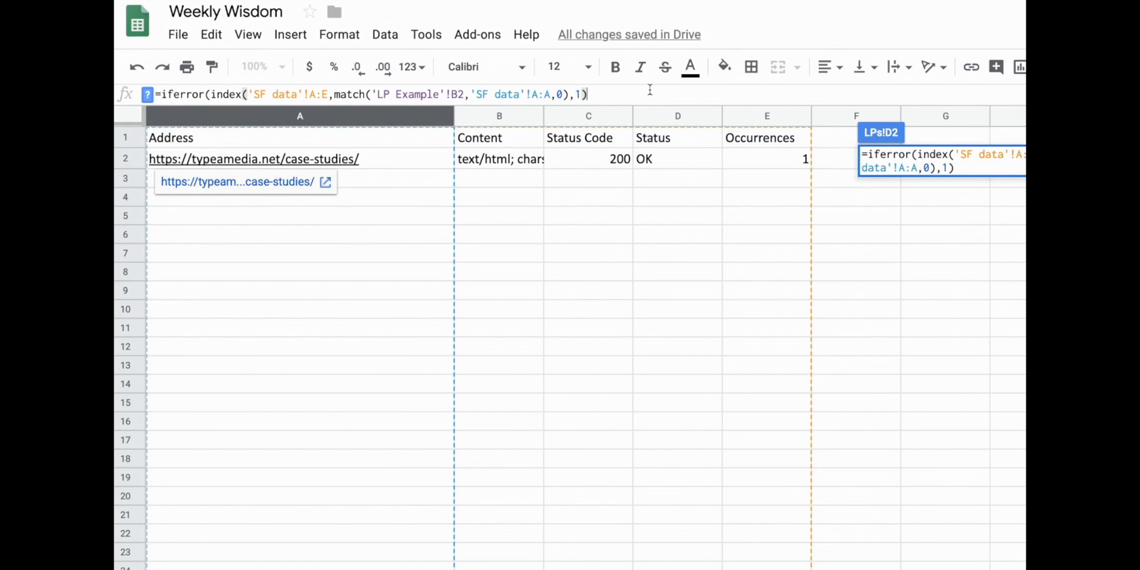
{"action": "type", "text": ",\"nee"}
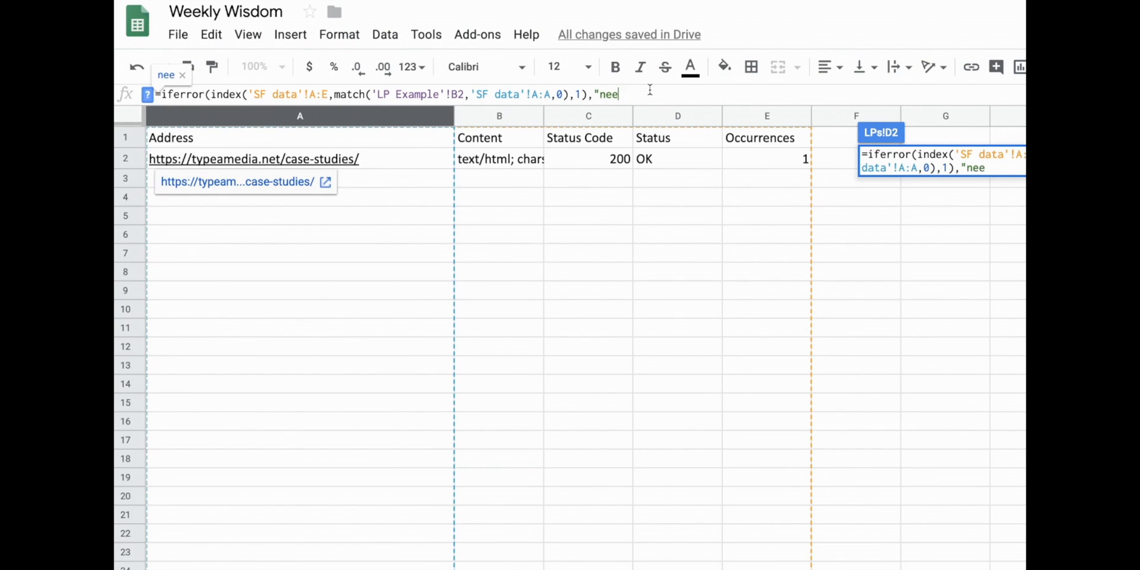
{"action": "type", "text": "ds a link\")"}
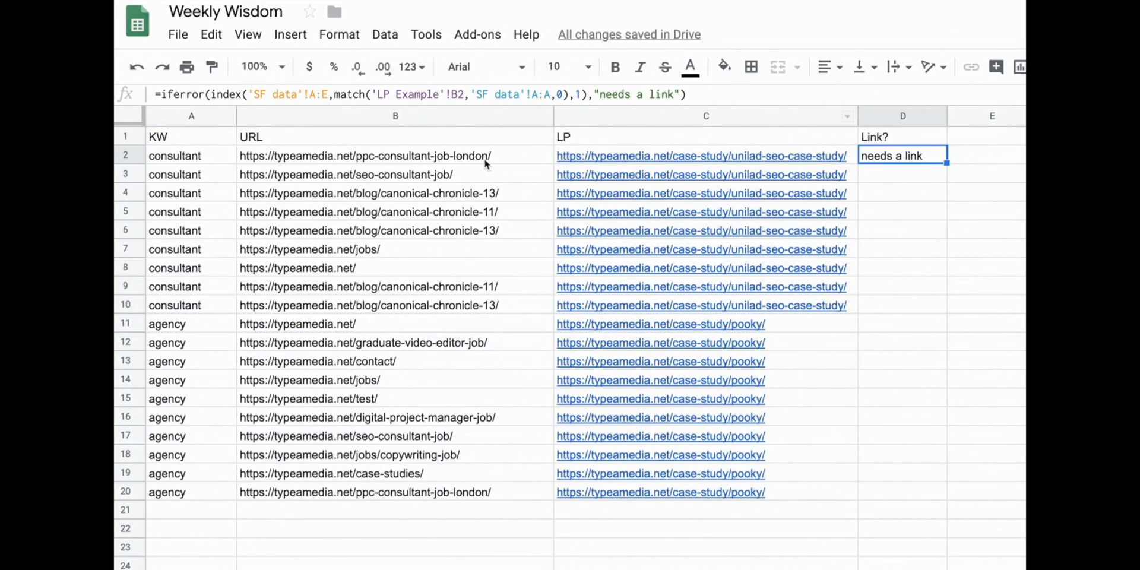
Step: Copy the D2 lookup formula down through D20 so every page gets a Link? result
{"action": "left_click", "coordinate": [363, 155]}
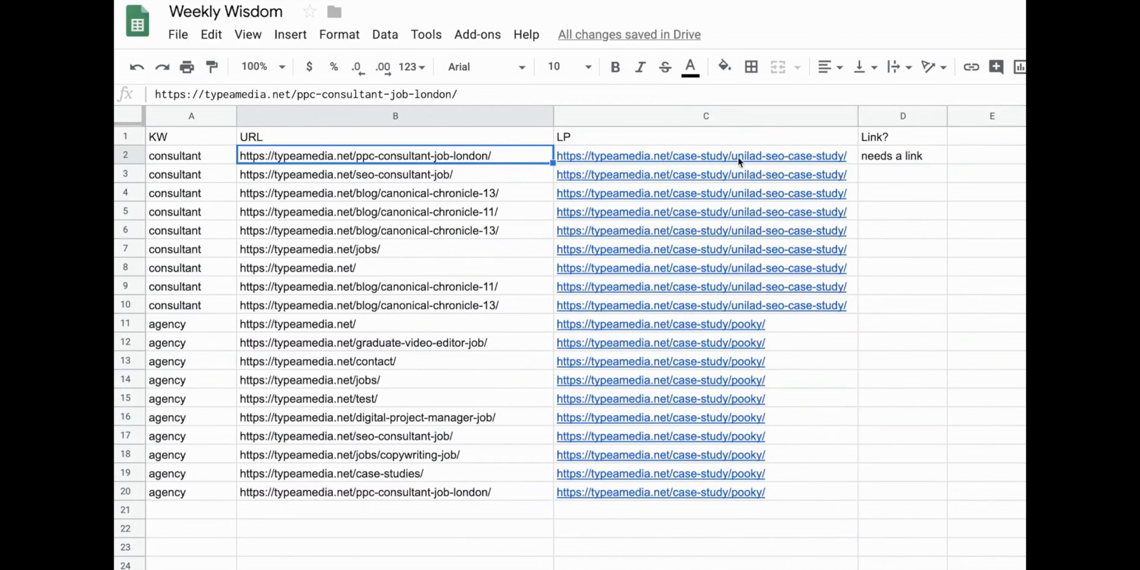
{"action": "left_click", "coordinate": [902, 155]}
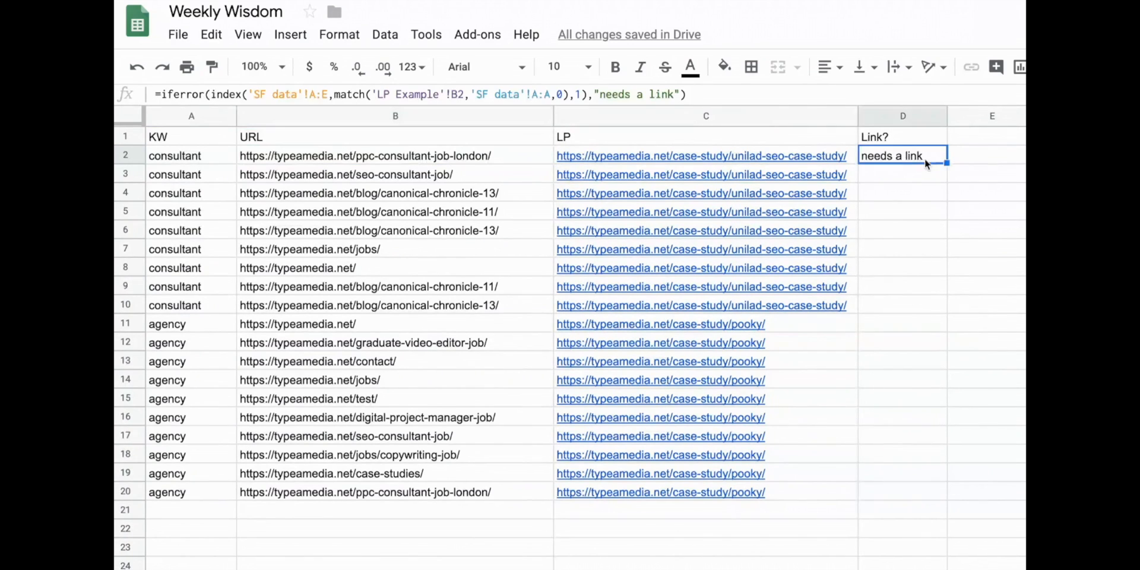
{"action": "left_click_drag", "start_coordinate": [903, 155], "coordinate": [933, 495]}
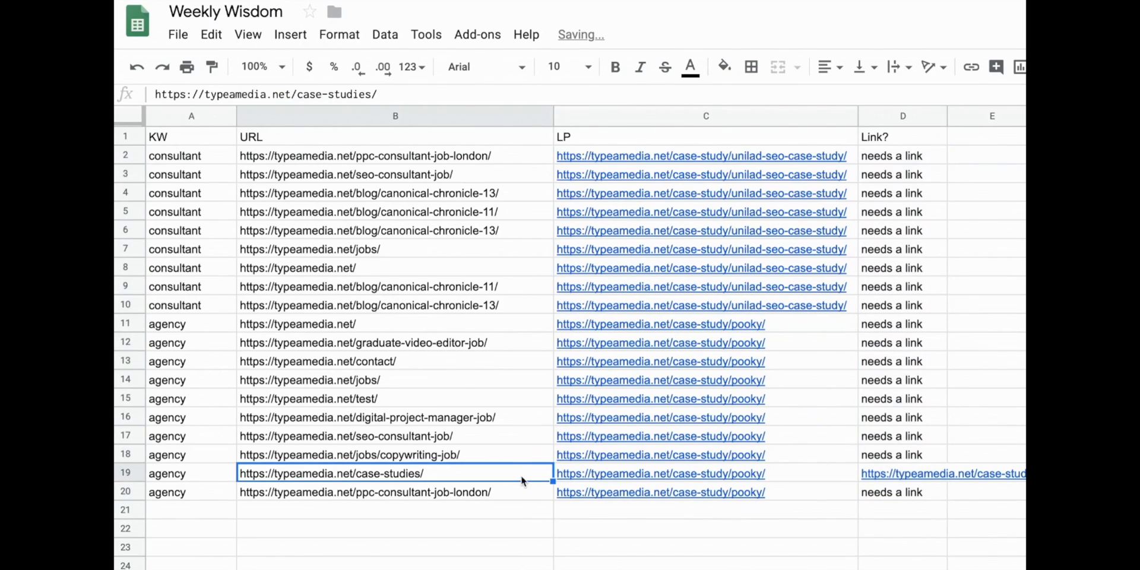
{"action": "mouse_move", "coordinate": [590, 428]}
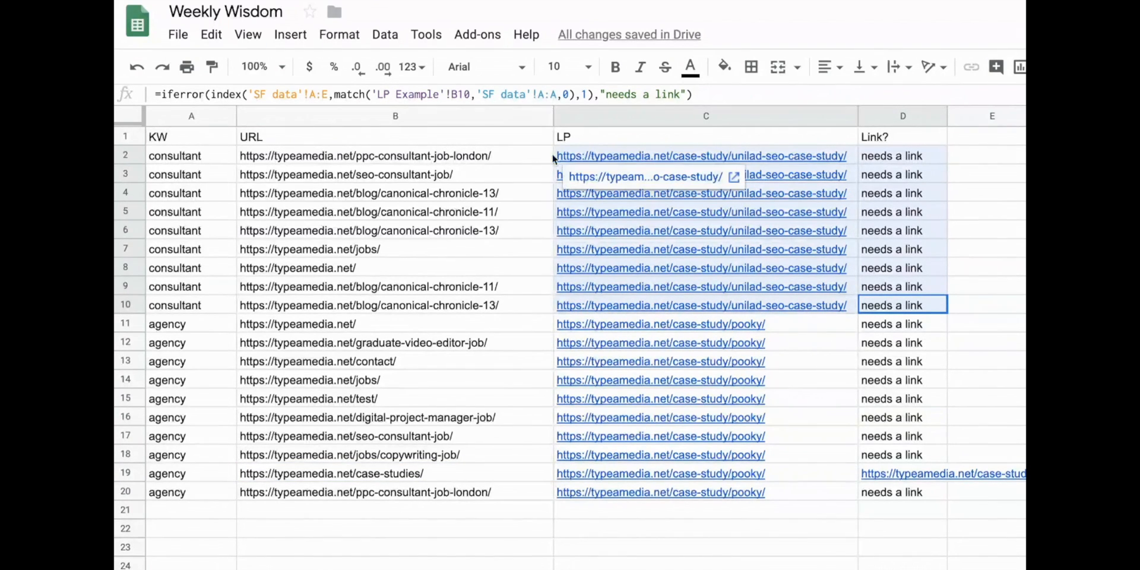
{"action": "mouse_move", "coordinate": [509, 165]}
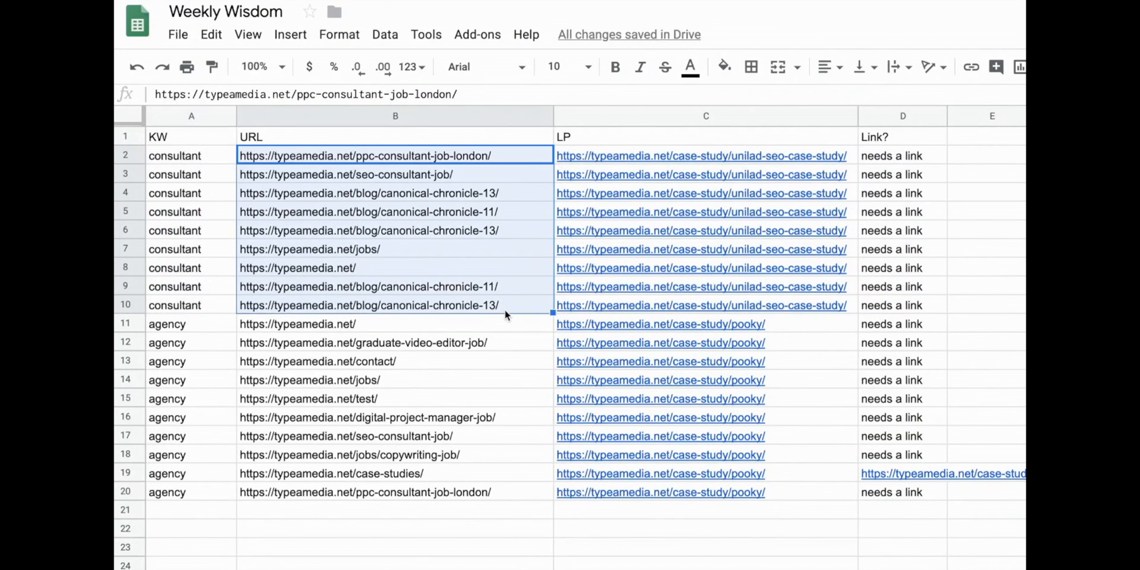
{"action": "mouse_move", "coordinate": [804, 275]}
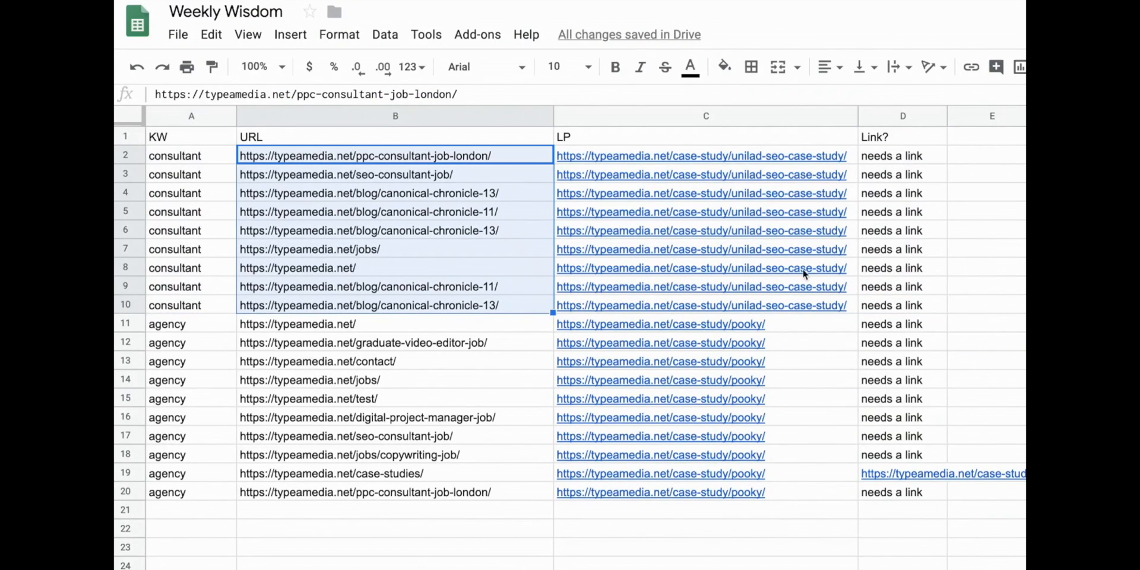
{"action": "left_click", "coordinate": [191, 155]}
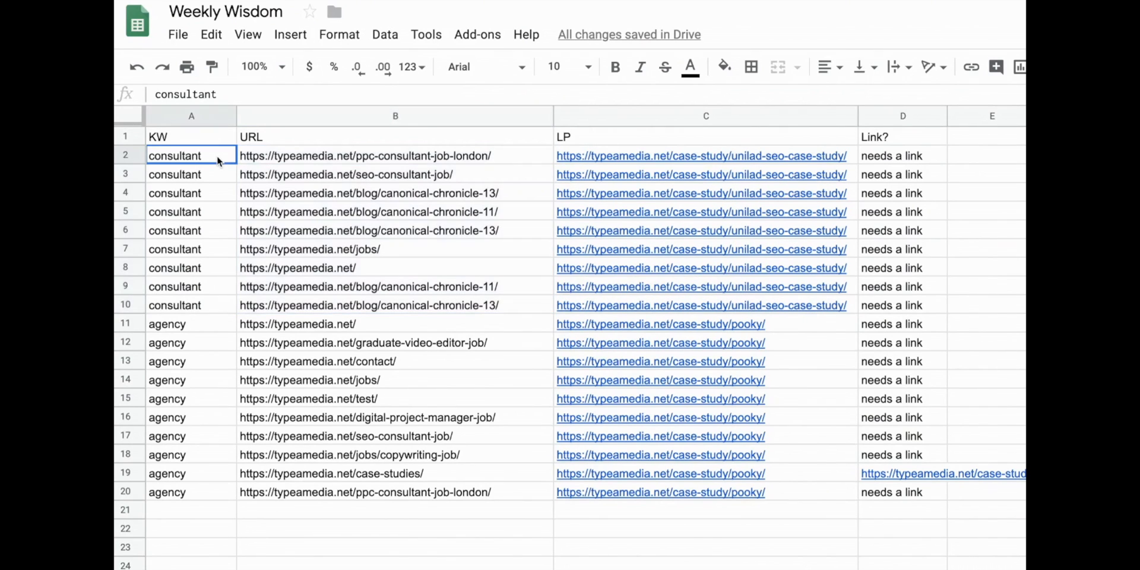